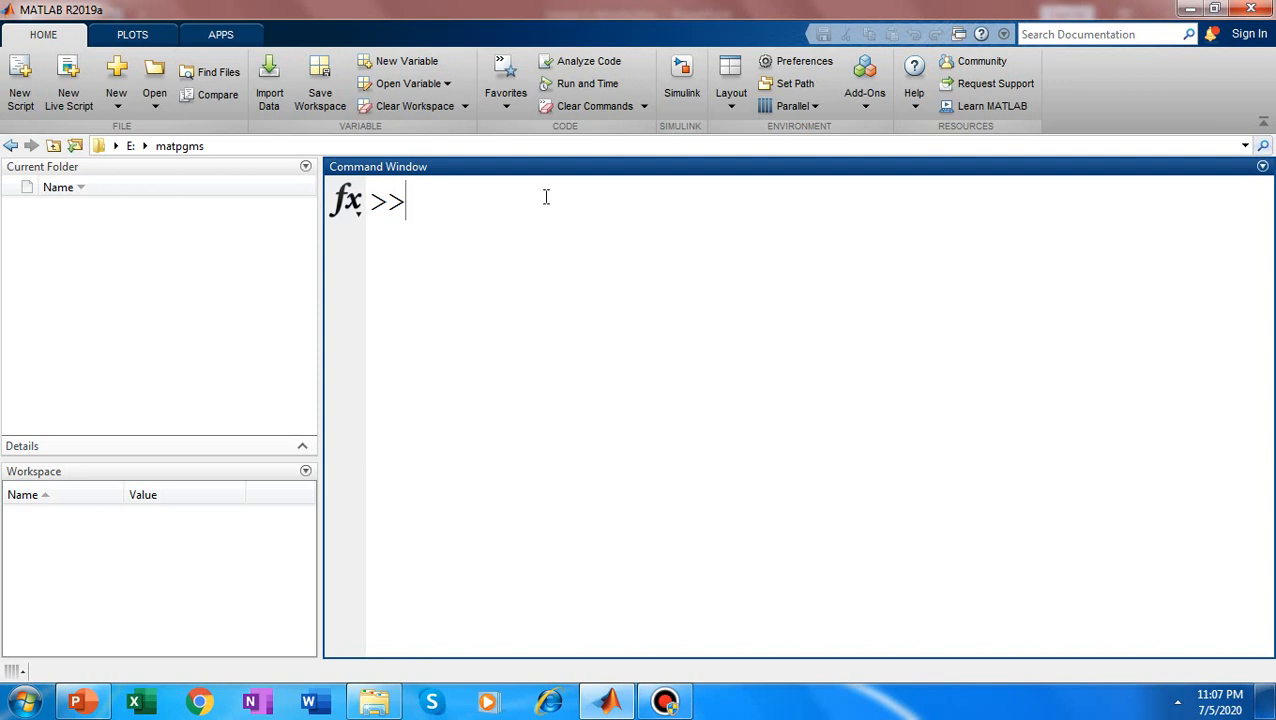
{"action": "mouse_move", "coordinate": [430, 202]}
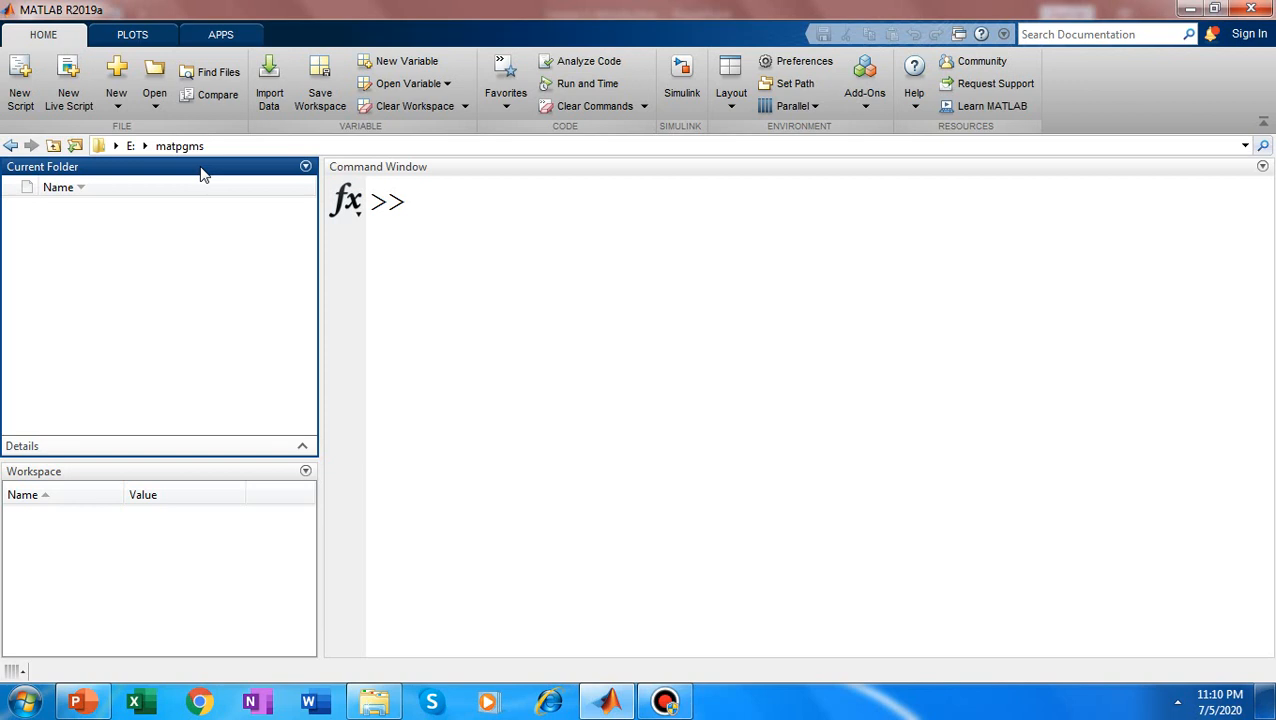
{"action": "mouse_move", "coordinate": [132, 408]}
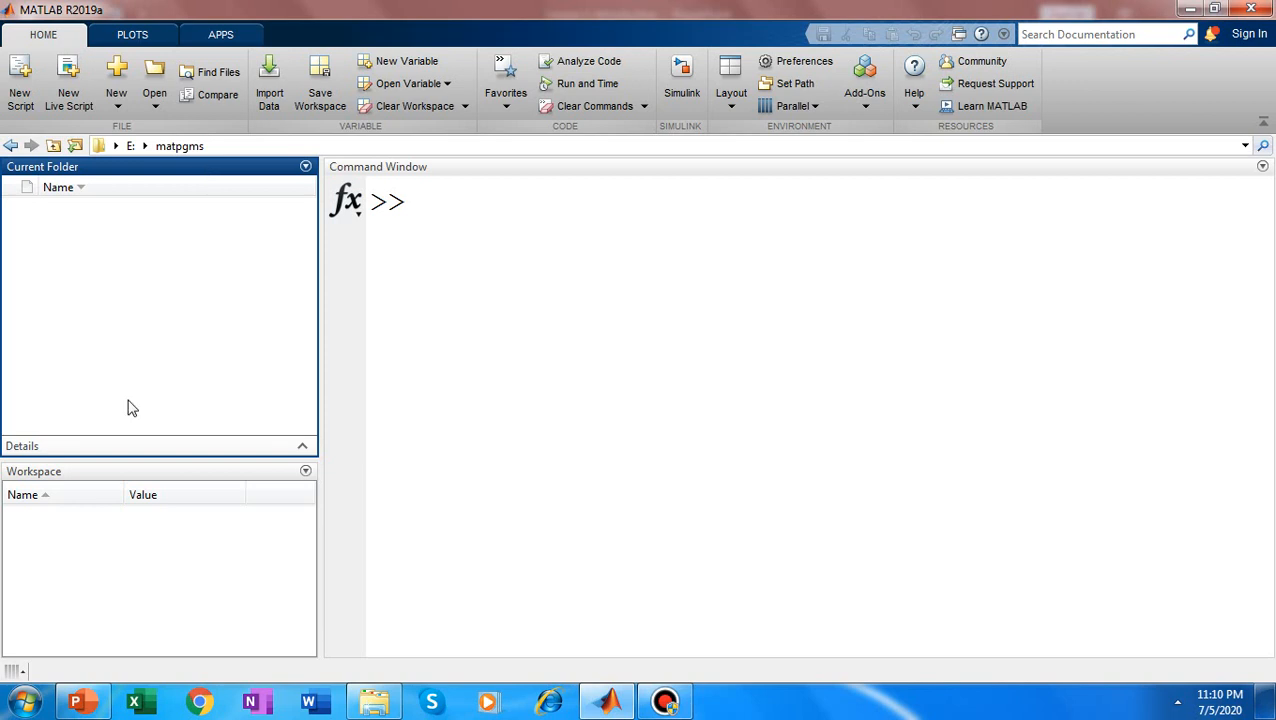
{"action": "mouse_move", "coordinate": [104, 486]}
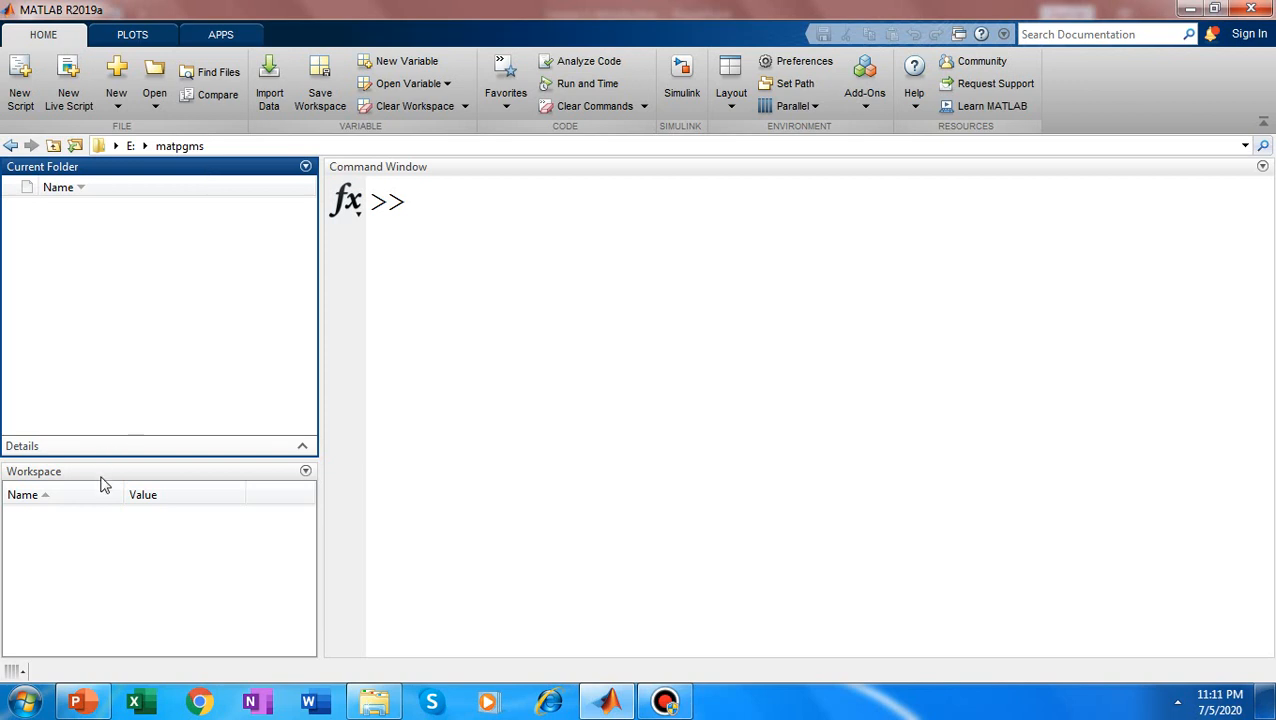
- Create variable a as 2+3, giving a = 5 in the workspace
{"action": "left_click", "coordinate": [100, 482]}
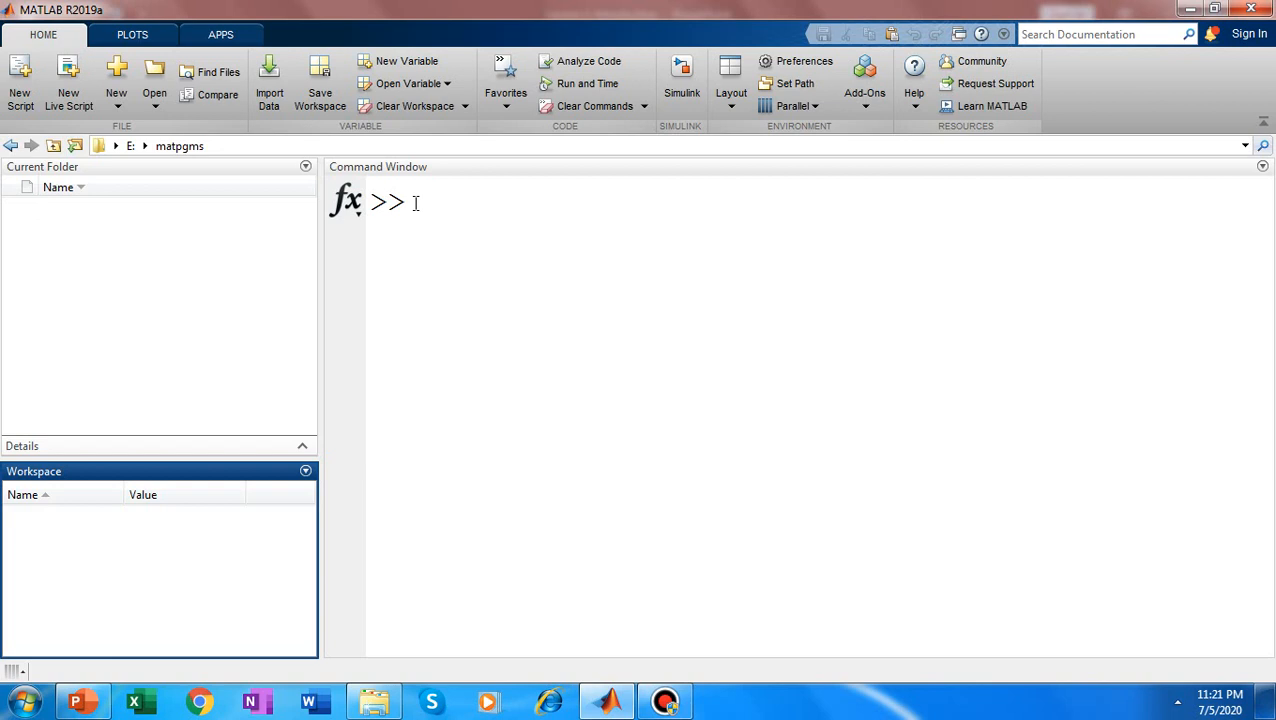
{"action": "type", "text": "a=2"}
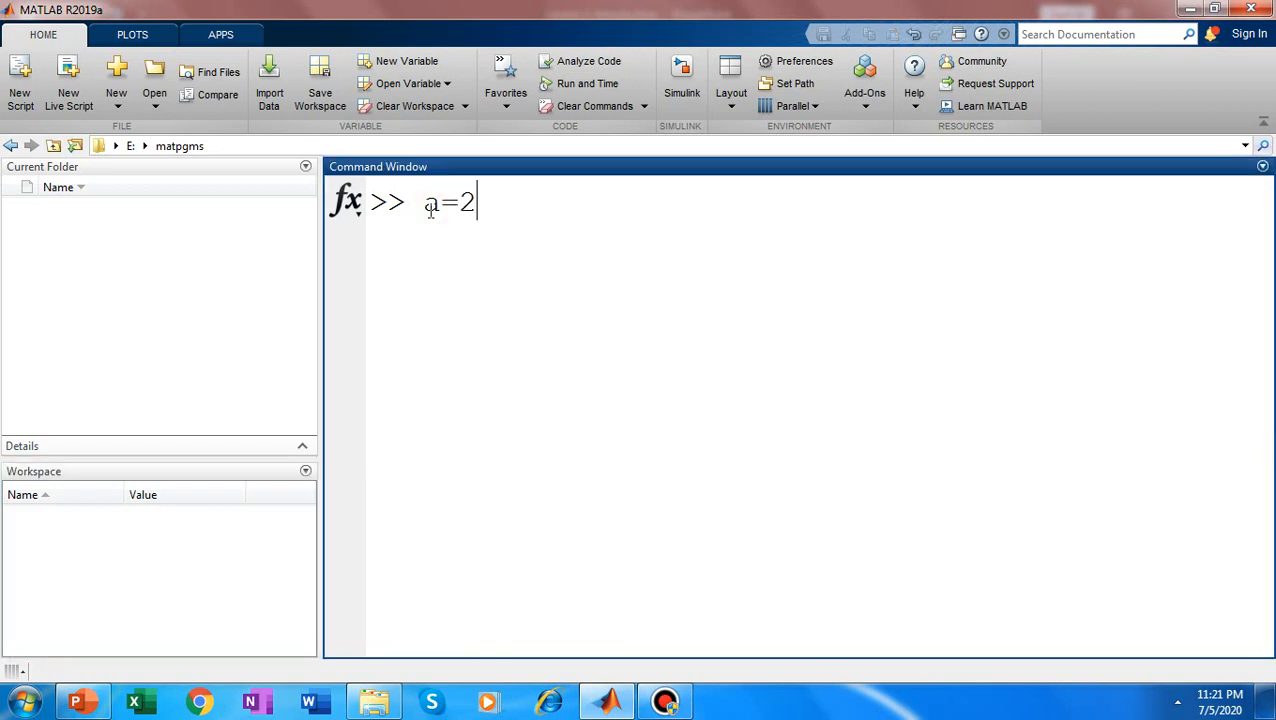
{"action": "type", "text": "+3"}
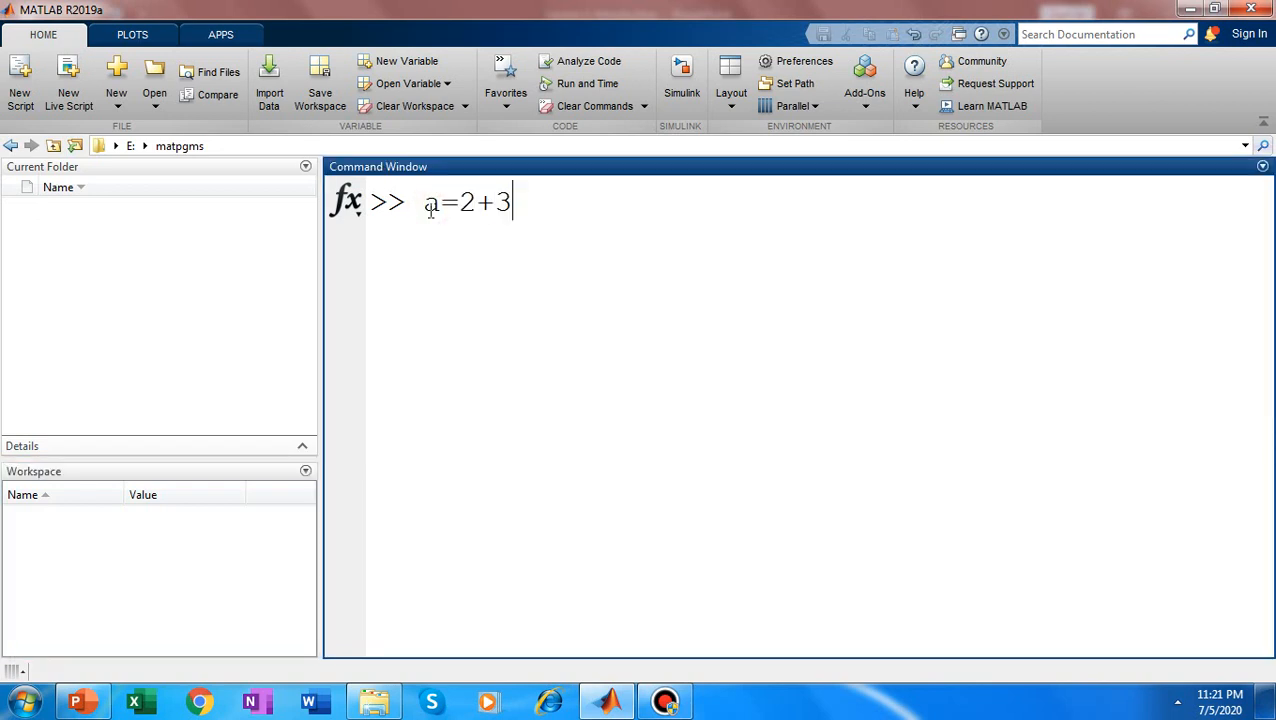
{"action": "key", "text": "Return"}
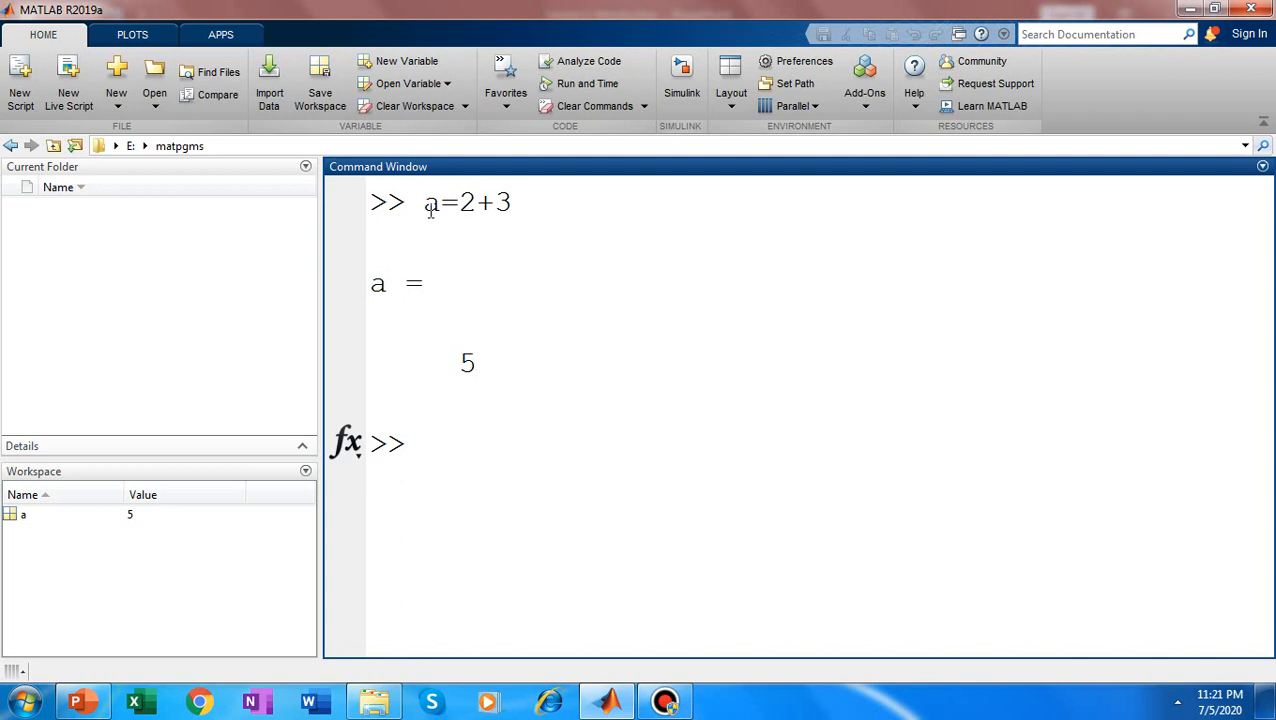
- Create variables x = 7 and y = 90 in the workspace
{"action": "left_click", "coordinate": [420, 444]}
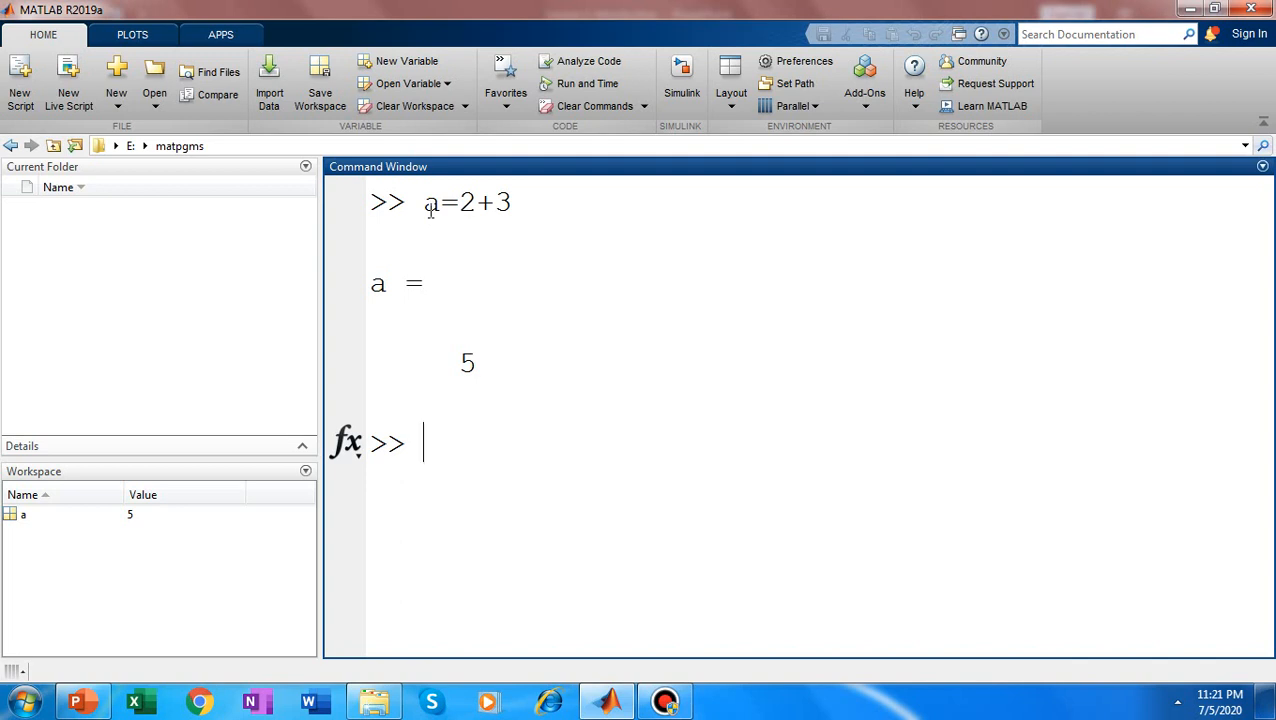
{"action": "type", "text": "x=7"}
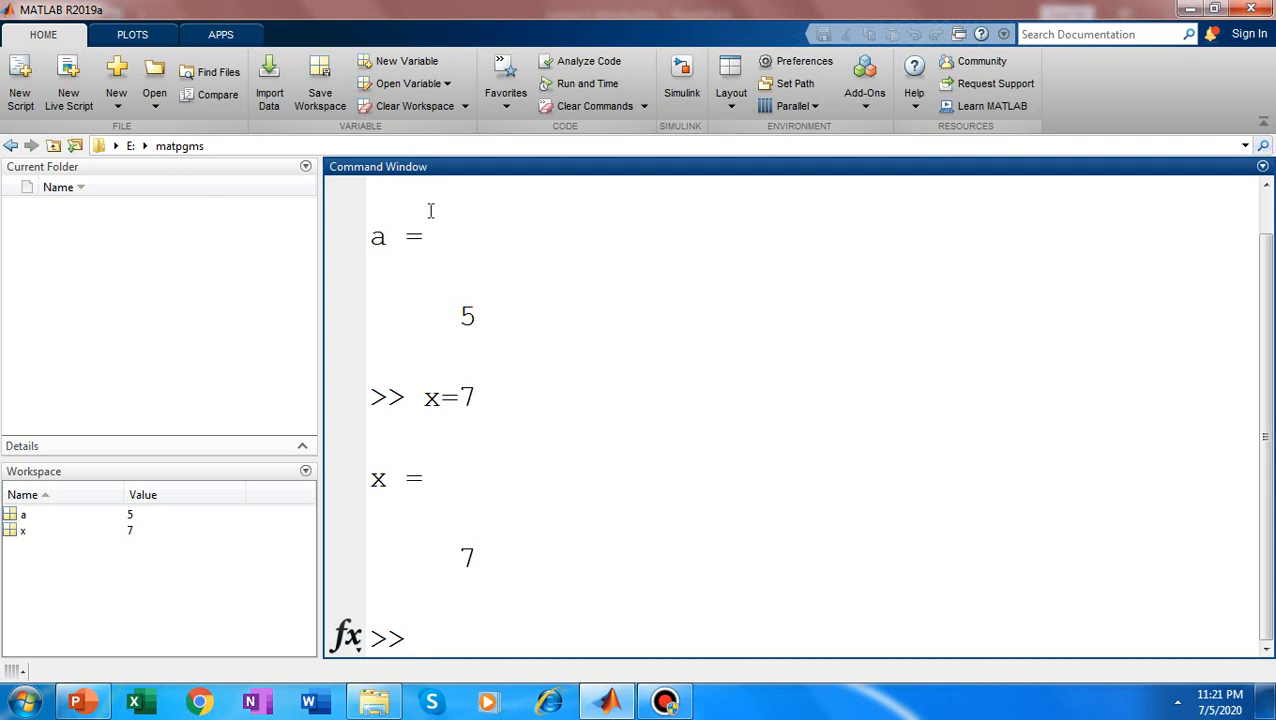
{"action": "type", "text": "y=90"}
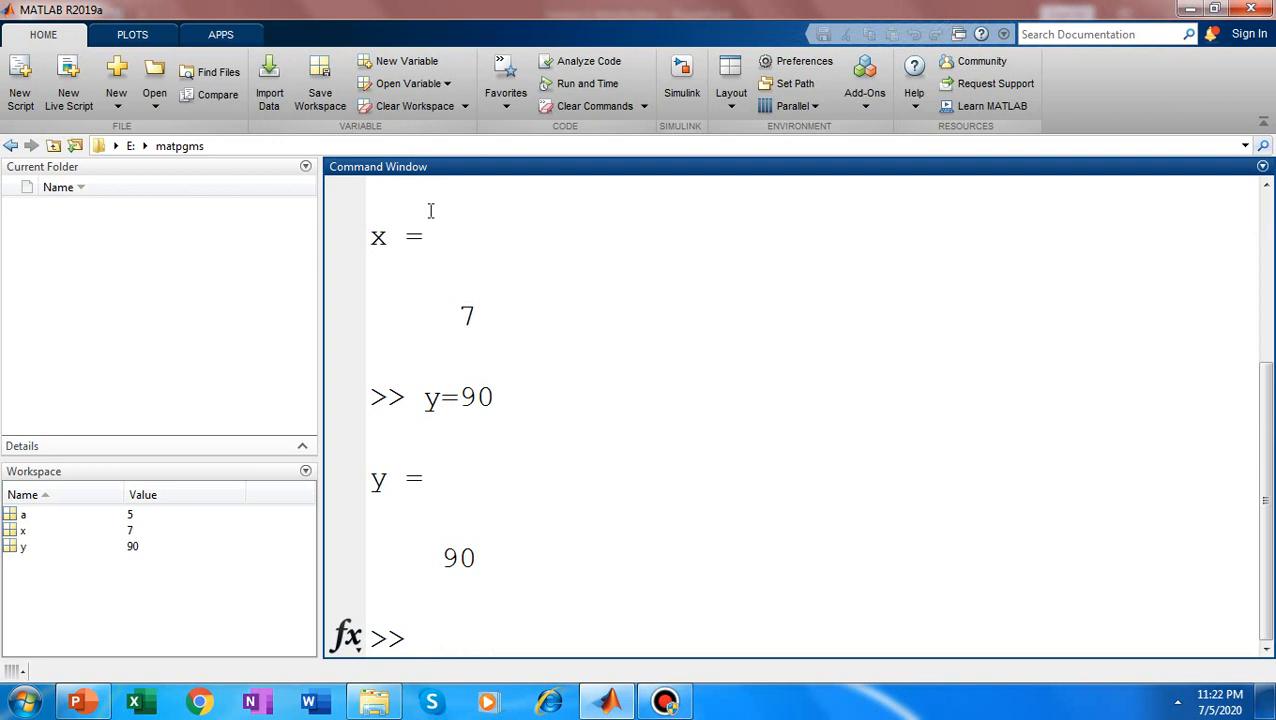
{"action": "left_click", "coordinate": [410, 638]}
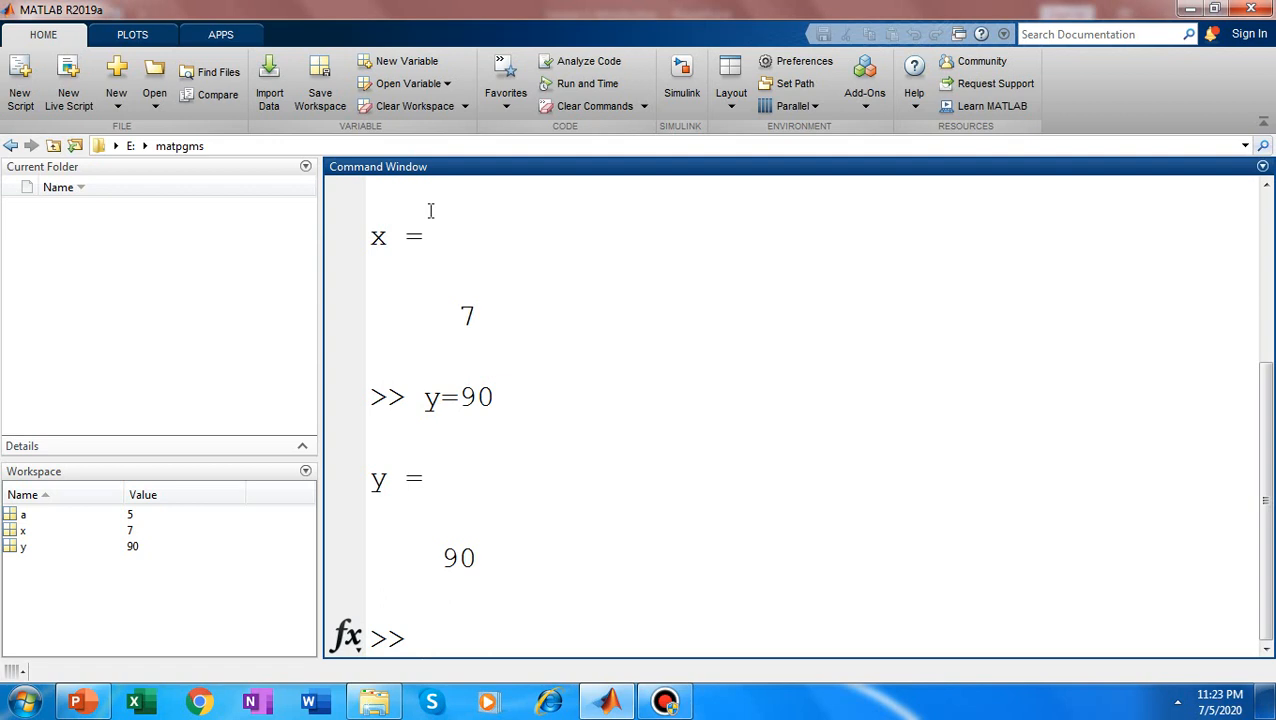
{"action": "left_click", "coordinate": [420, 638]}
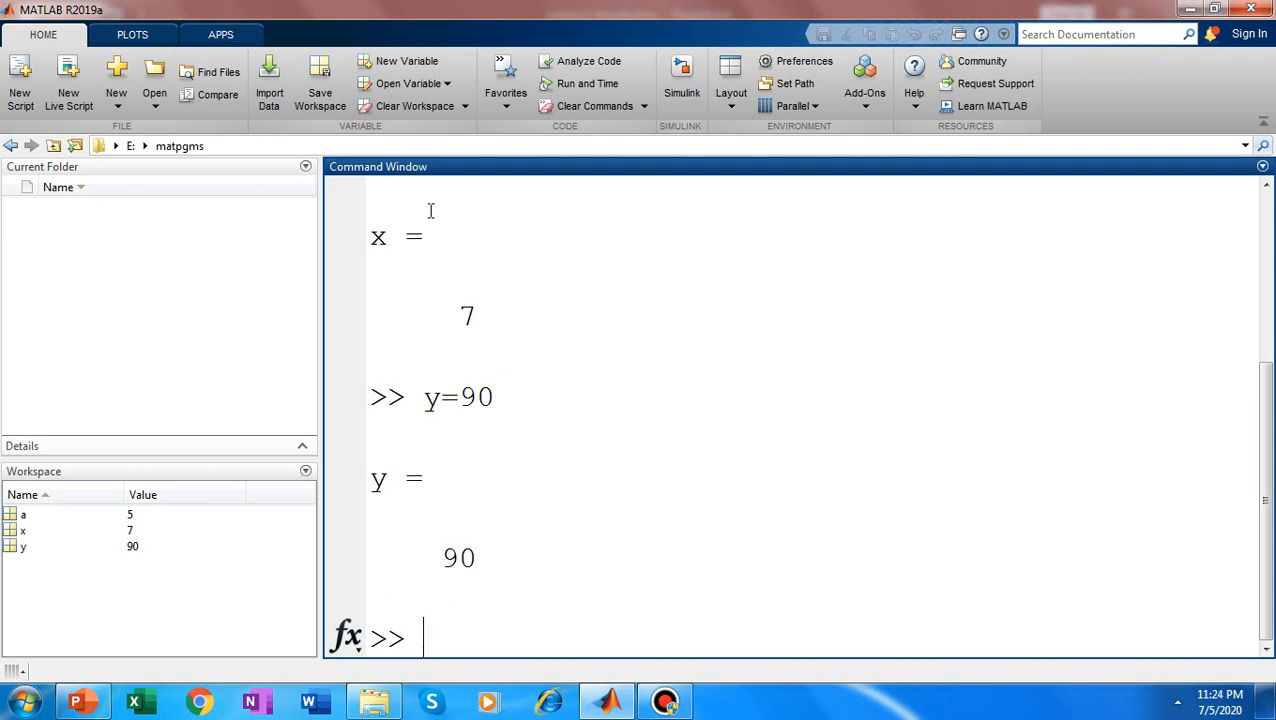
{"action": "mouse_move", "coordinate": [524, 260]}
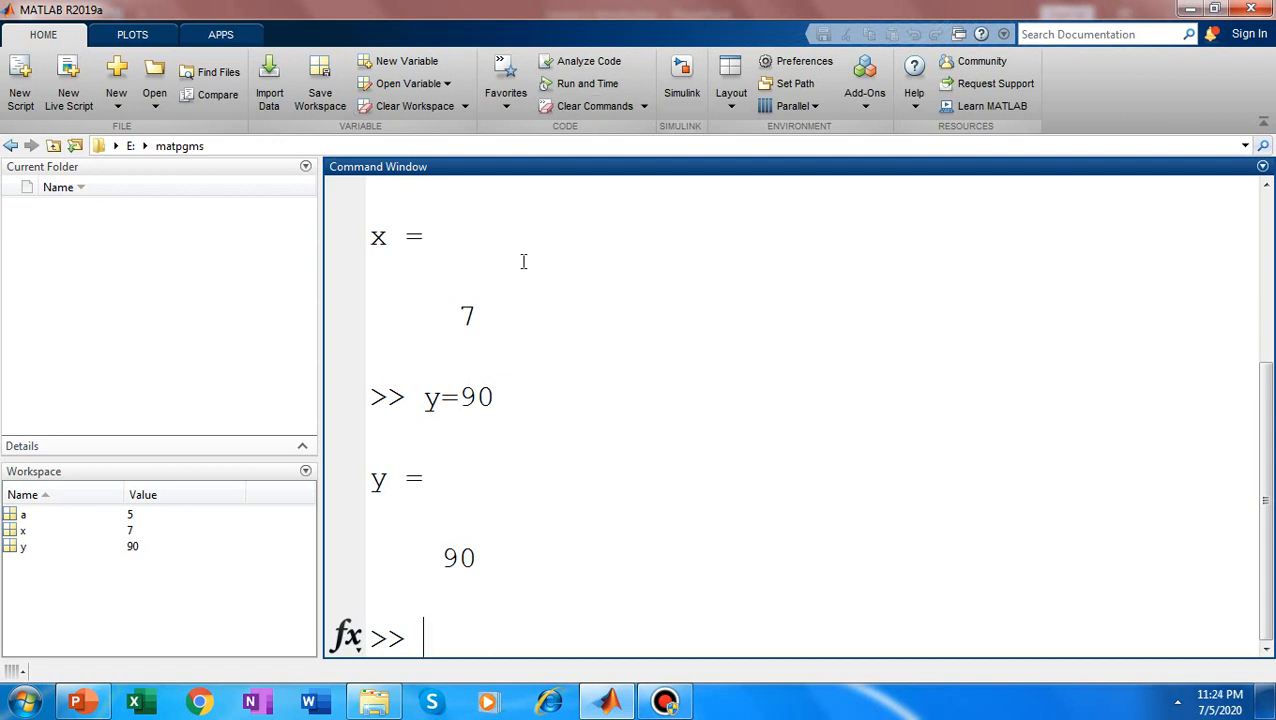
{"action": "mouse_move", "coordinate": [130, 532]}
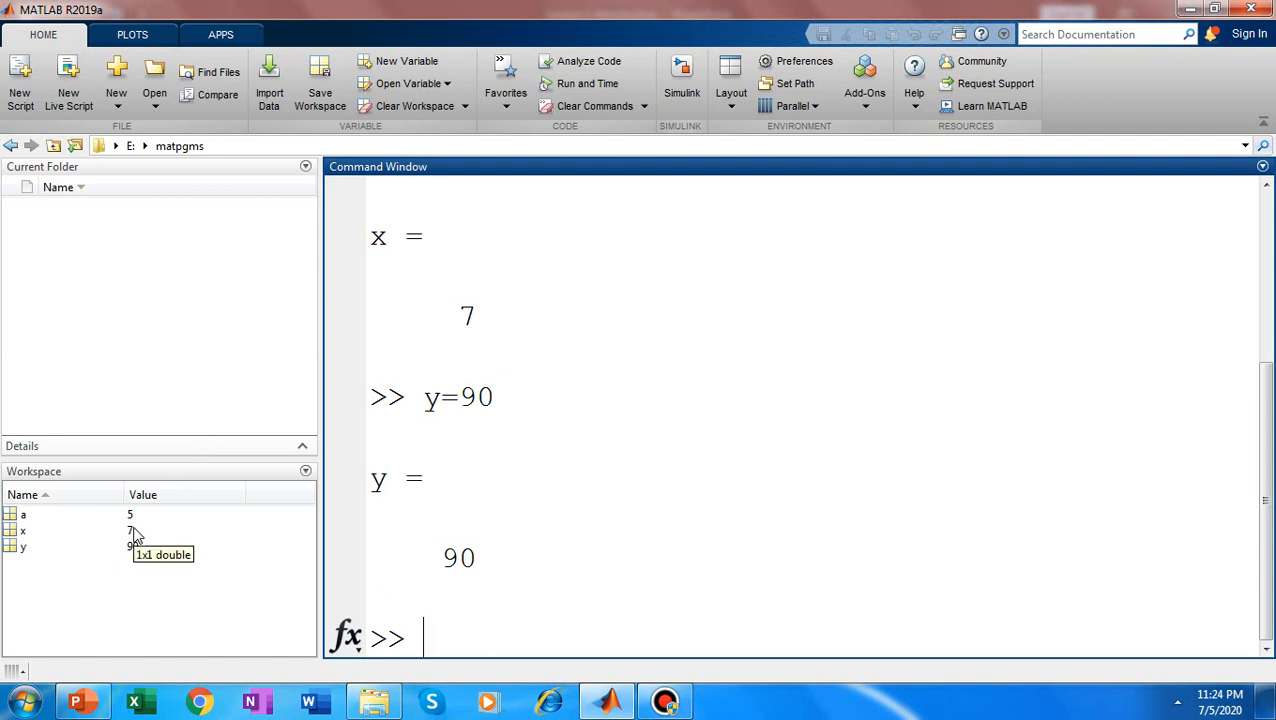
{"action": "mouse_move", "coordinate": [216, 428]}
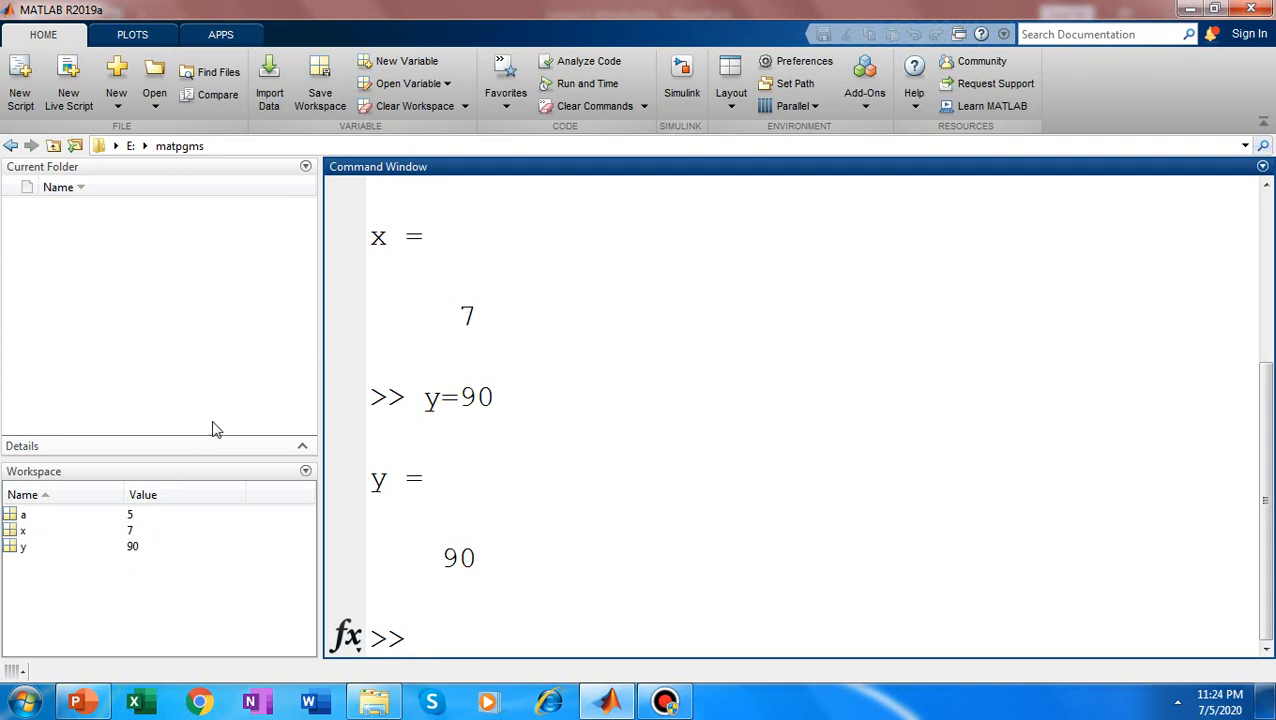
{"action": "mouse_move", "coordinate": [24, 528]}
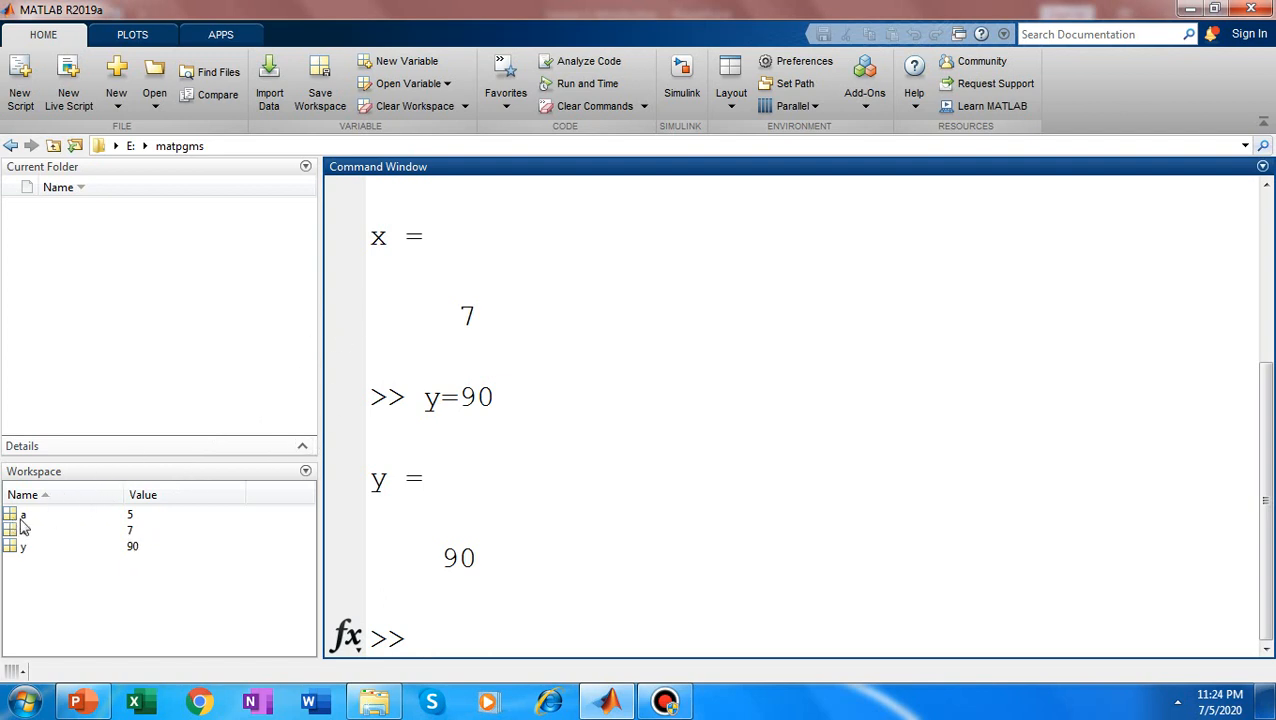
{"action": "mouse_move", "coordinate": [24, 530]}
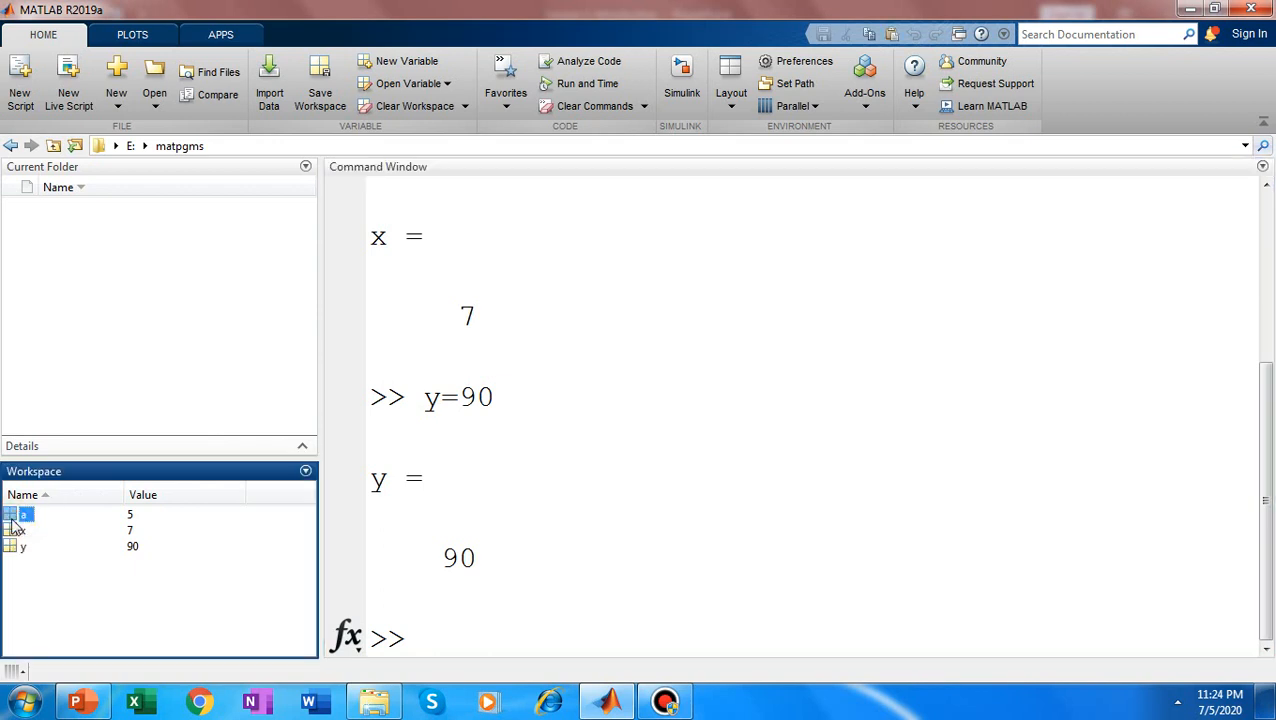
{"action": "left_click", "coordinate": [22, 530]}
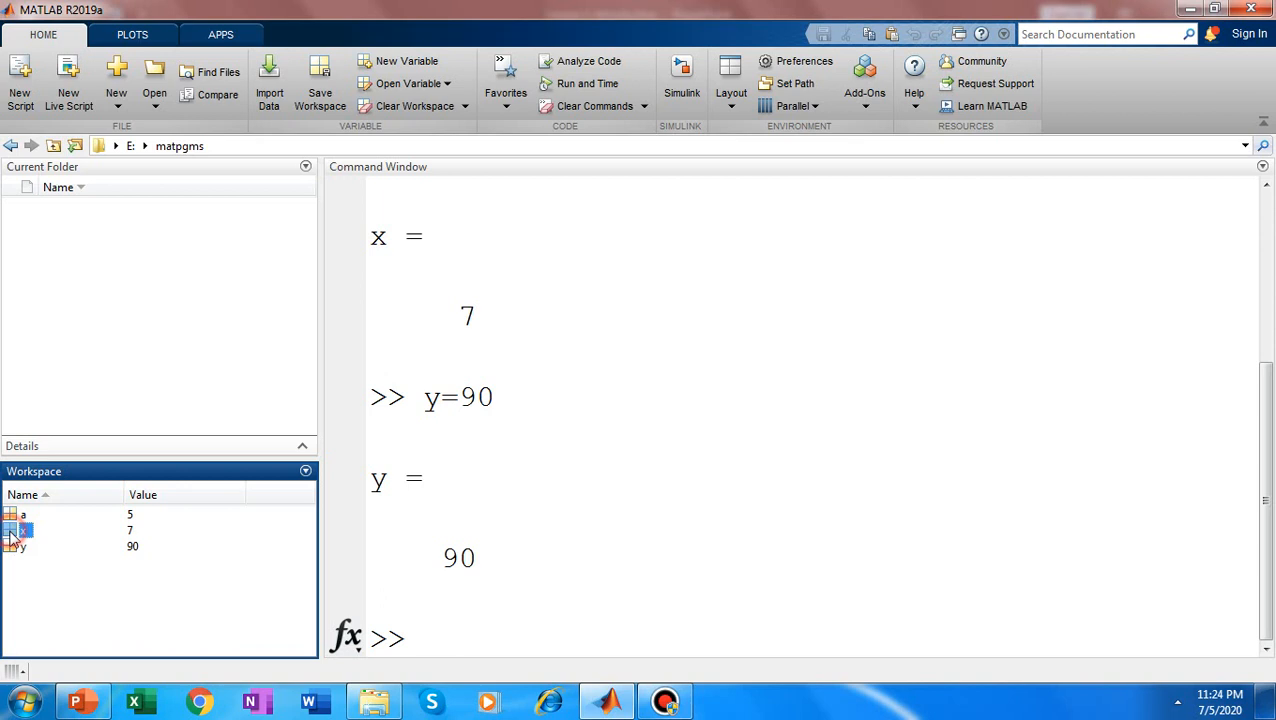
{"action": "left_click", "coordinate": [20, 546]}
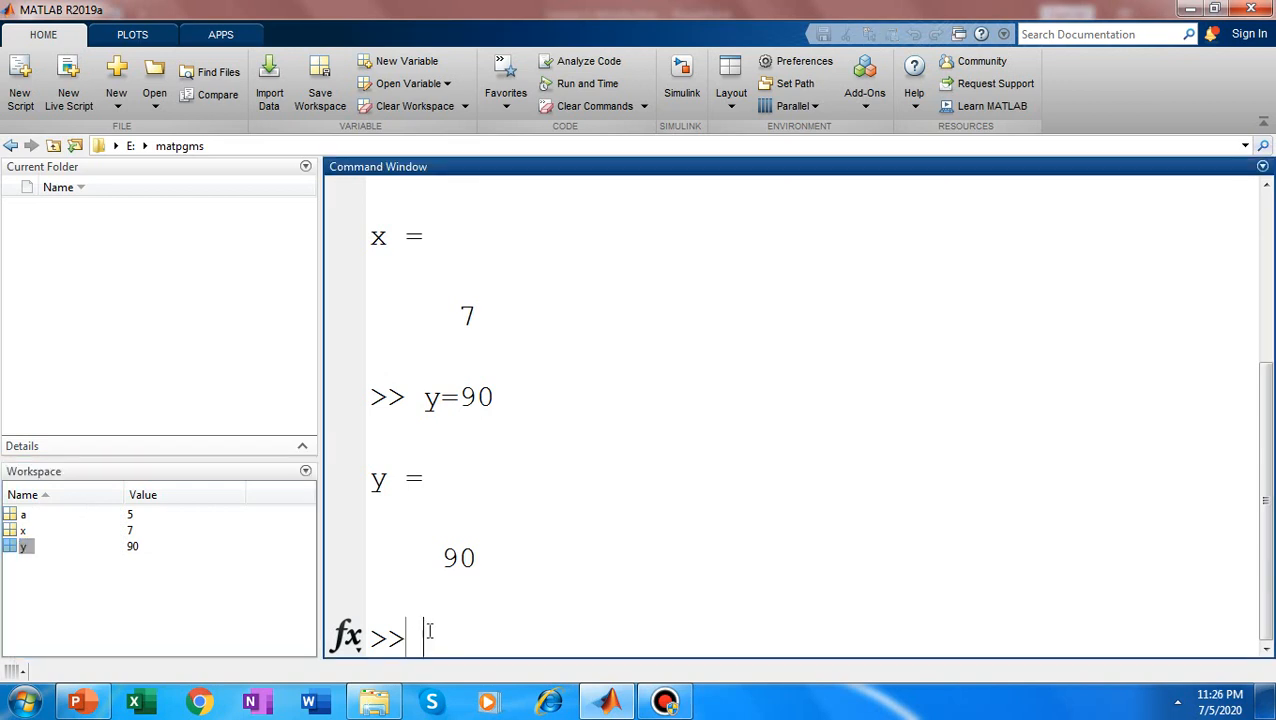
{"action": "mouse_move", "coordinate": [508, 612]}
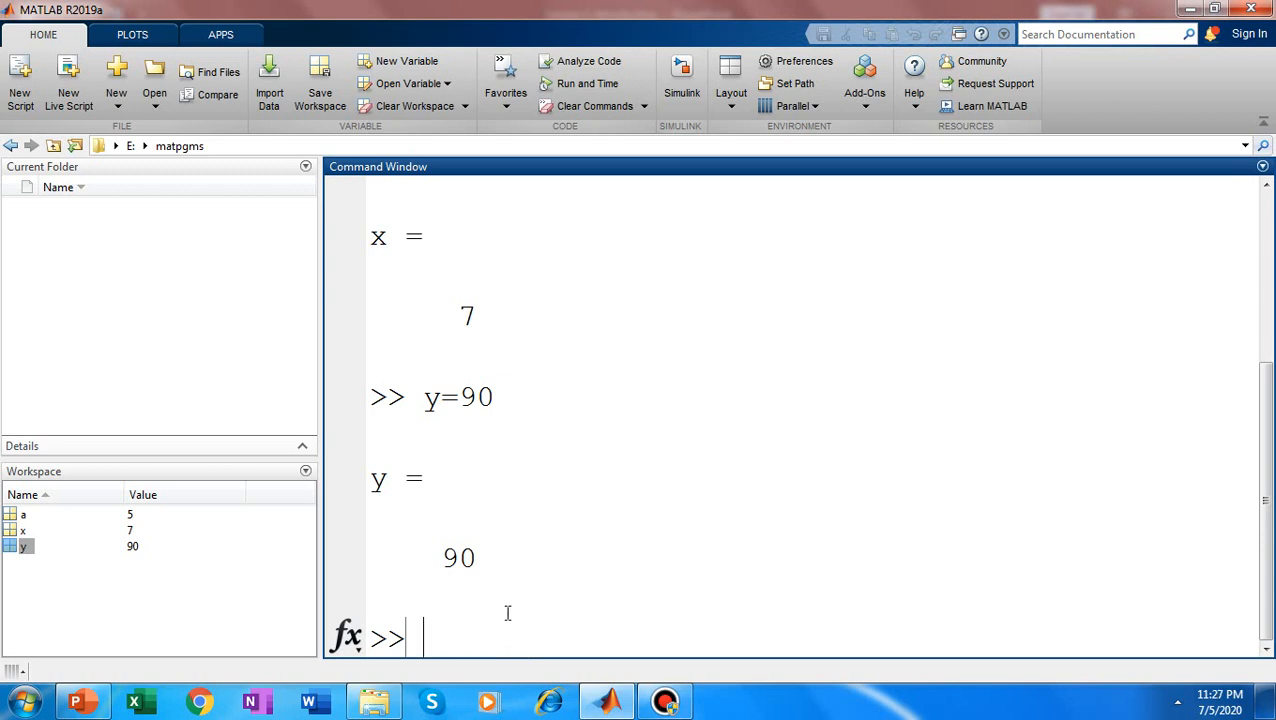
{"action": "mouse_move", "coordinate": [456, 636]}
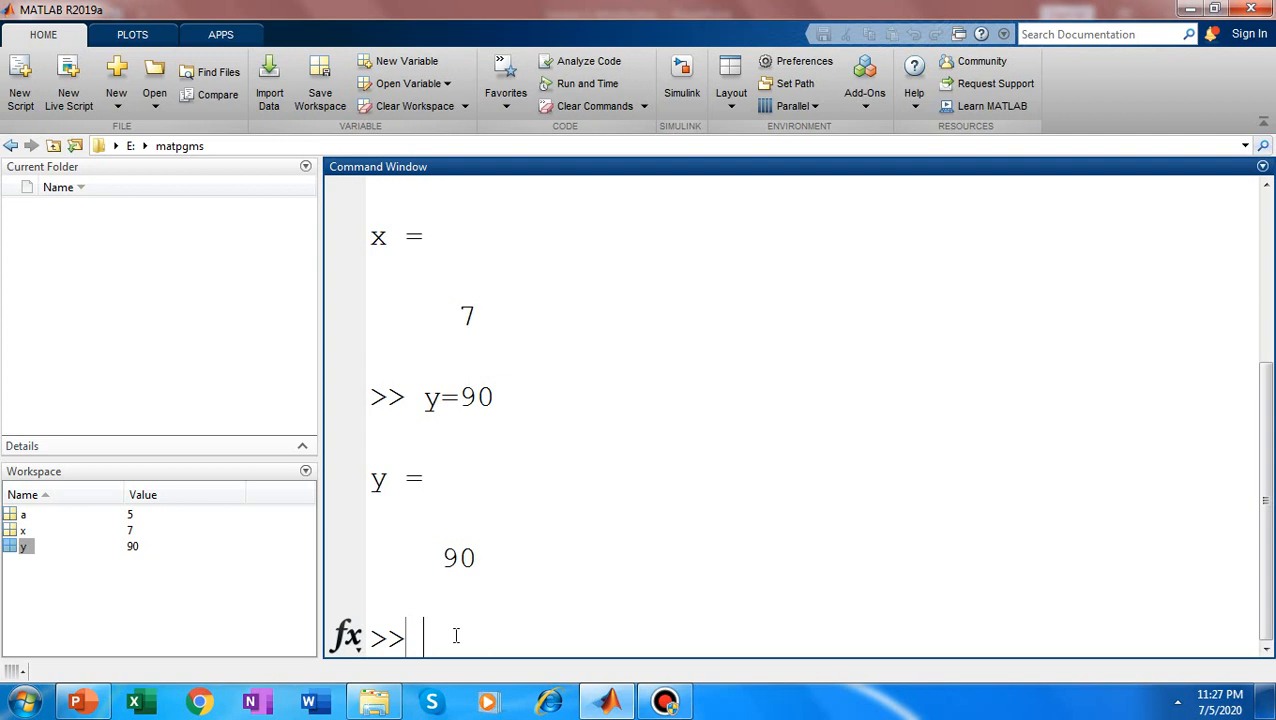
- Clear the command window with clc, leaving a, x and y defined
{"action": "type", "text": "cl"}
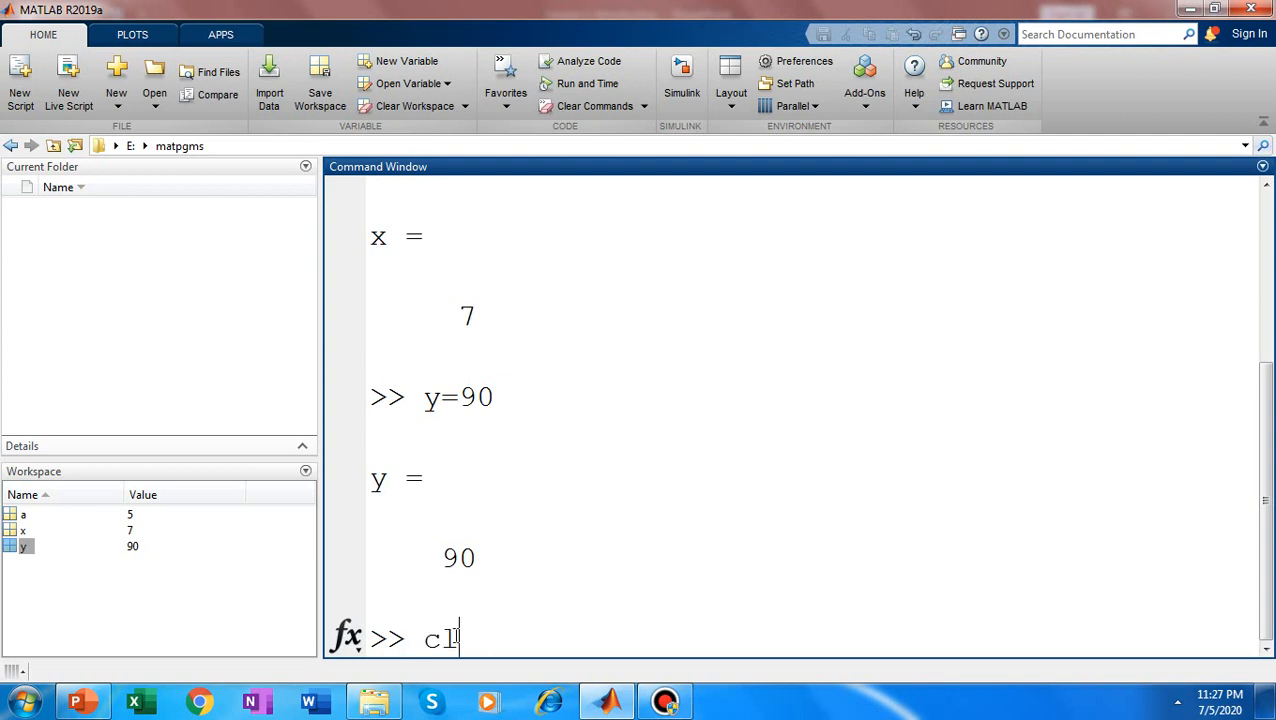
{"action": "type", "text": "c"}
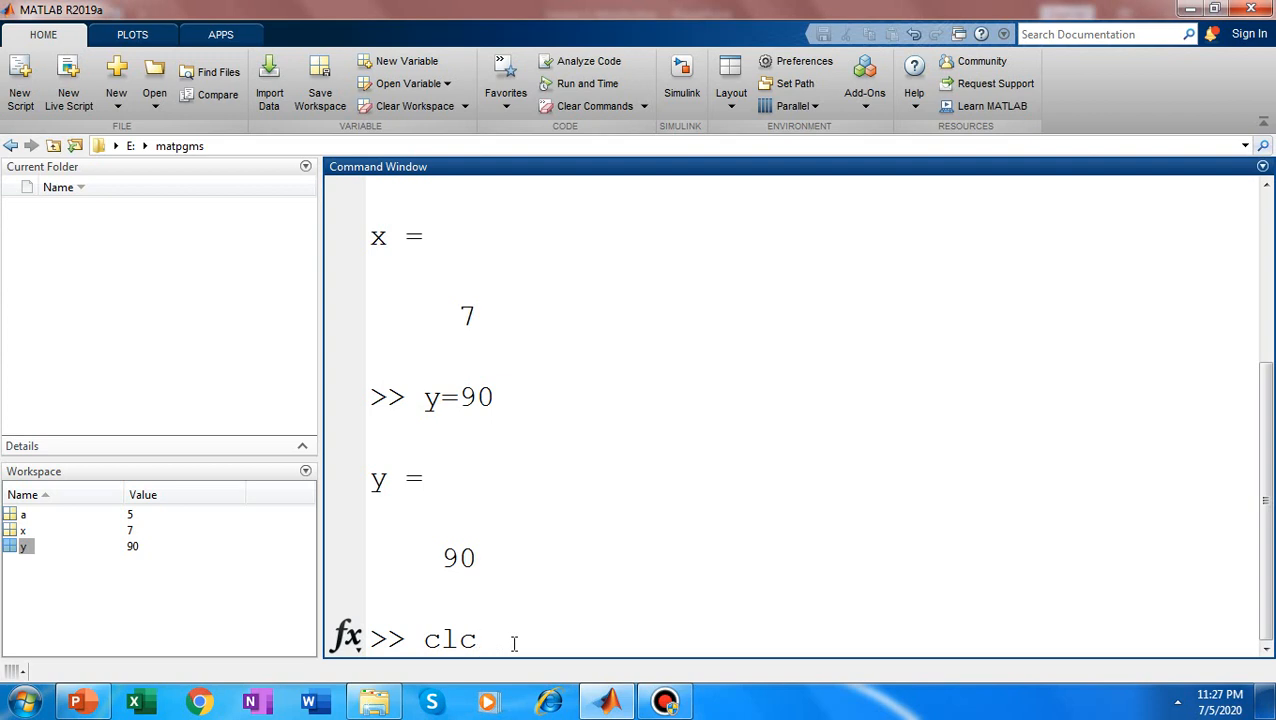
{"action": "key", "text": "Return"}
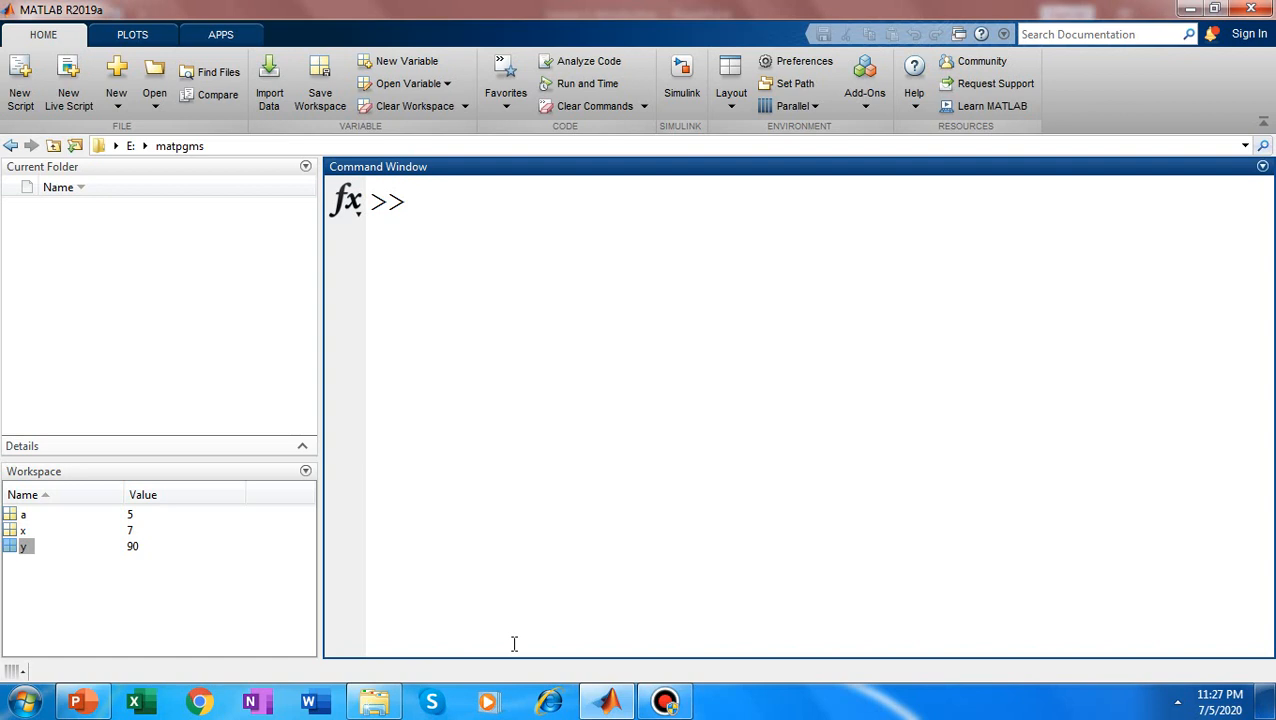
- Reassign pi to 3 so it becomes a workspace variable
{"action": "type", "text": "p"}
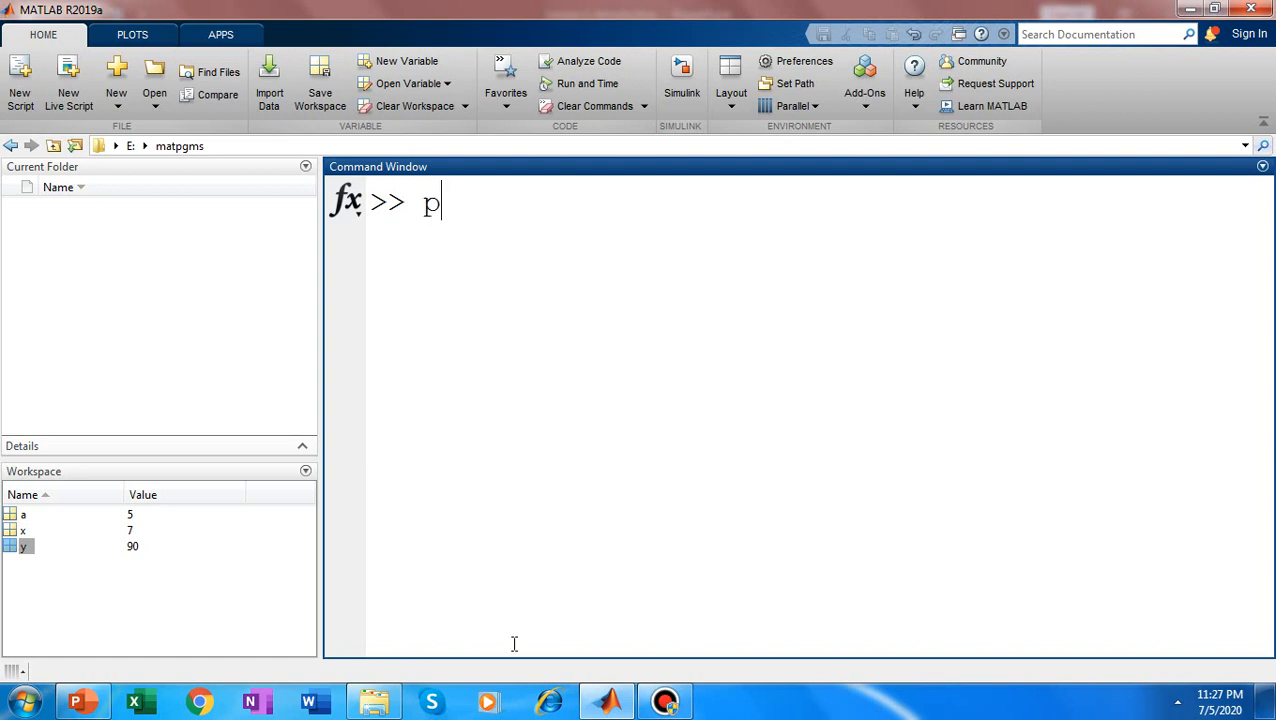
{"action": "type", "text": "i"}
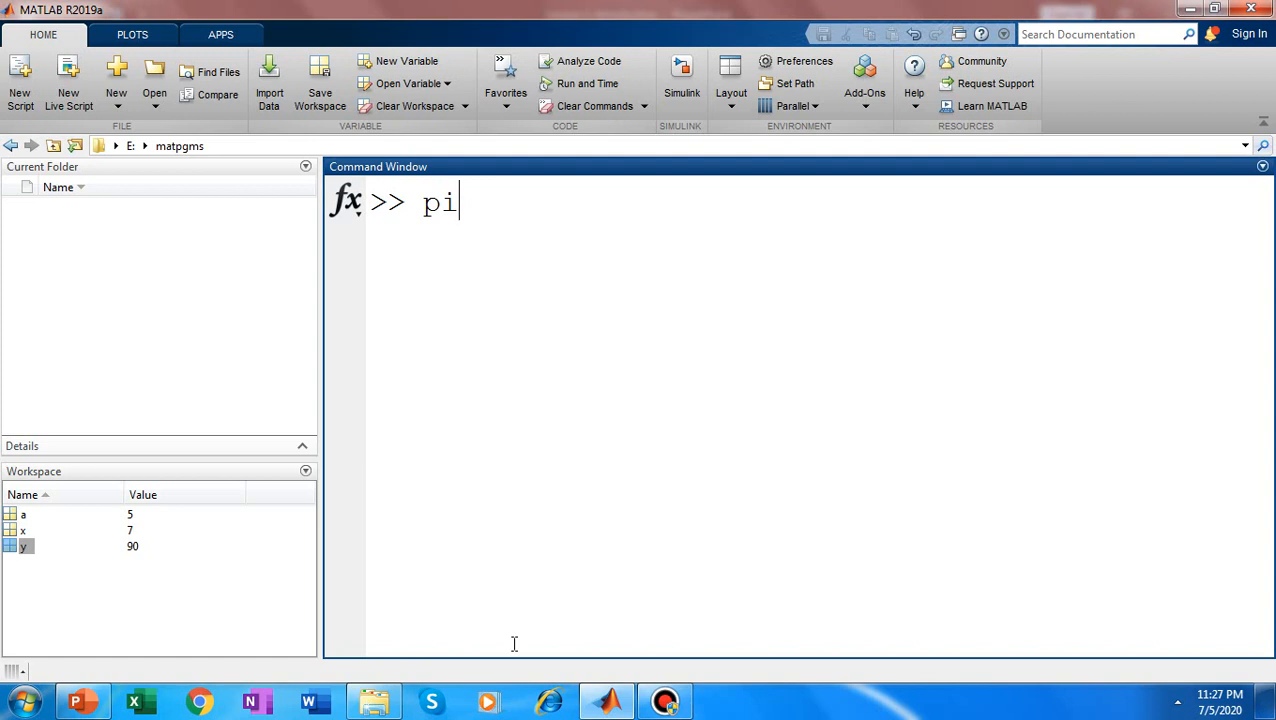
{"action": "type", "text": "=3"}
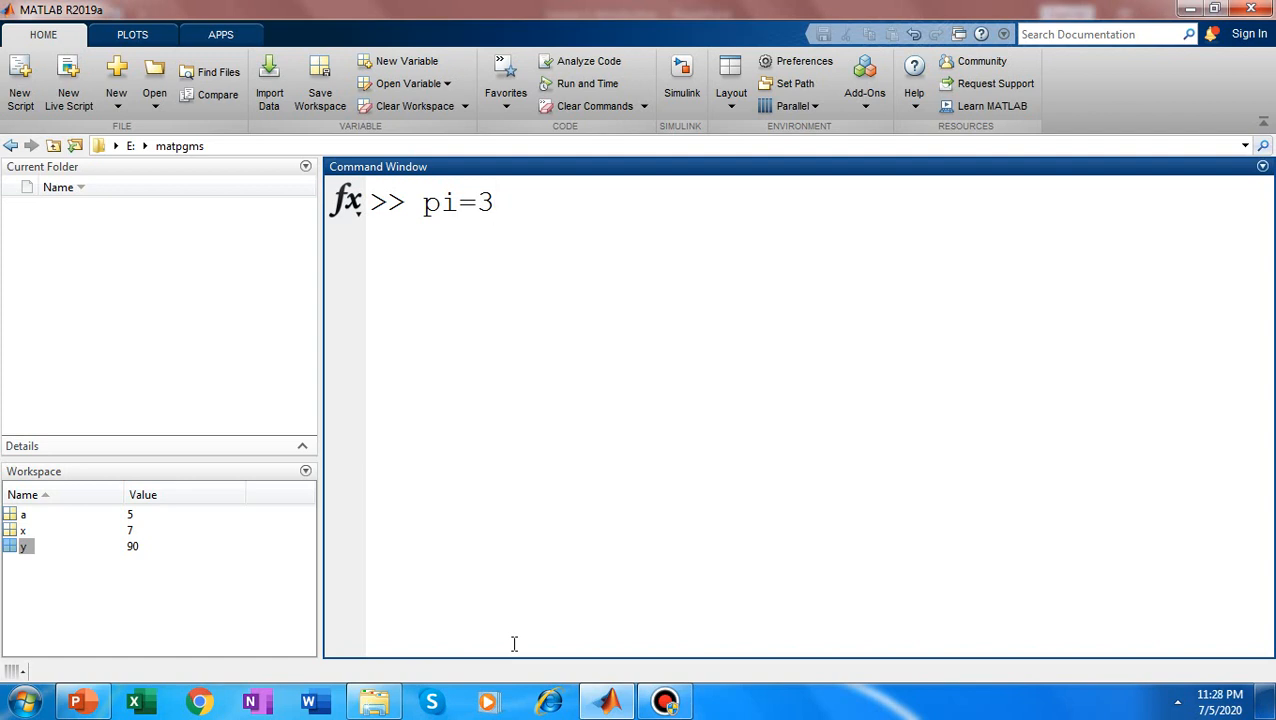
{"action": "key", "text": "Return"}
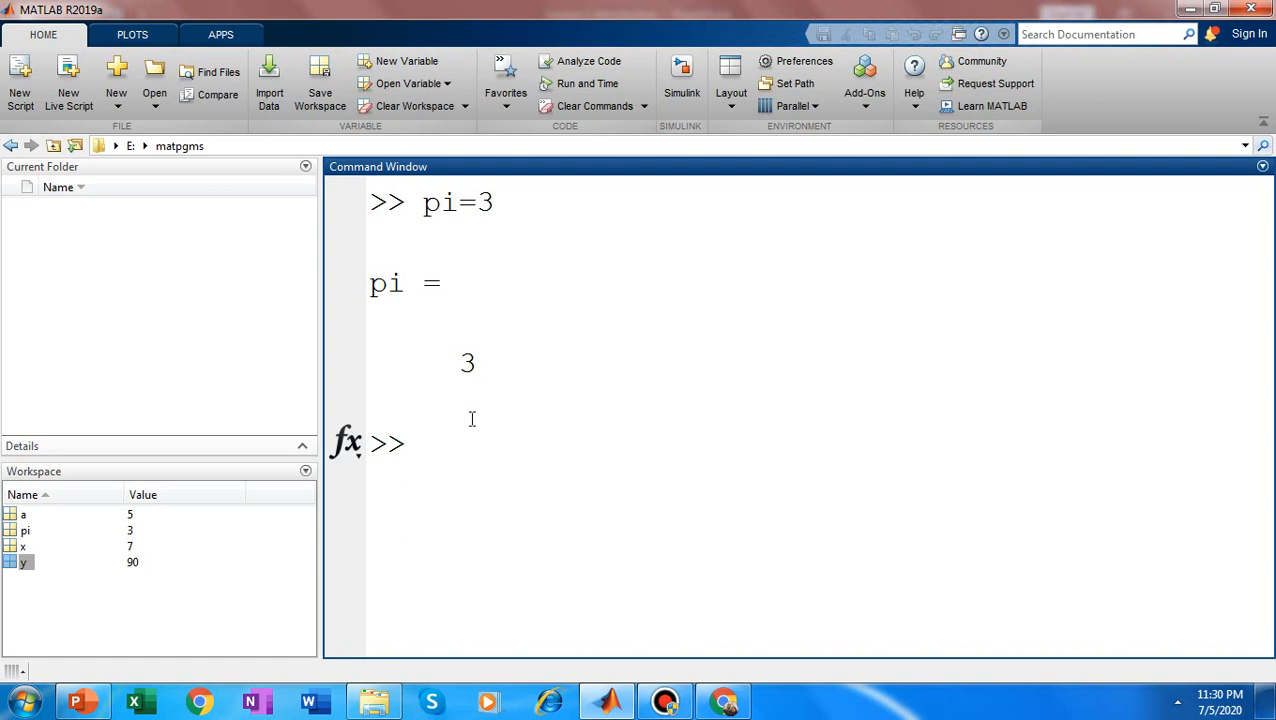
- Compute cos_val = cos(pi) with pi redefined as 3, giving -0.9900
{"action": "type", "text": "co"}
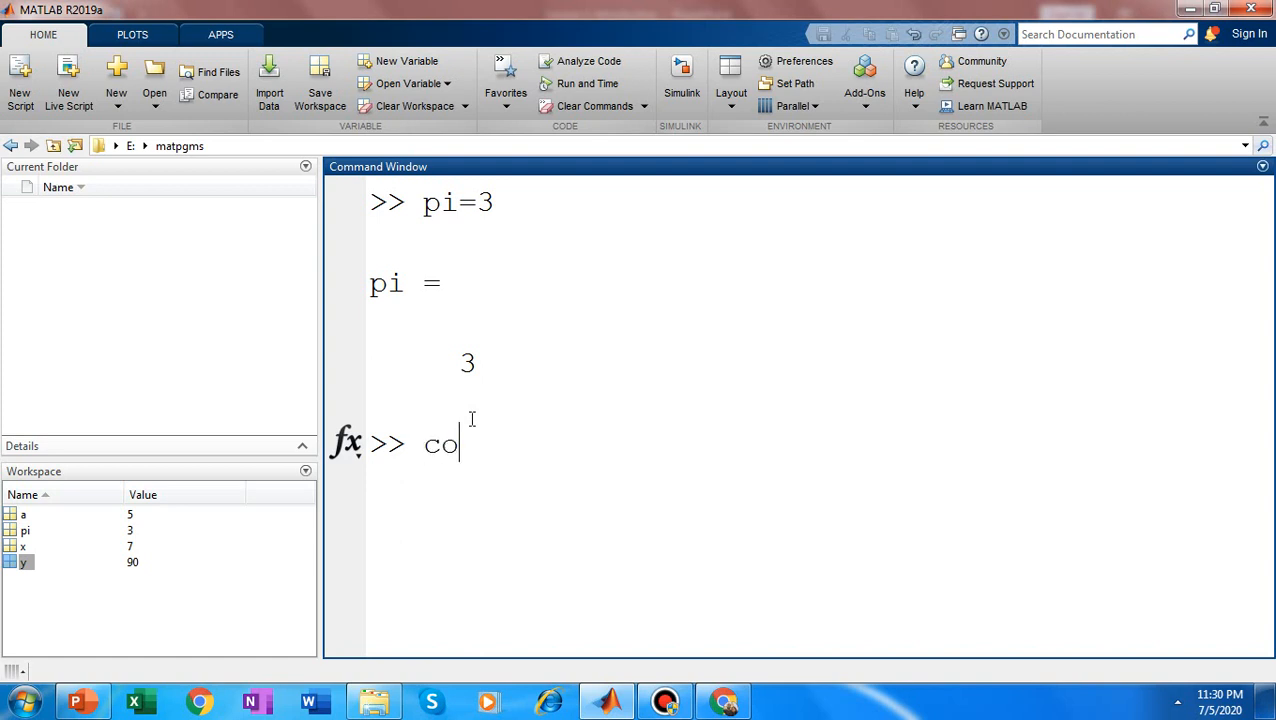
{"action": "type", "text": "s(p"}
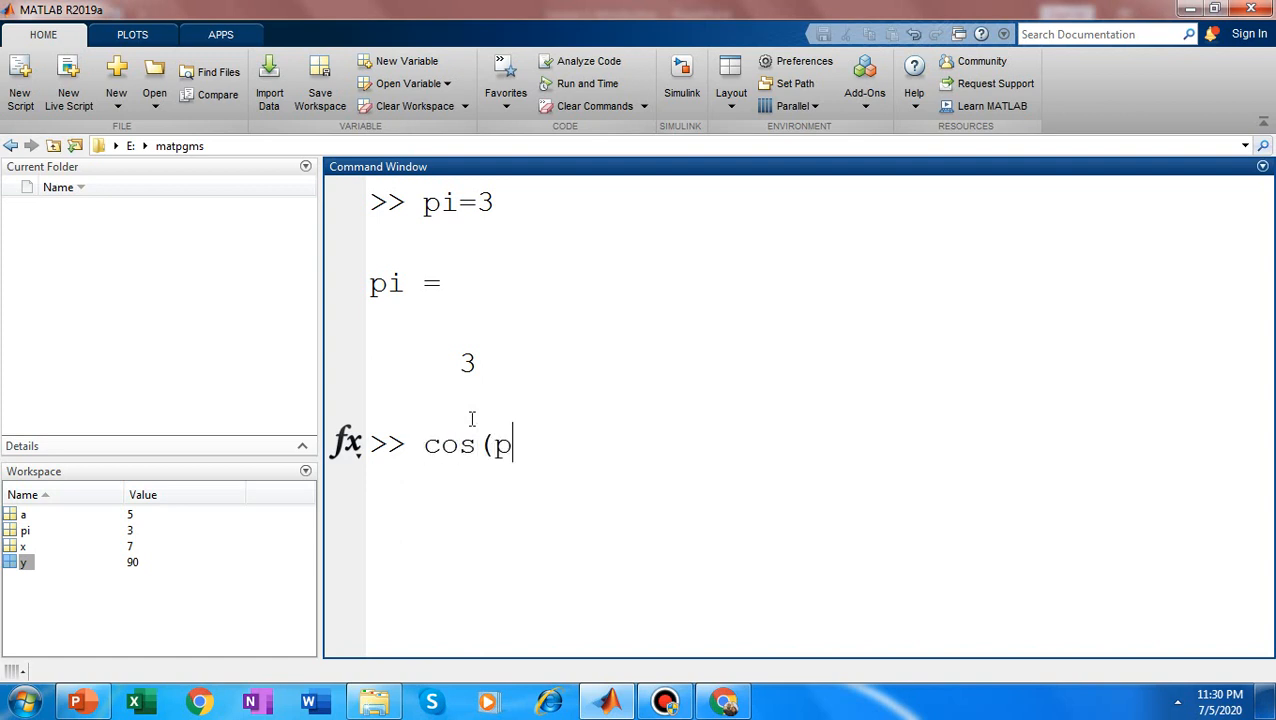
{"action": "type", "text": "i)"}
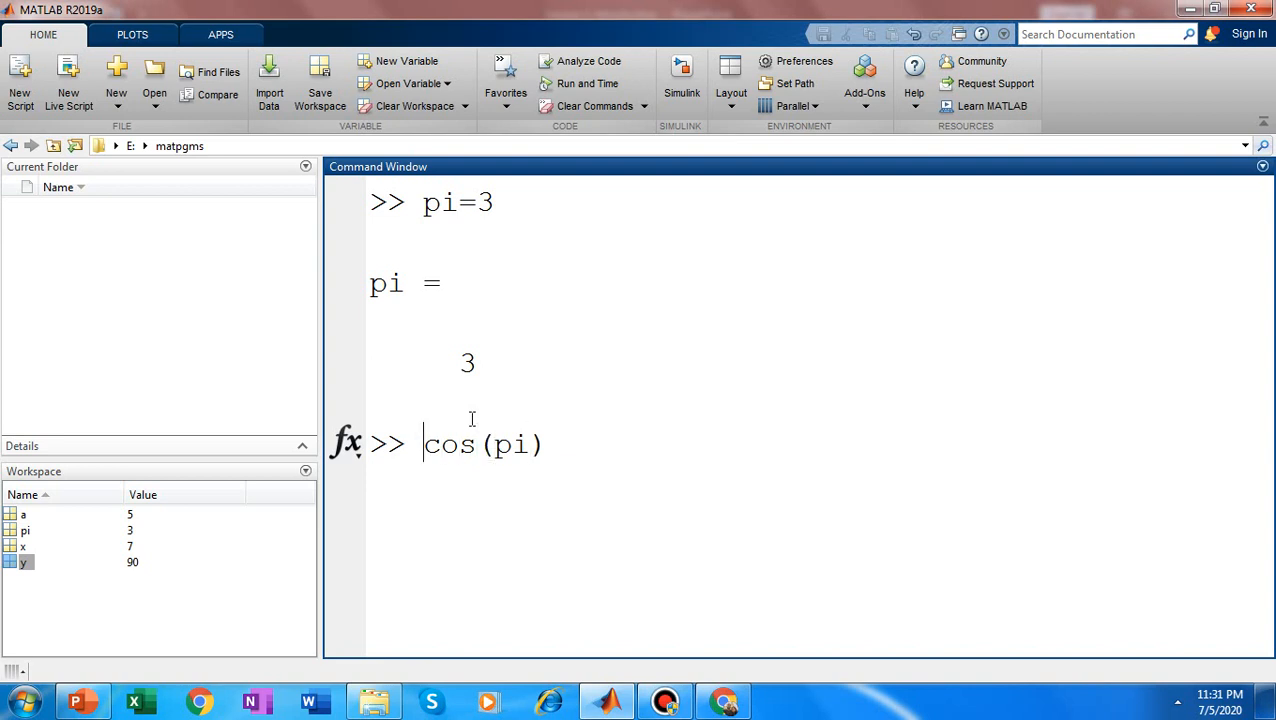
{"action": "type", "text": "cos"}
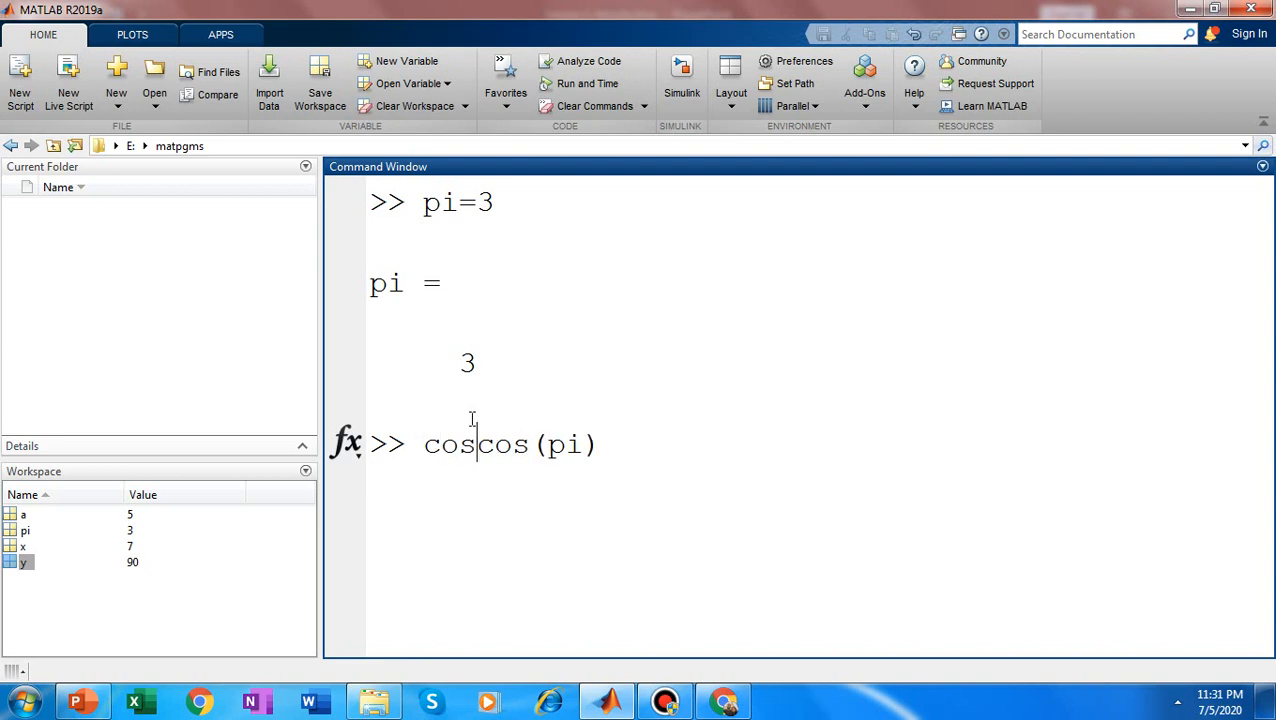
{"action": "type", "text": "_val"}
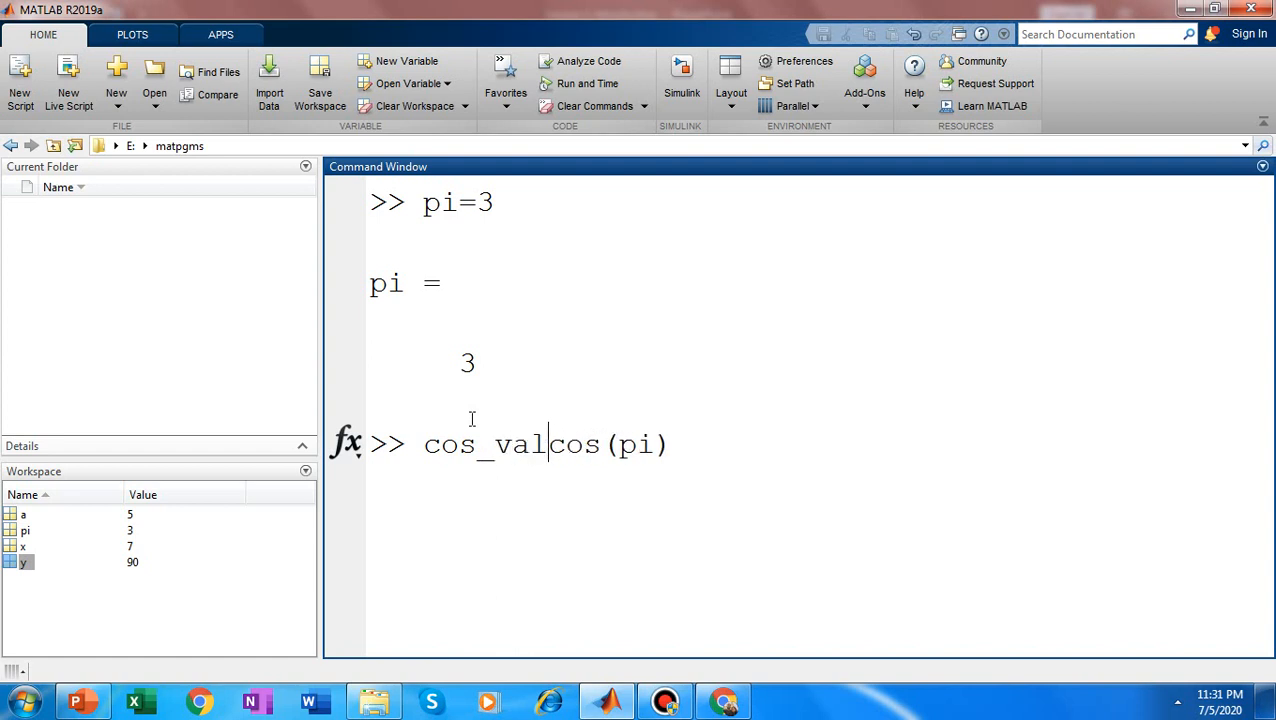
{"action": "type", "text": "="}
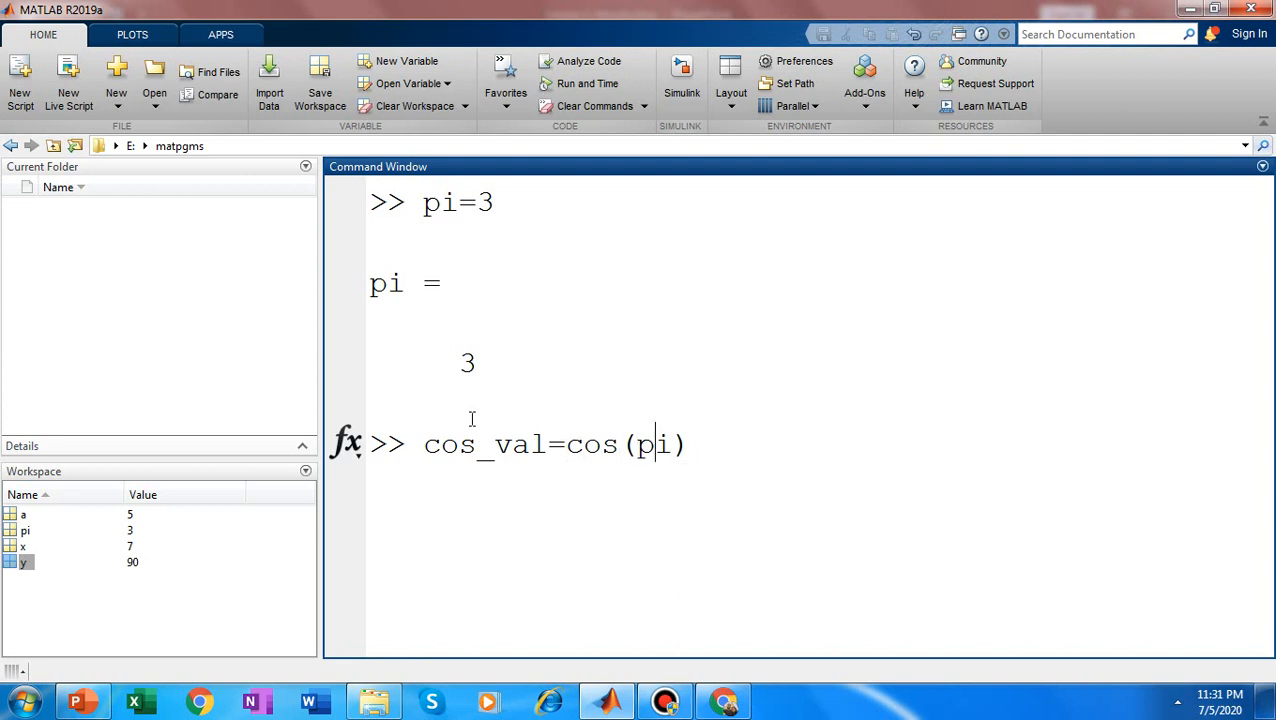
{"action": "key", "text": "Return"}
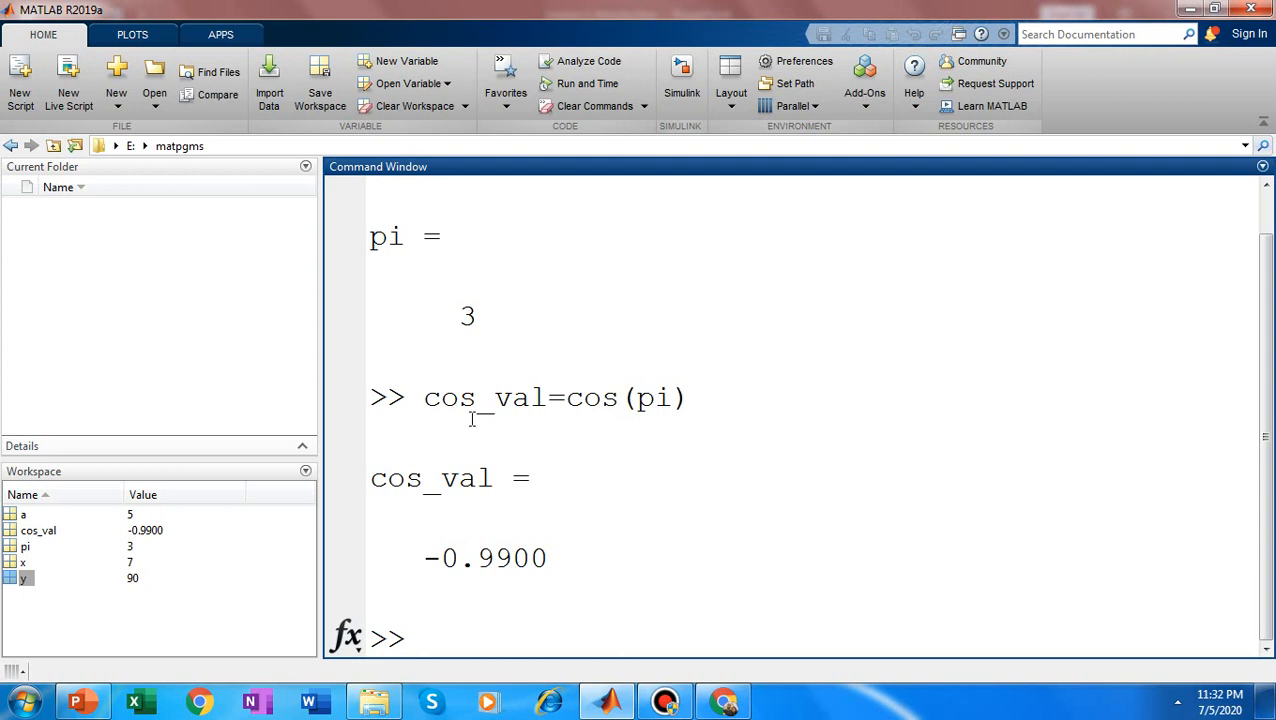
{"action": "left_click", "coordinate": [420, 638]}
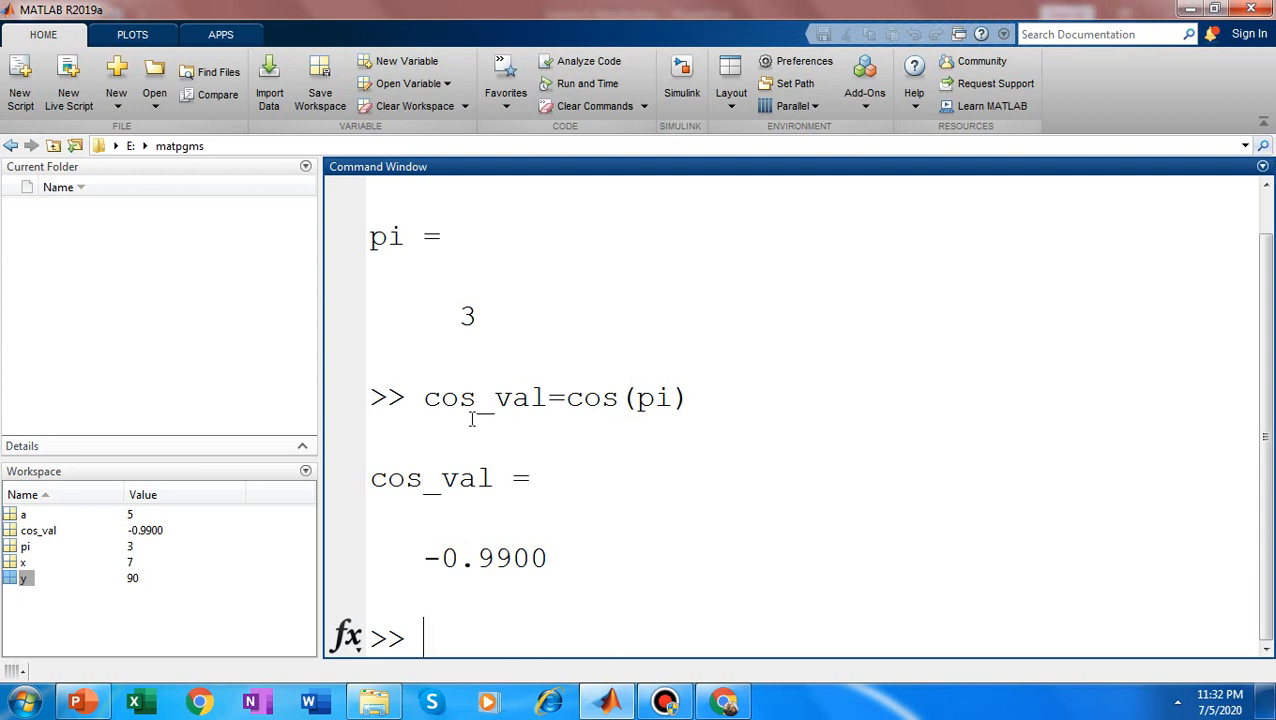
- Assign cos = 4.5, shadowing the built-in cosine function
{"action": "type", "text": "cos"}
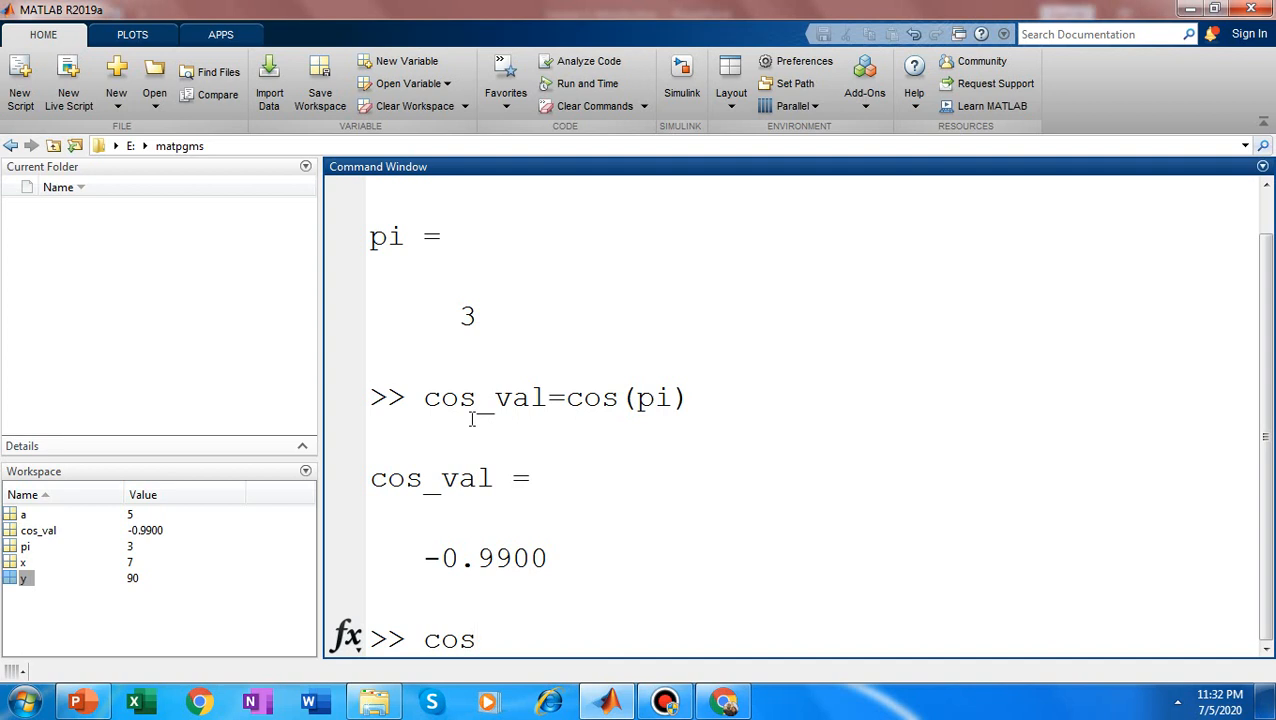
{"action": "type", "text": "=4"}
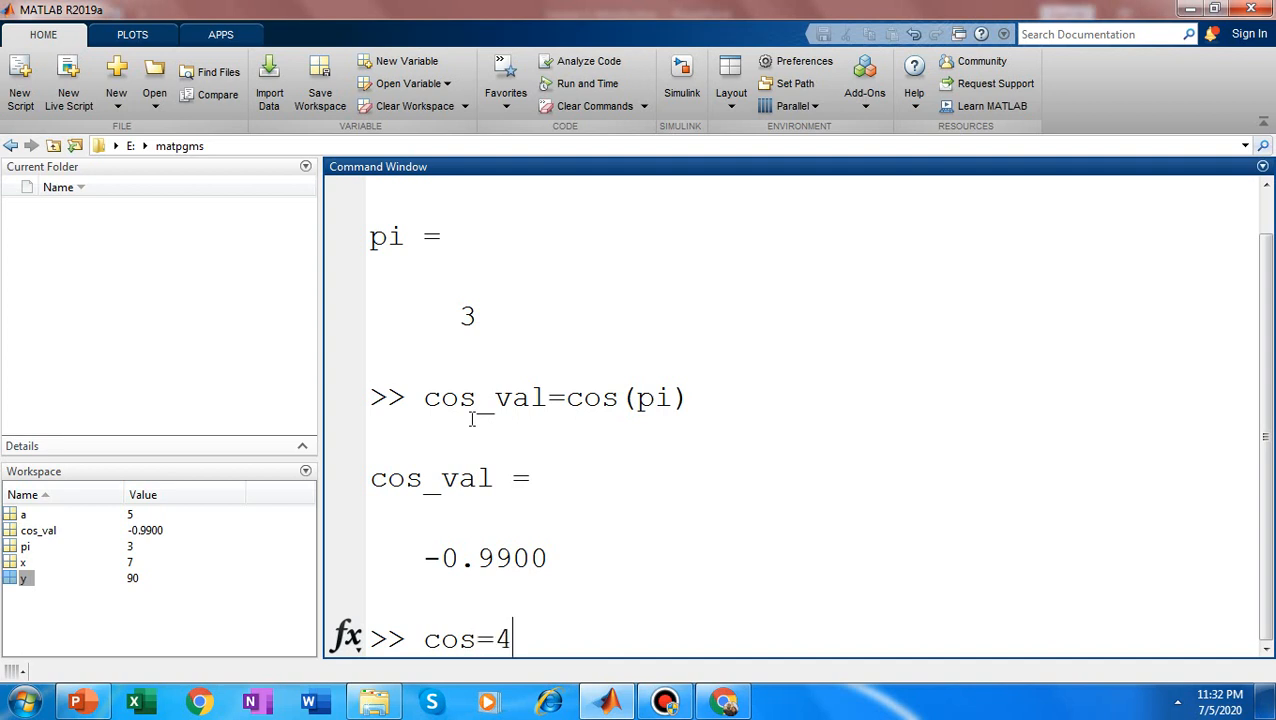
{"action": "type", "text": ".5"}
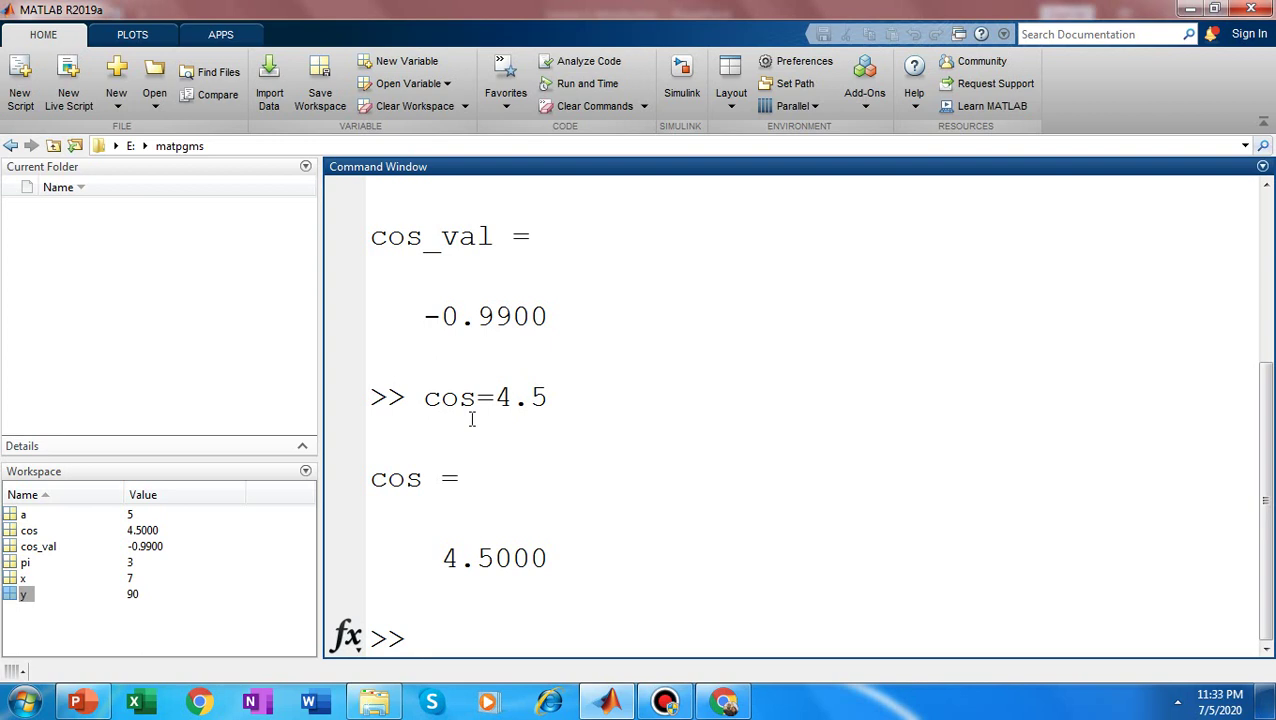
{"action": "left_click", "coordinate": [420, 638]}
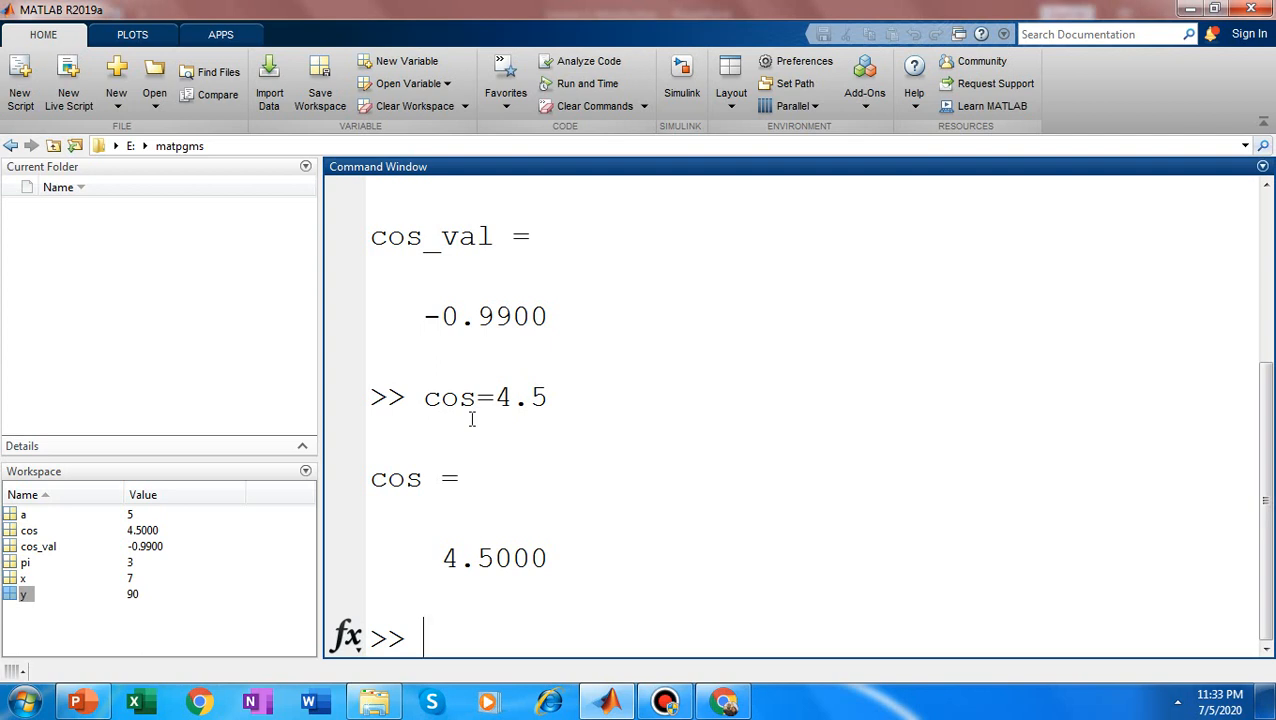
- Evaluate t = cos(pi), which fails with an index-exceeds error since cos is a variable
{"action": "type", "text": "t="}
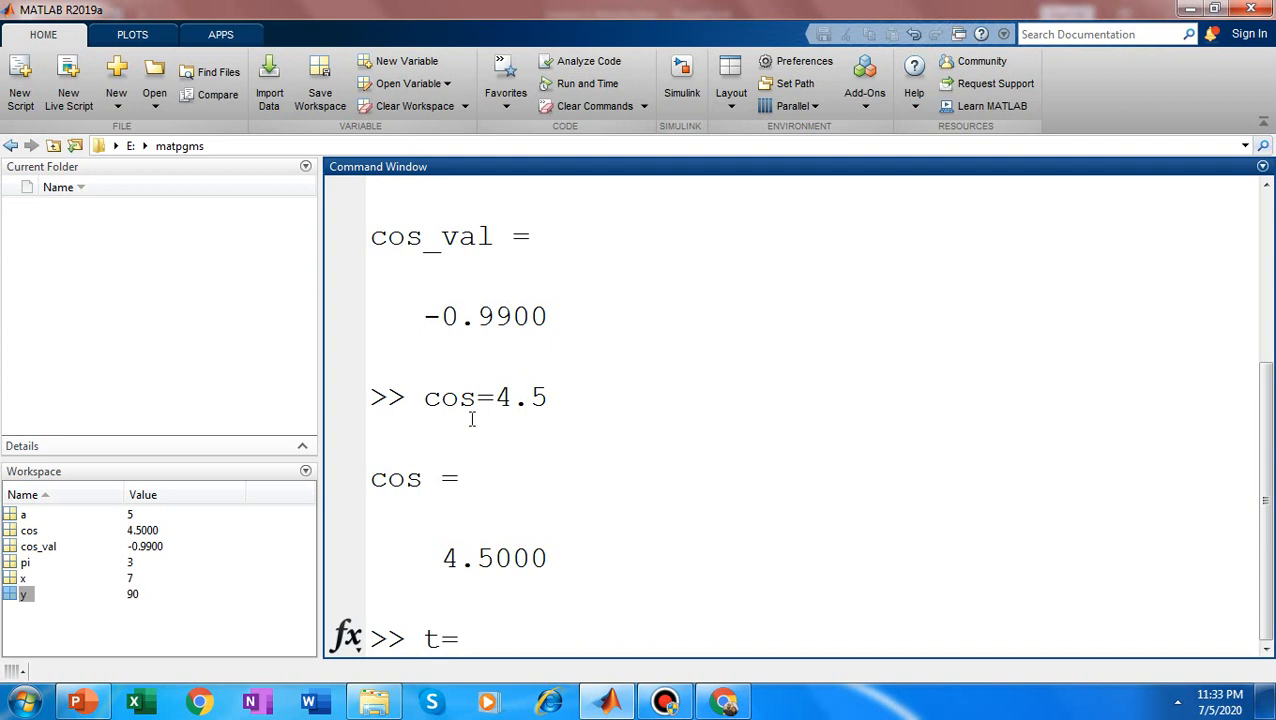
{"action": "type", "text": "cos"}
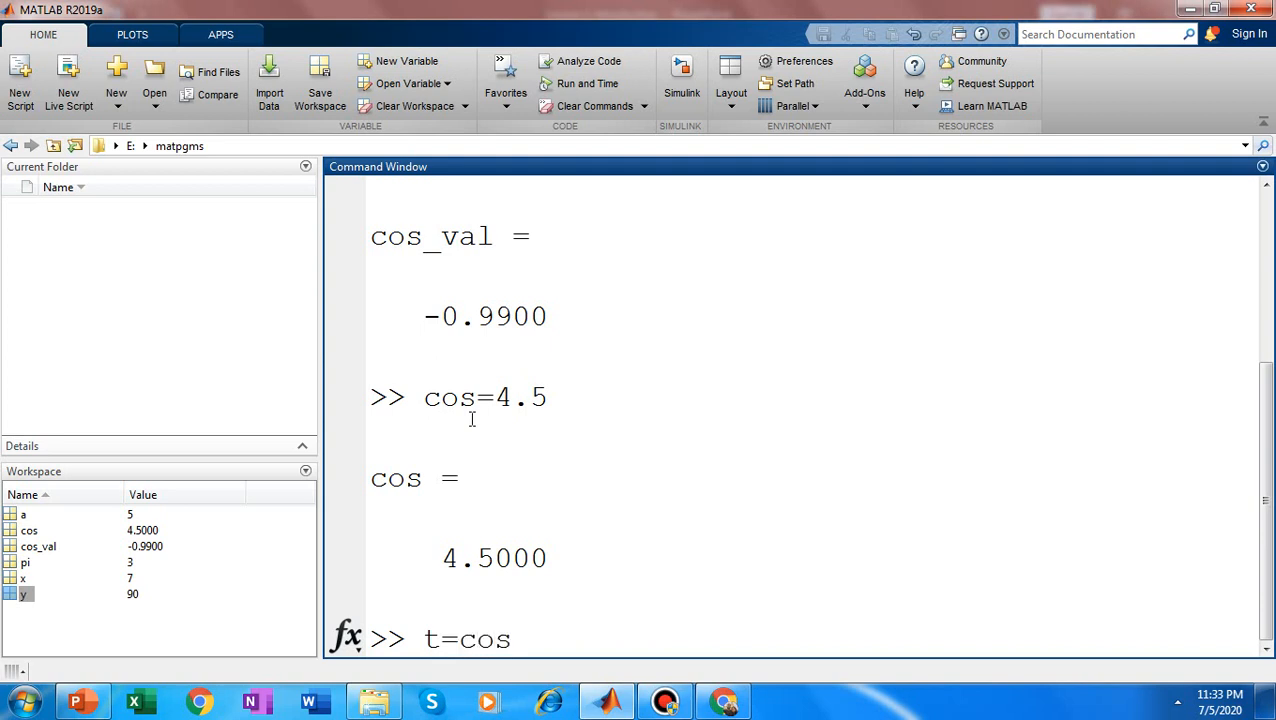
{"action": "type", "text": "(pi)"}
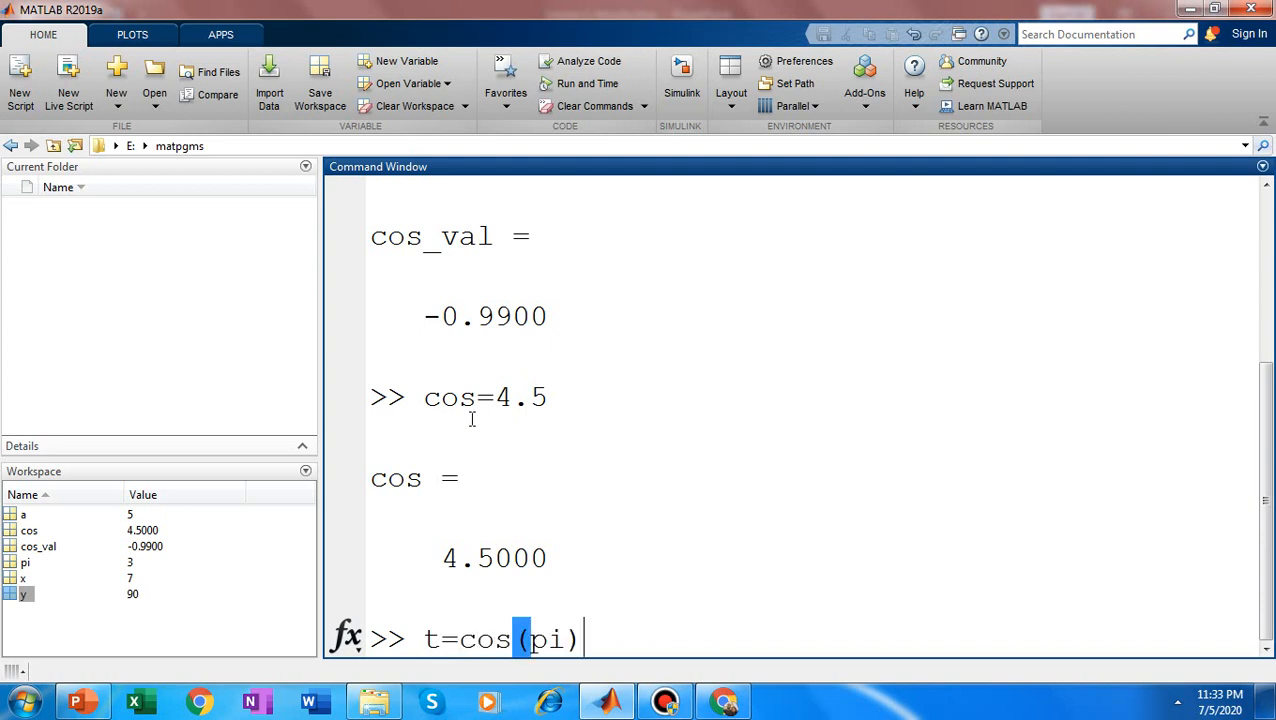
{"action": "key", "text": "Return"}
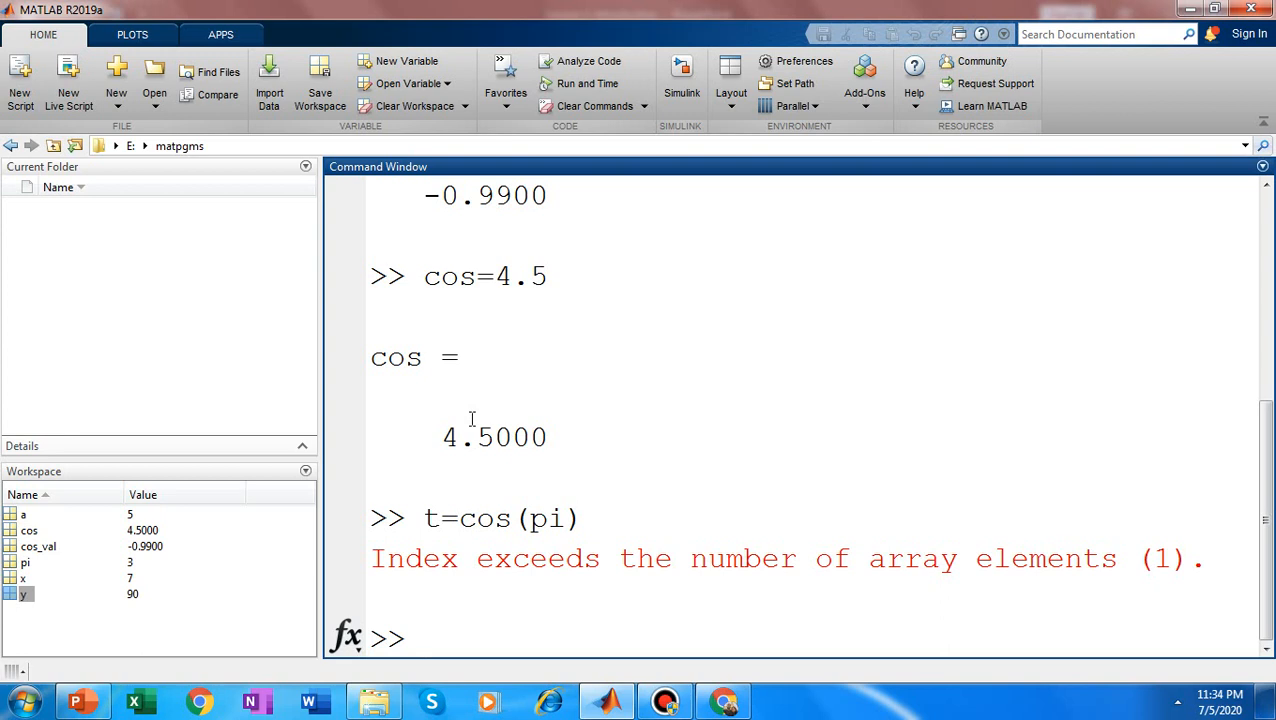
{"action": "left_click", "coordinate": [424, 638]}
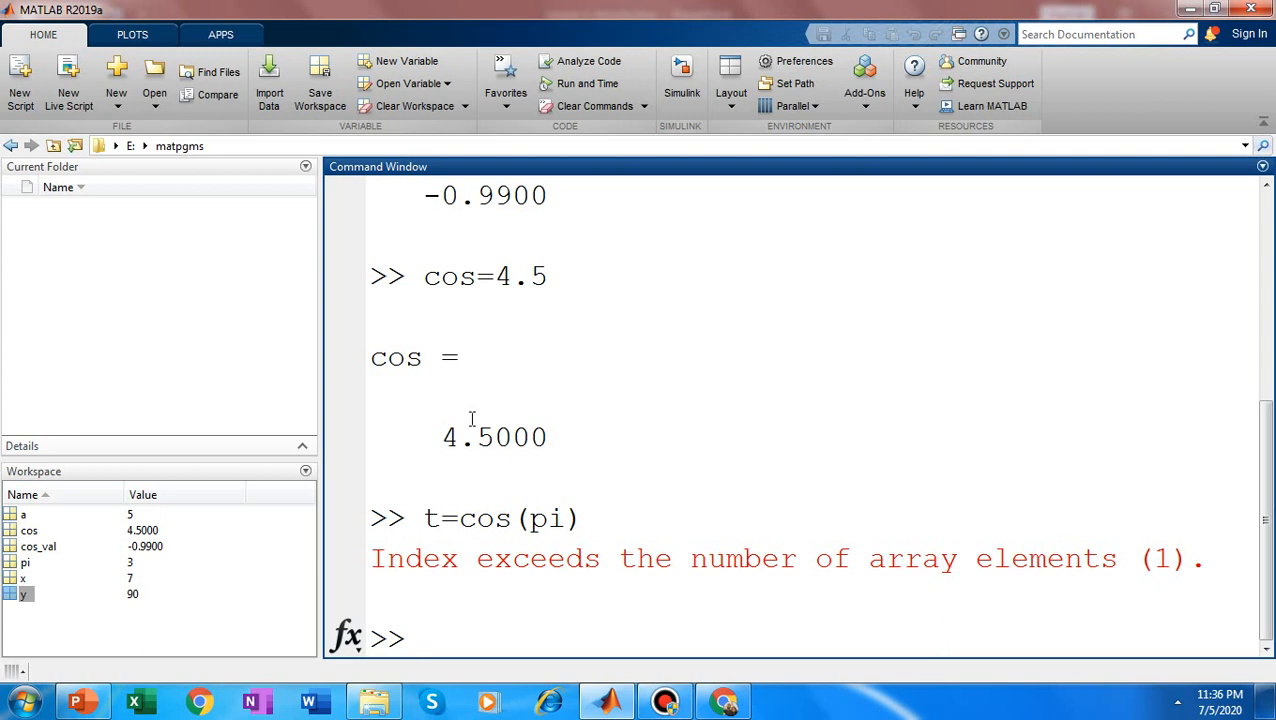
- Remove the cos and pi variables with clear cos pi
{"action": "type", "text": "cl"}
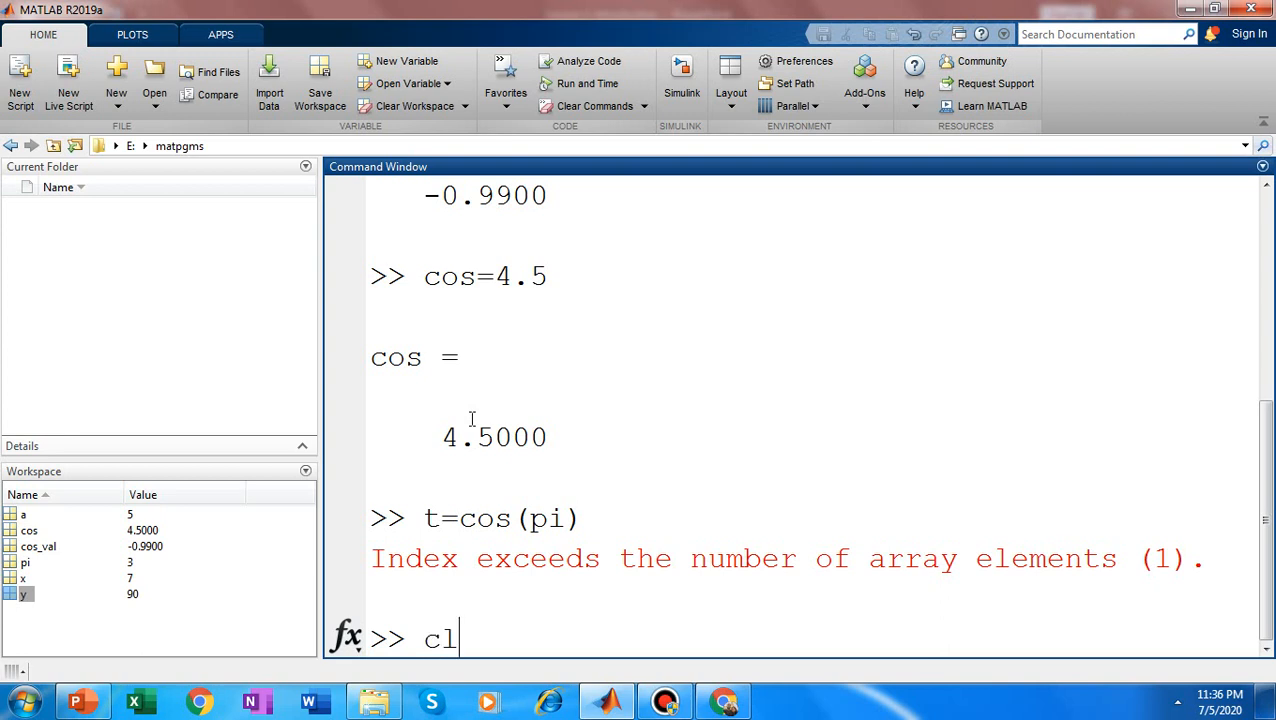
{"action": "type", "text": "ear"}
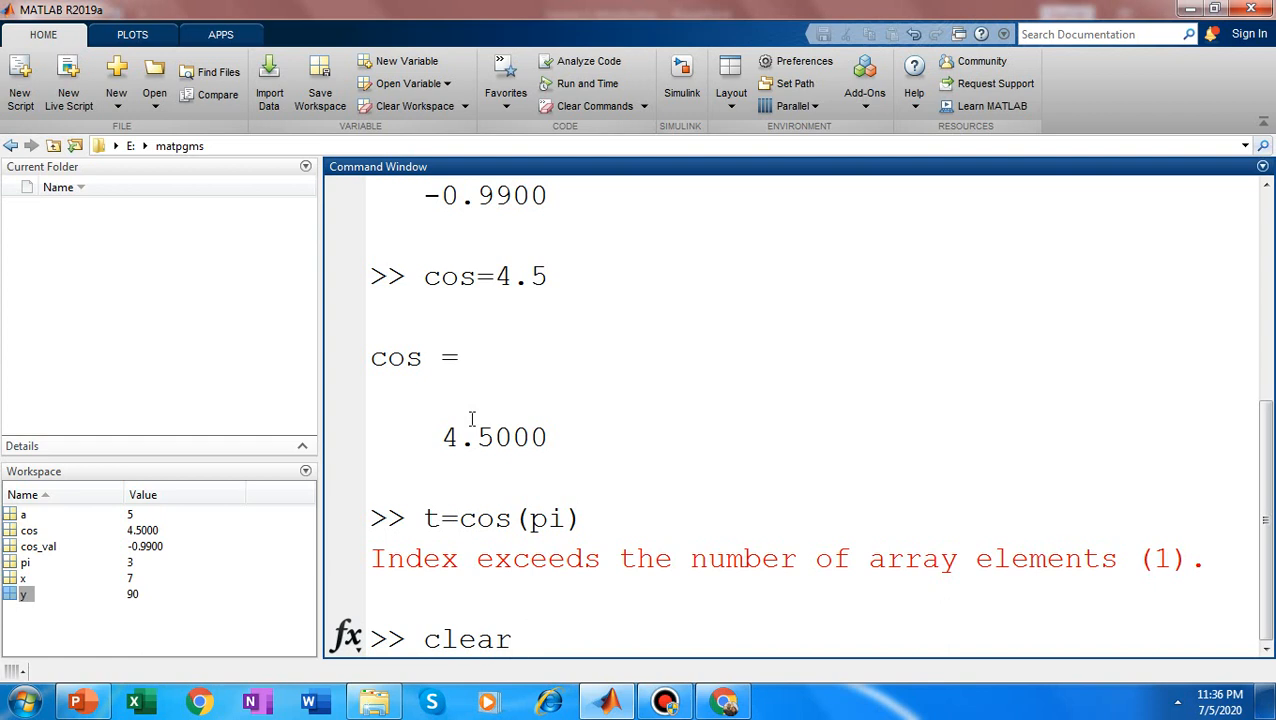
{"action": "type", "text": "co"}
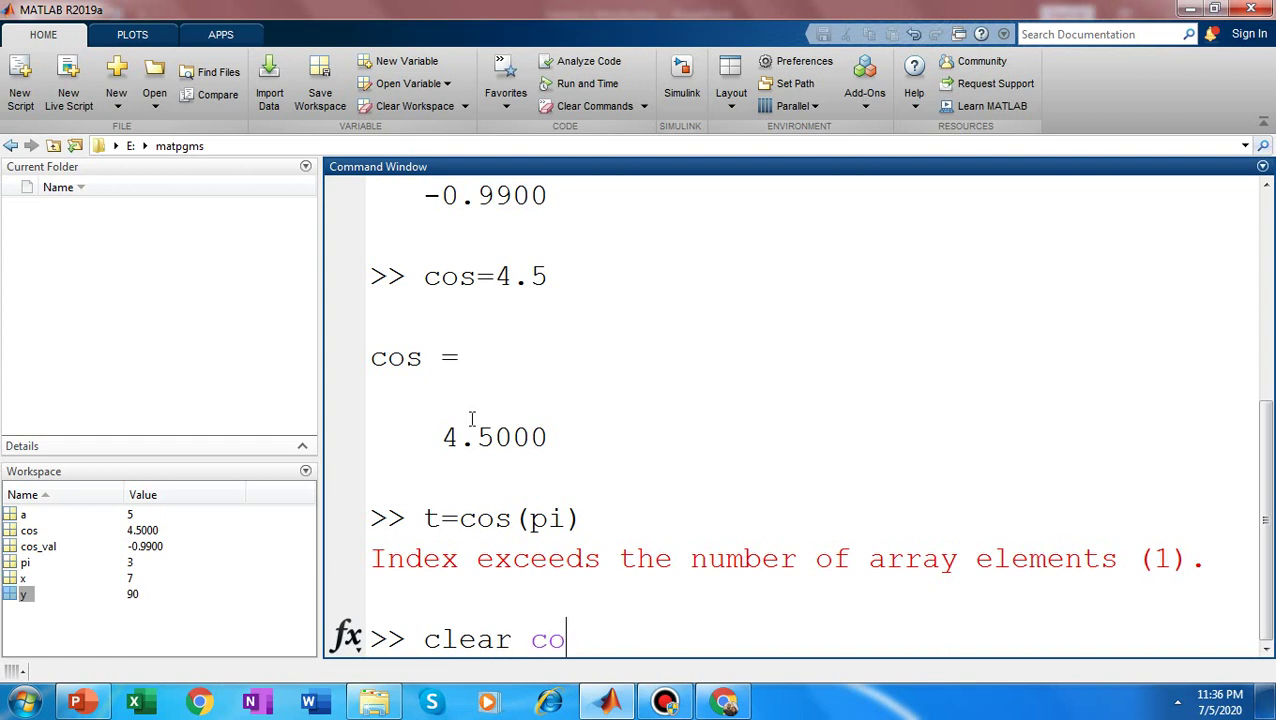
{"action": "type", "text": "s pi"}
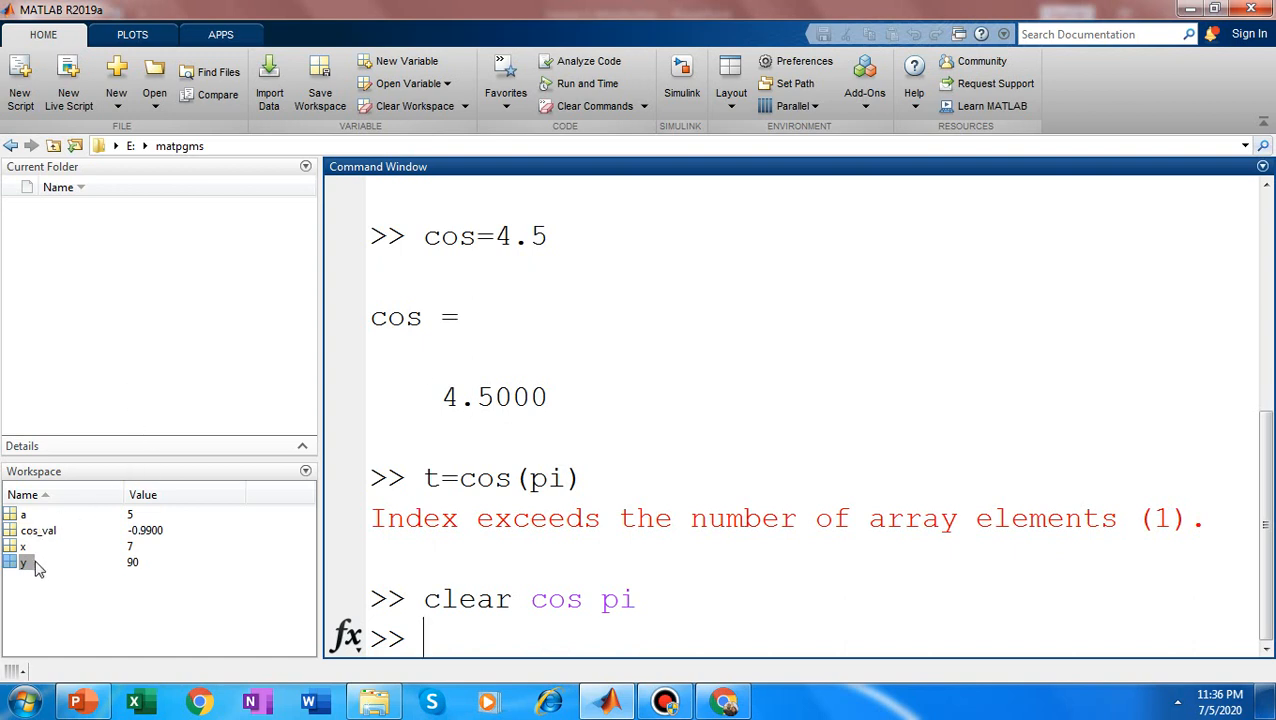
{"action": "mouse_move", "coordinate": [40, 528]}
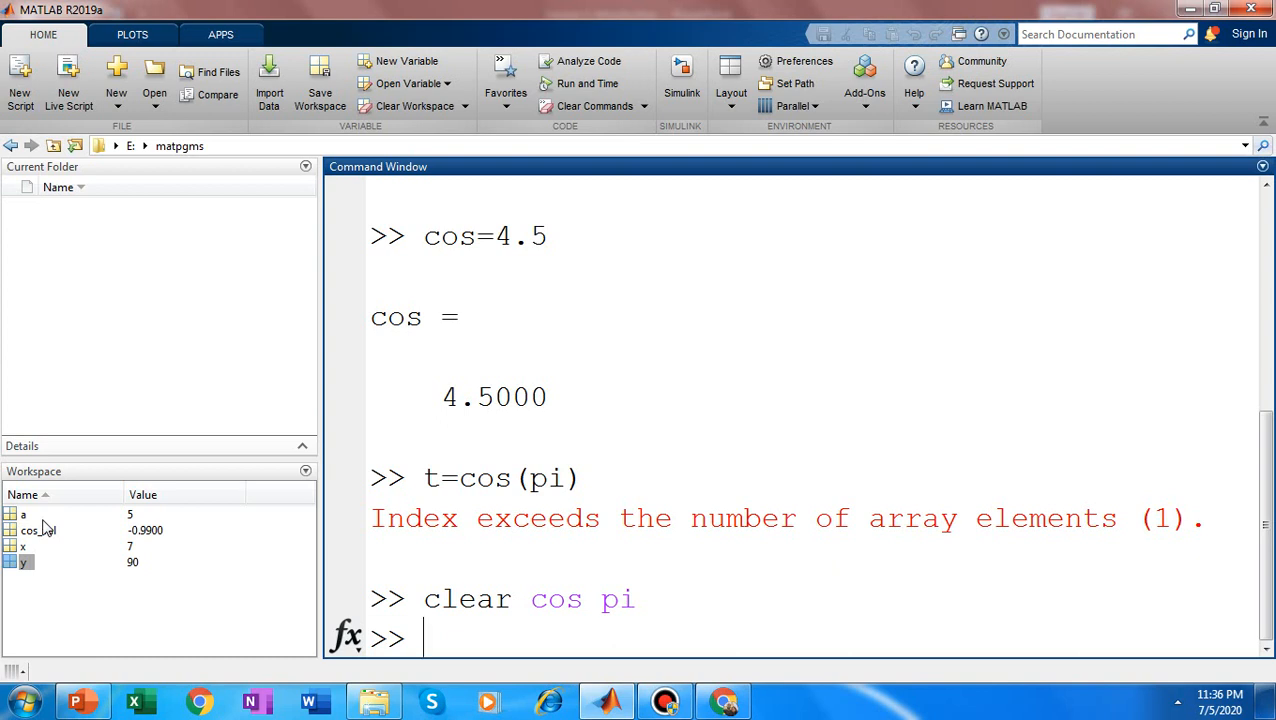
- Compute value = cos(pi), now correctly giving -1
{"action": "type", "text": "va"}
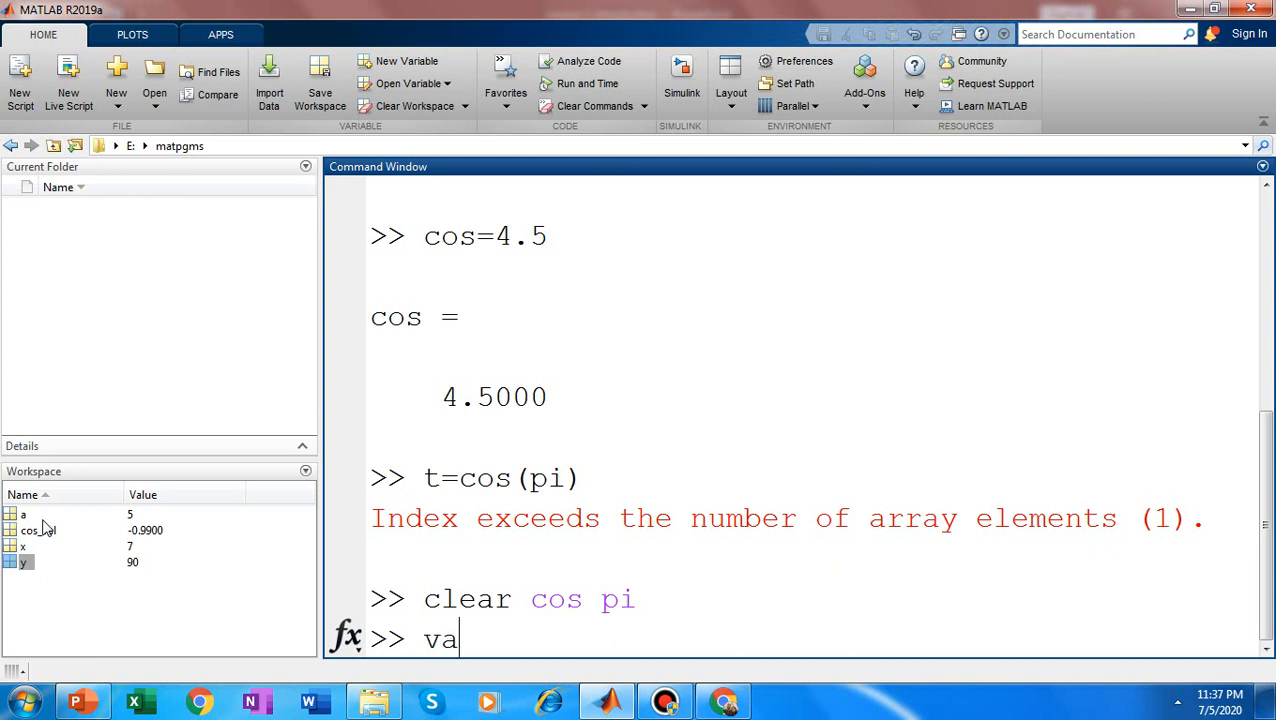
{"action": "type", "text": "lue="}
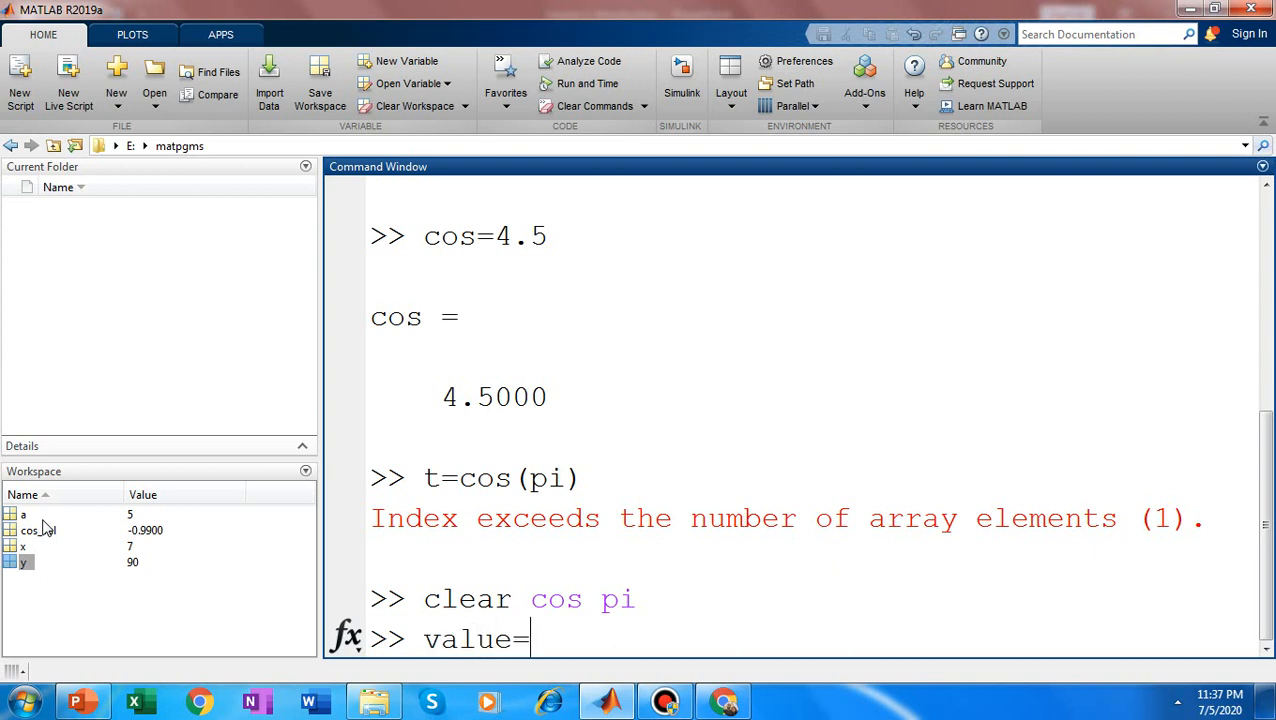
{"action": "type", "text": "cos(pi"}
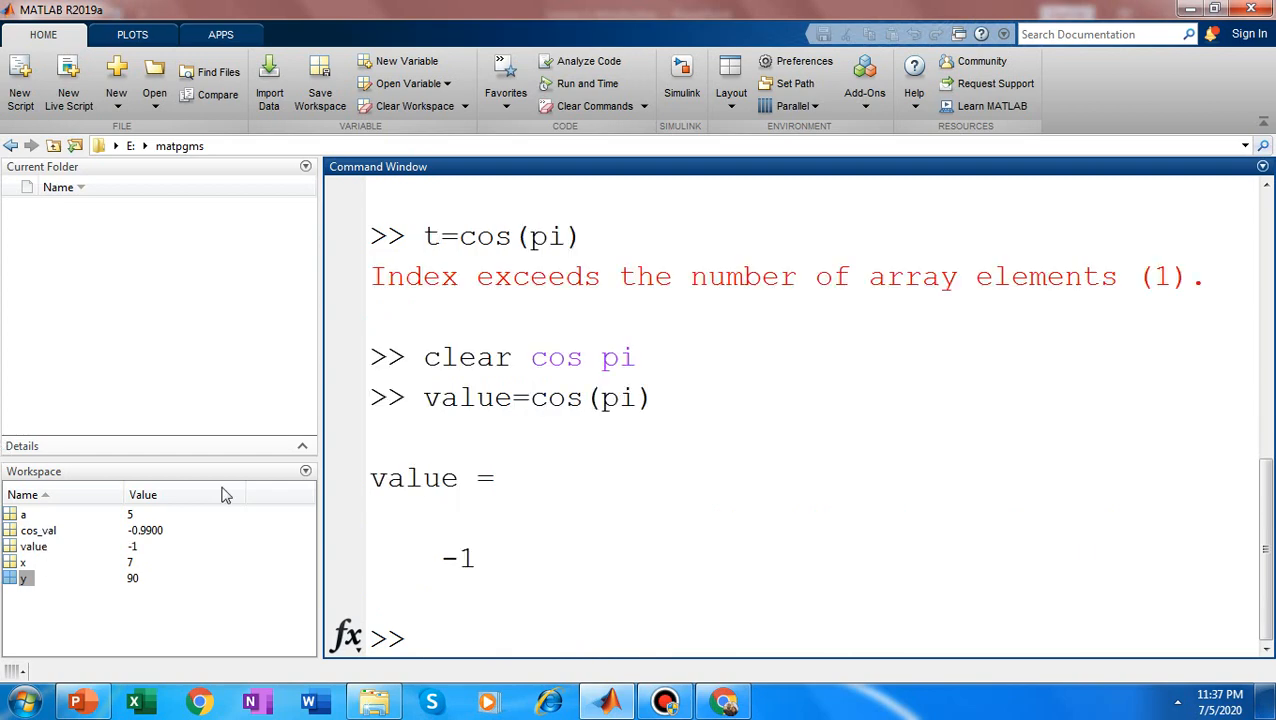
{"action": "mouse_move", "coordinate": [428, 562]}
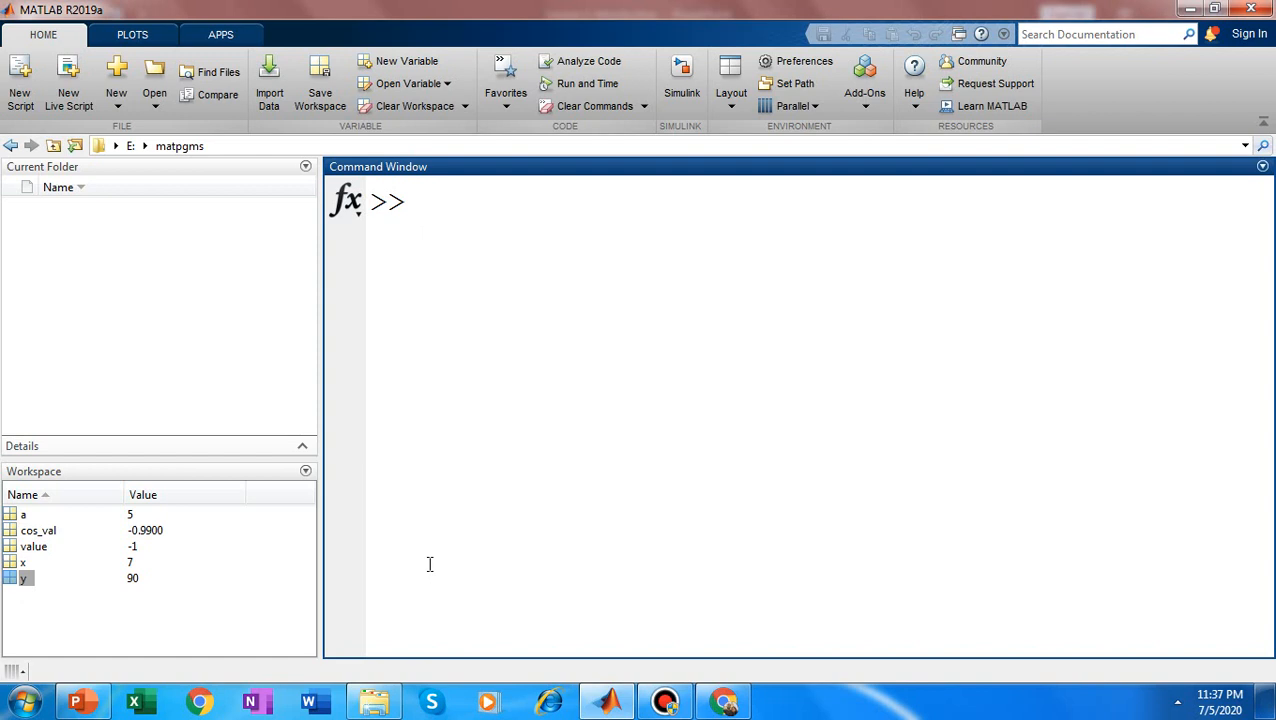
- Evaluate 2+3 without assignment so ans = 5 appears in the workspace
{"action": "type", "text": "2+"}
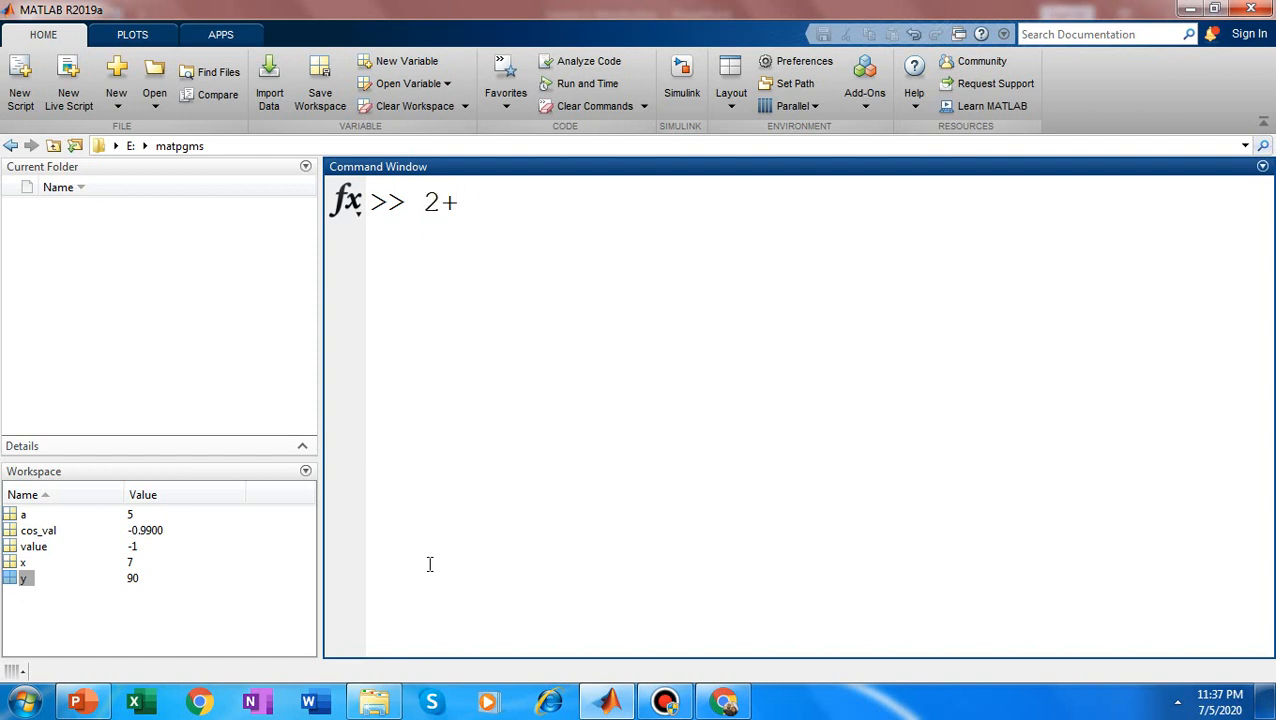
{"action": "type", "text": "3"}
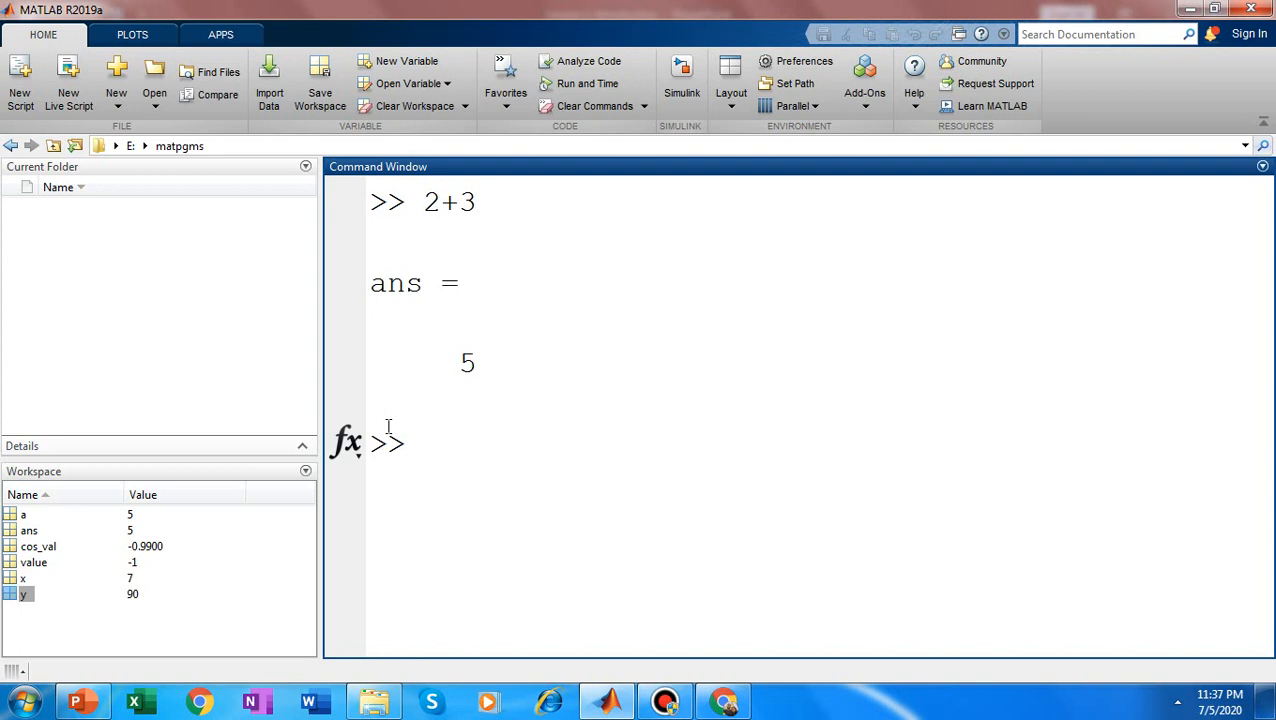
{"action": "mouse_move", "coordinate": [434, 284]}
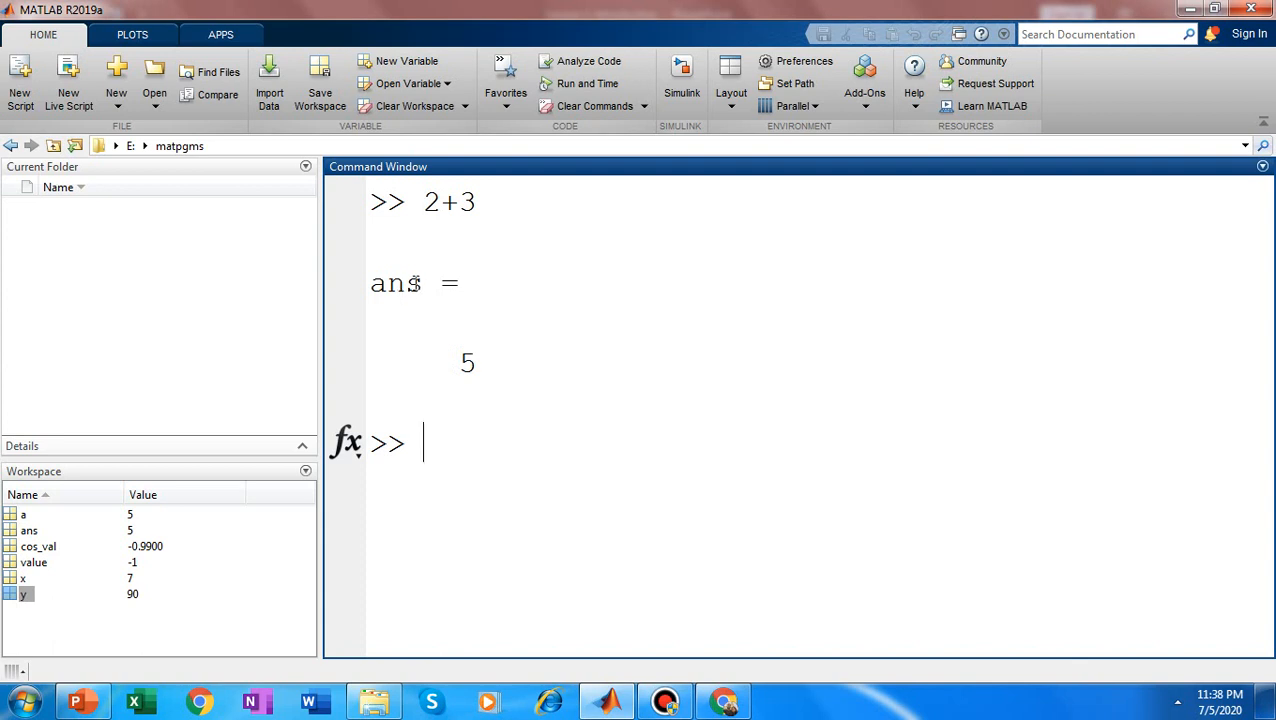
{"action": "mouse_move", "coordinate": [372, 288]}
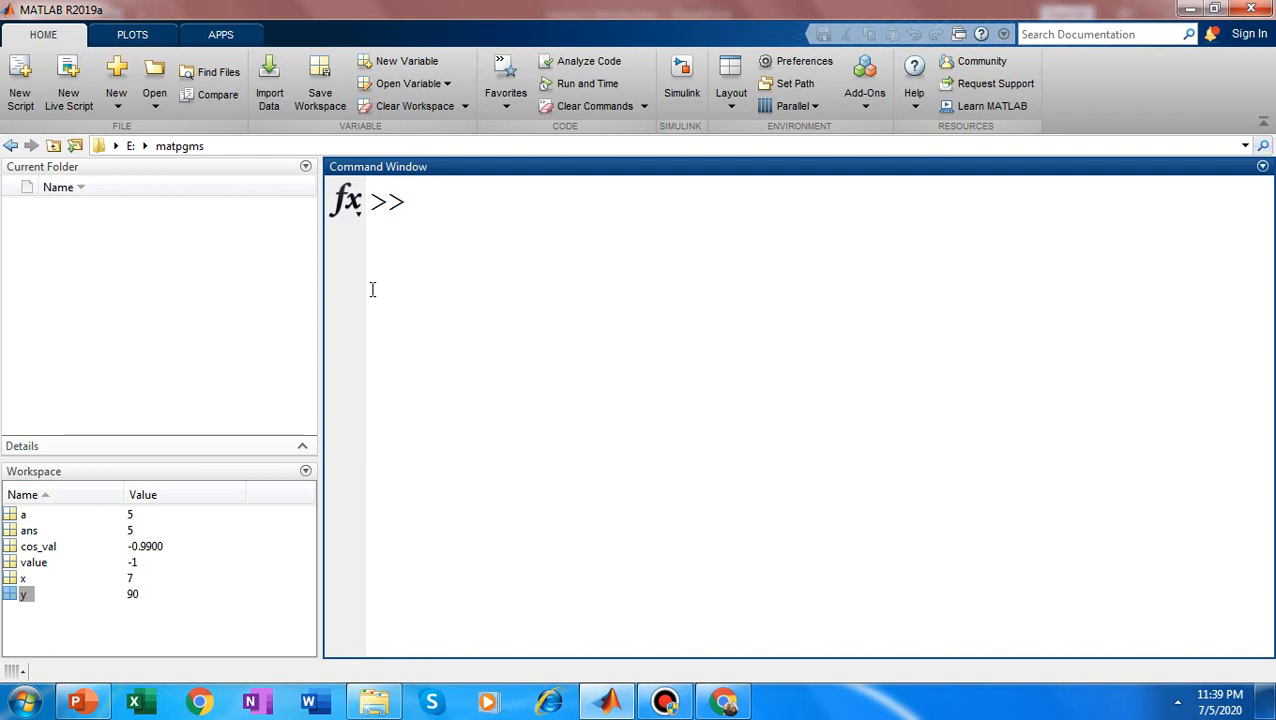
- Run who to list the variables a, ans, cos_val, value, x and y
{"action": "type", "text": "wh"}
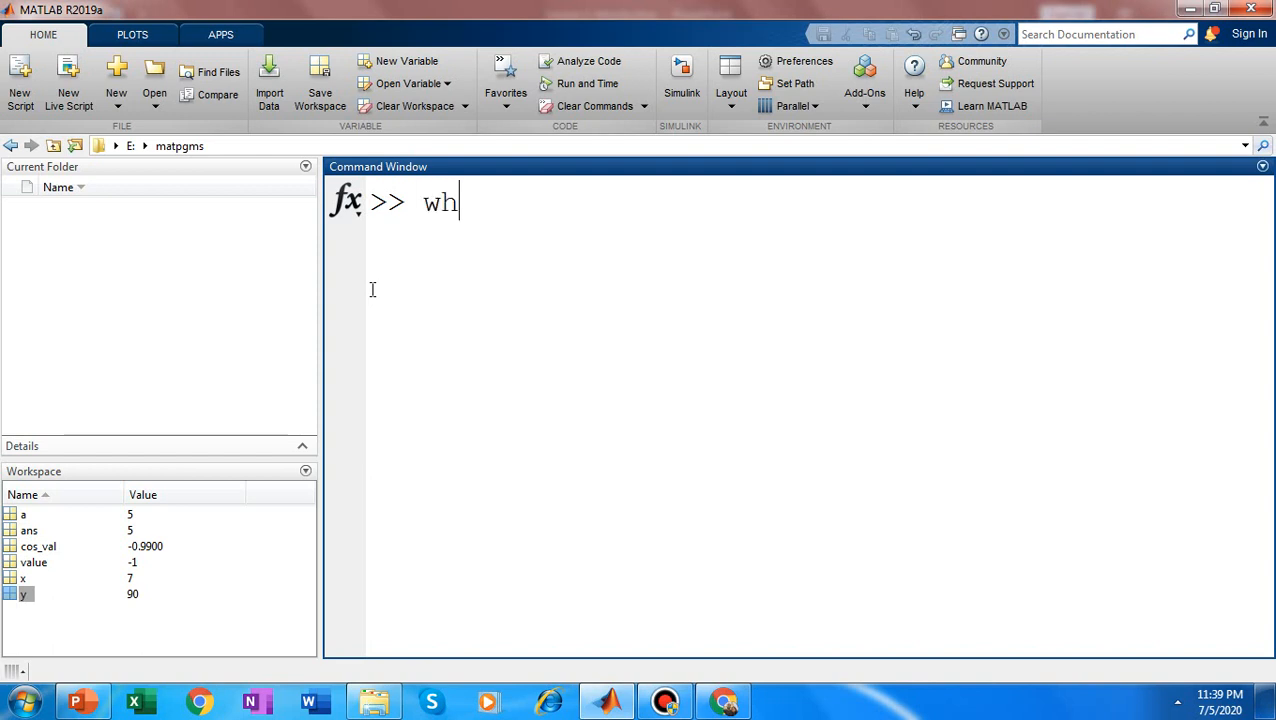
{"action": "type", "text": "o"}
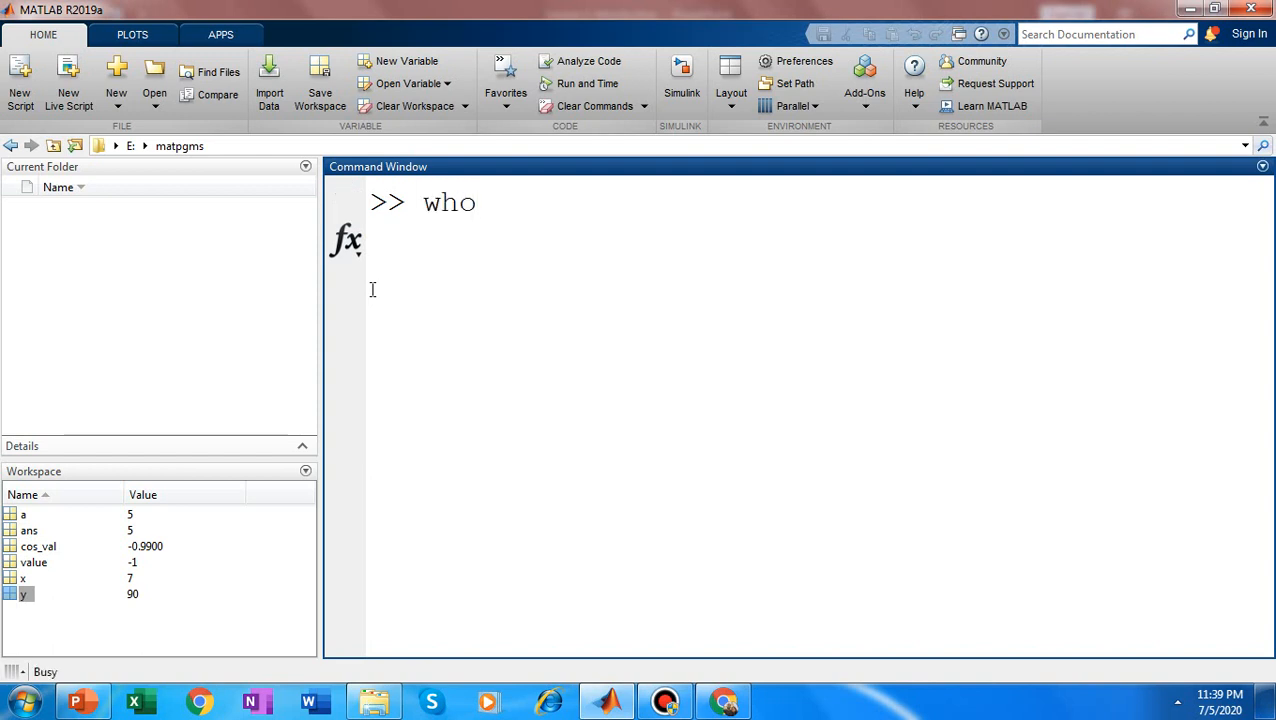
{"action": "key", "text": "Return"}
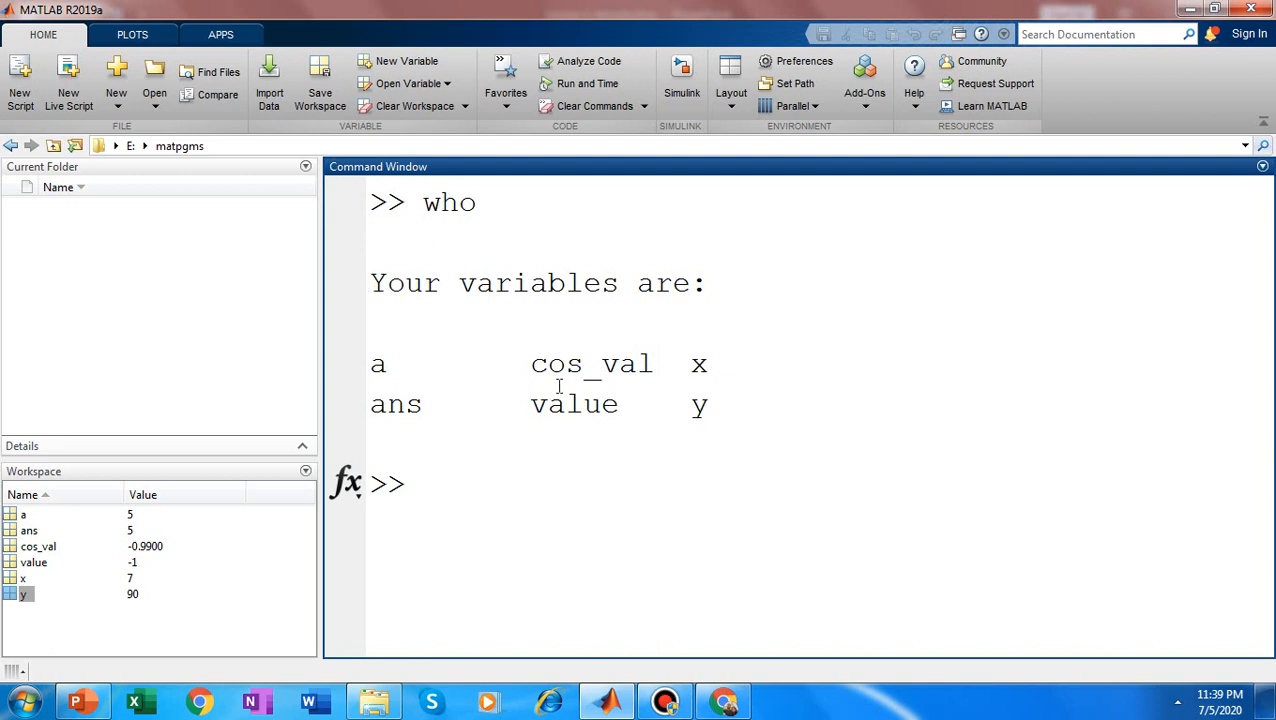
{"action": "mouse_move", "coordinate": [502, 352]}
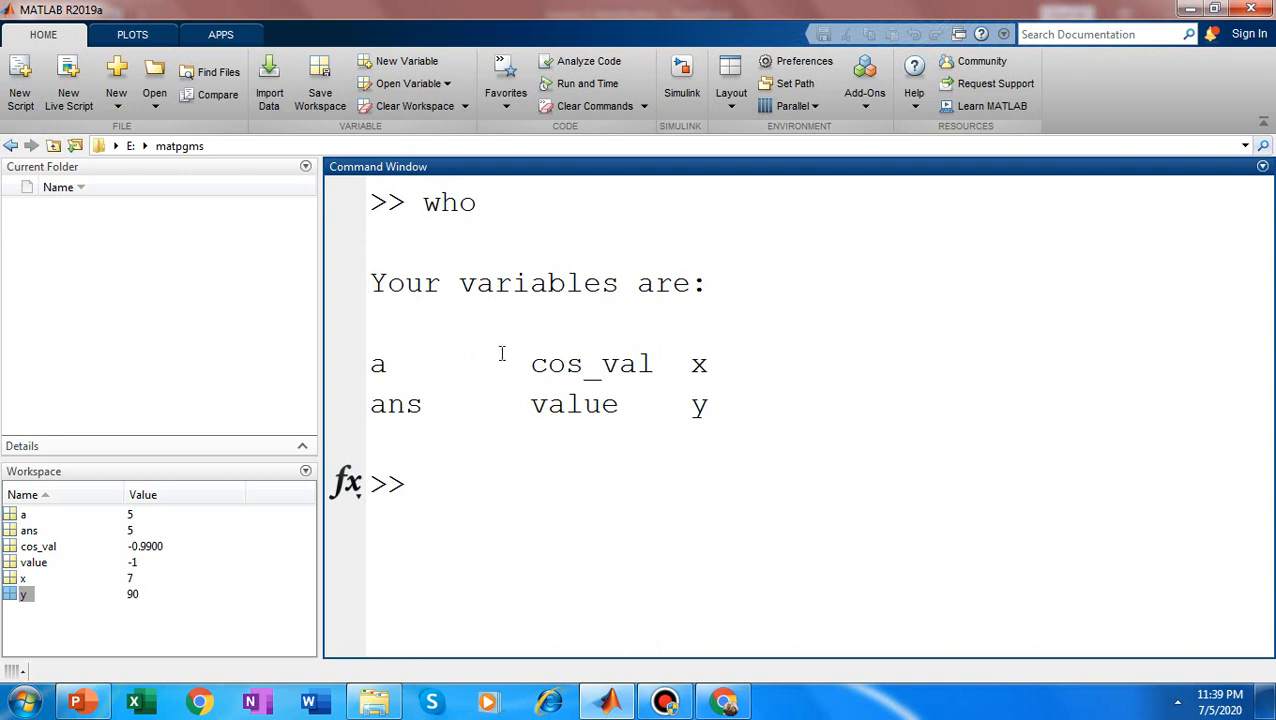
{"action": "mouse_move", "coordinate": [488, 392]}
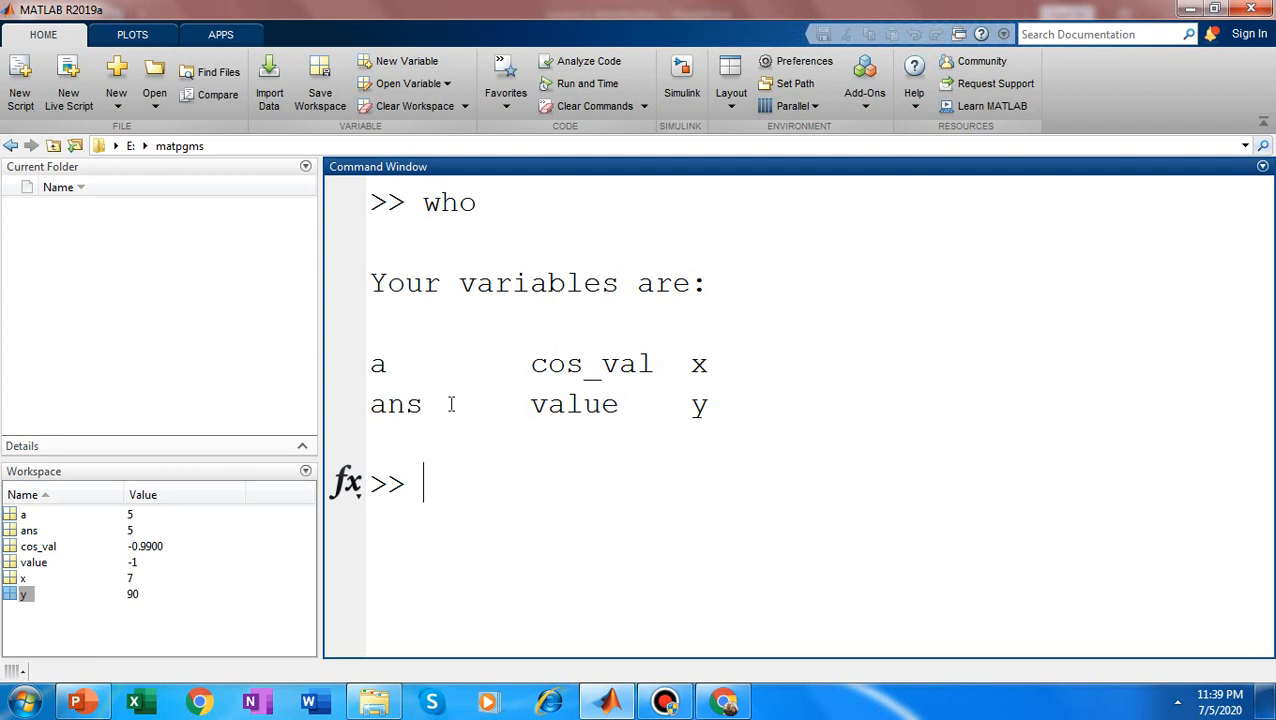
{"action": "mouse_move", "coordinate": [712, 418]}
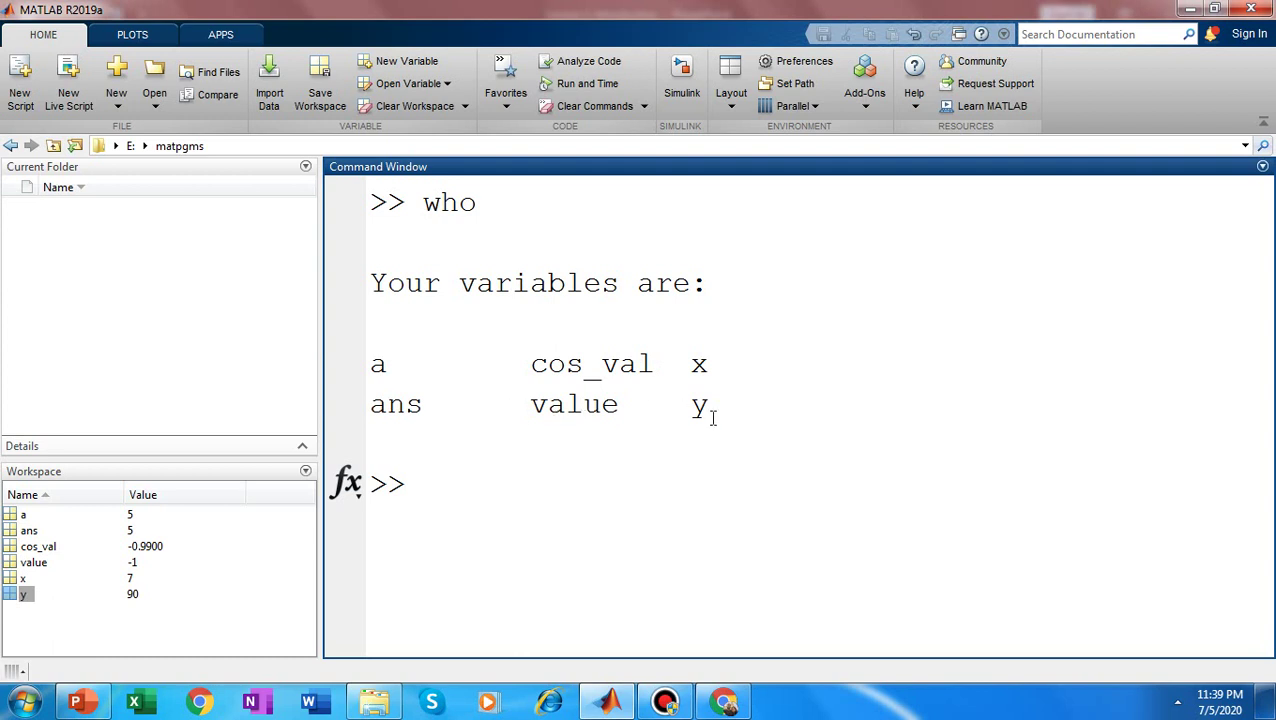
- Run whos to show each variable as 1x1 double, then clear all to empty the workspace
{"action": "type", "text": "w"}
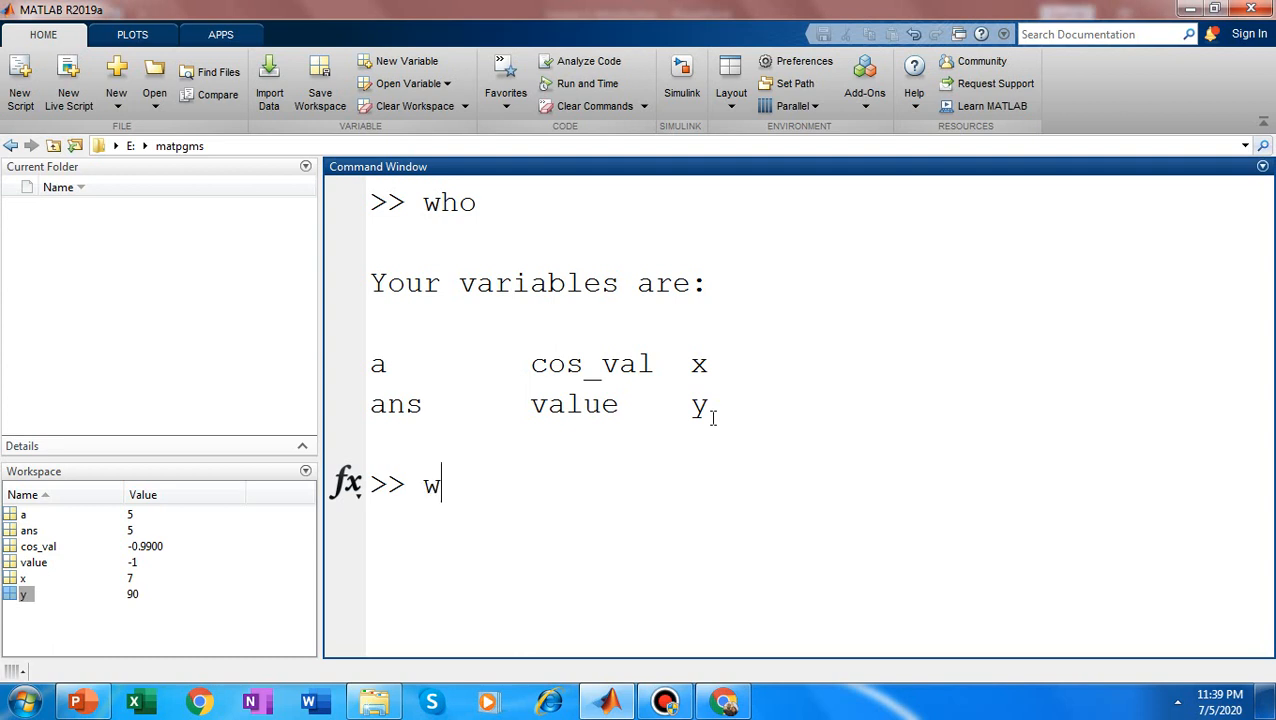
{"action": "type", "text": "hos"}
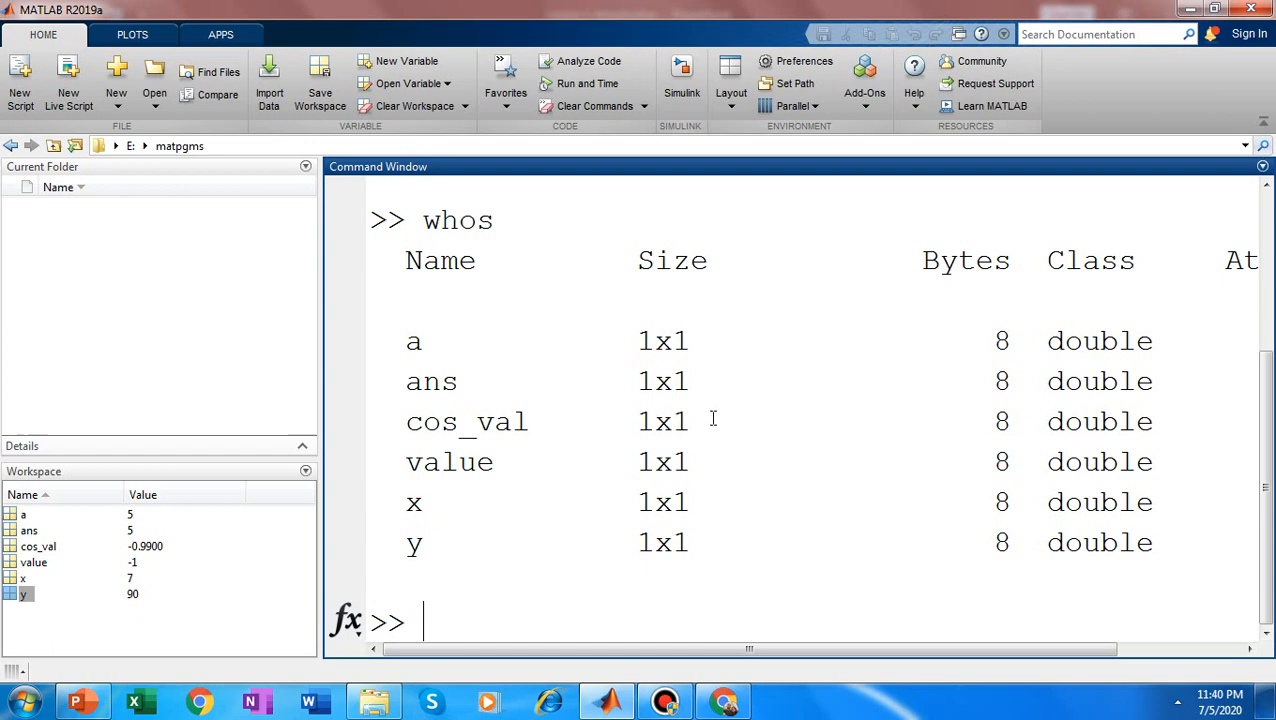
{"action": "mouse_move", "coordinate": [1232, 532]}
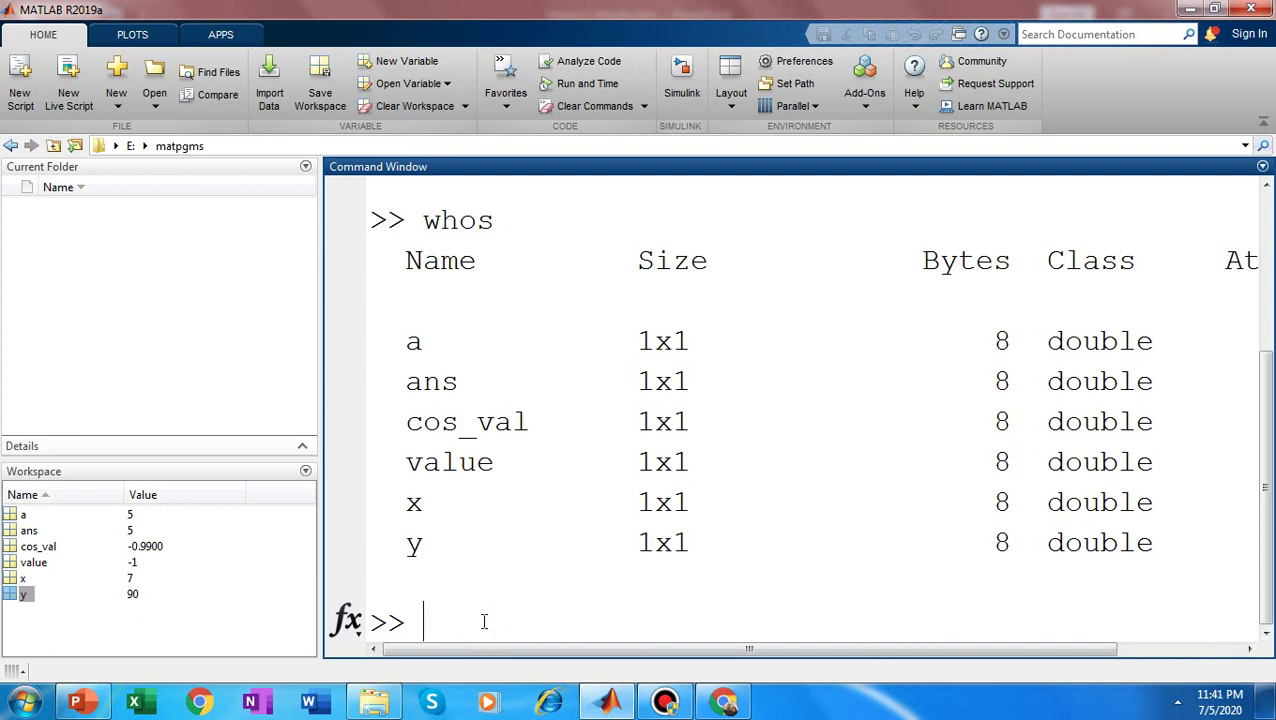
{"action": "type", "text": "clear all"}
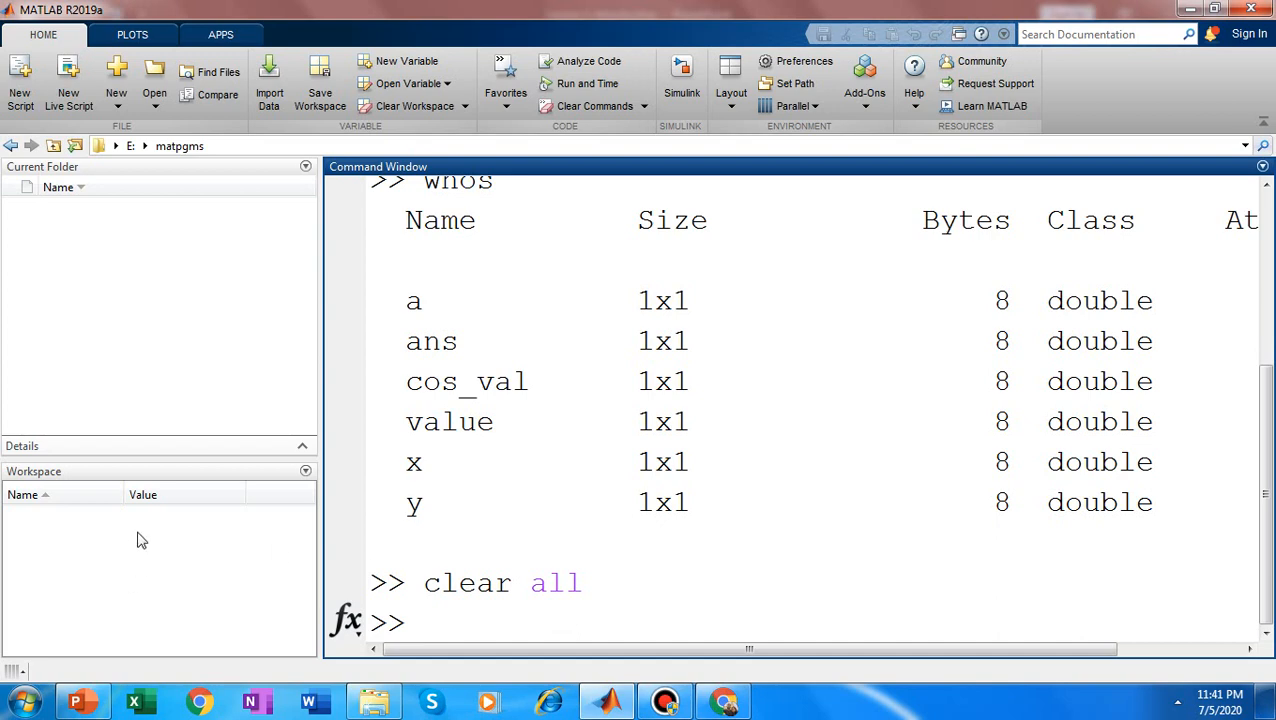
{"action": "mouse_move", "coordinate": [112, 630]}
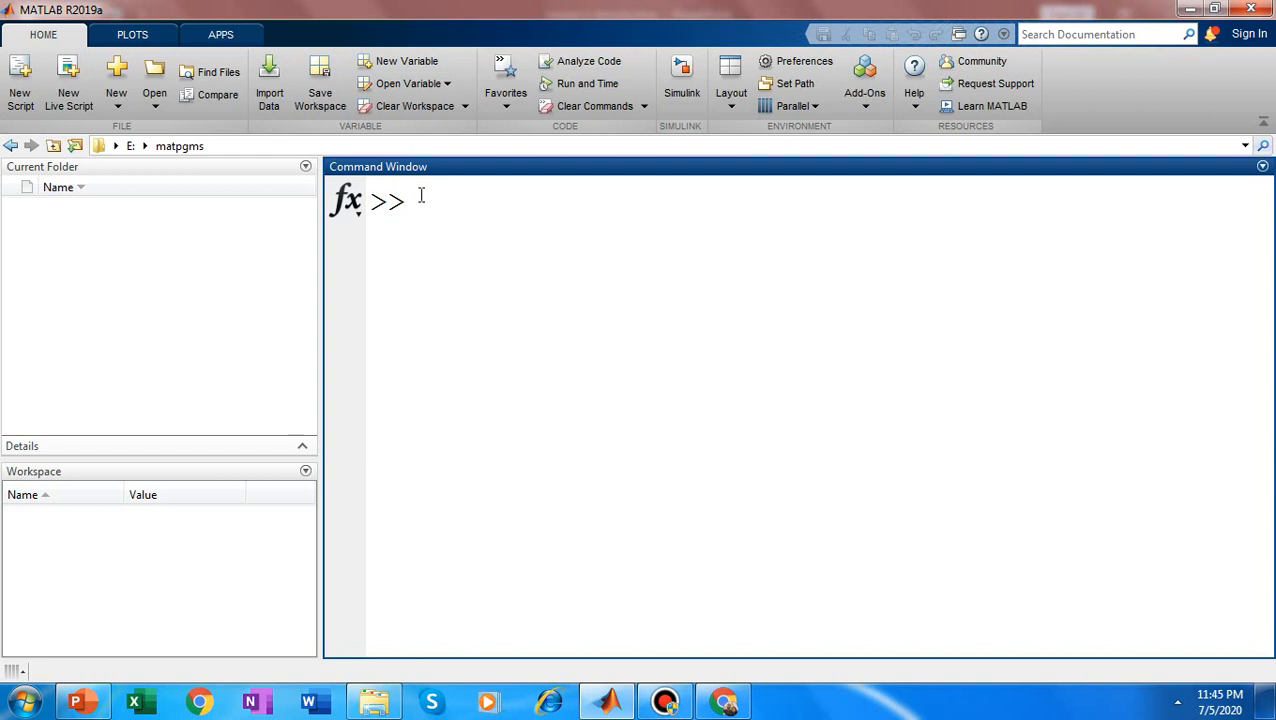
- Assign s = 90 with its value echoed in the Command Window
{"action": "type", "text": "s"}
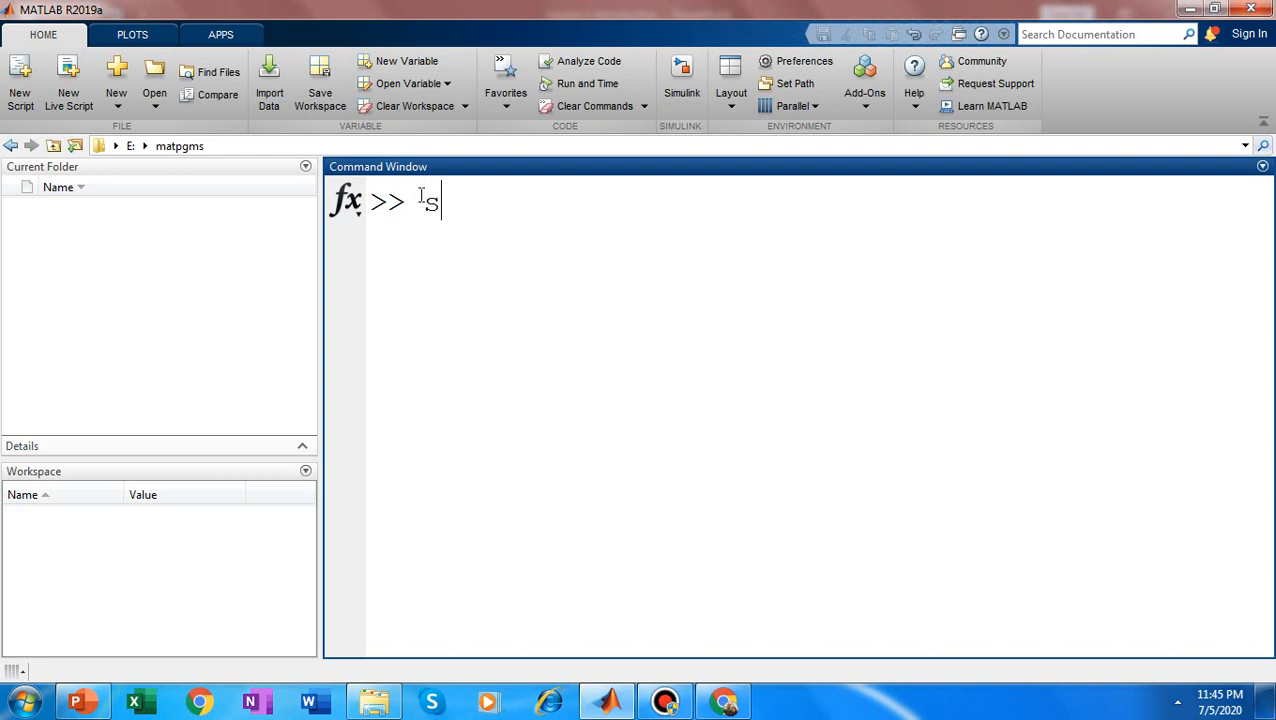
{"action": "type", "text": "=90"}
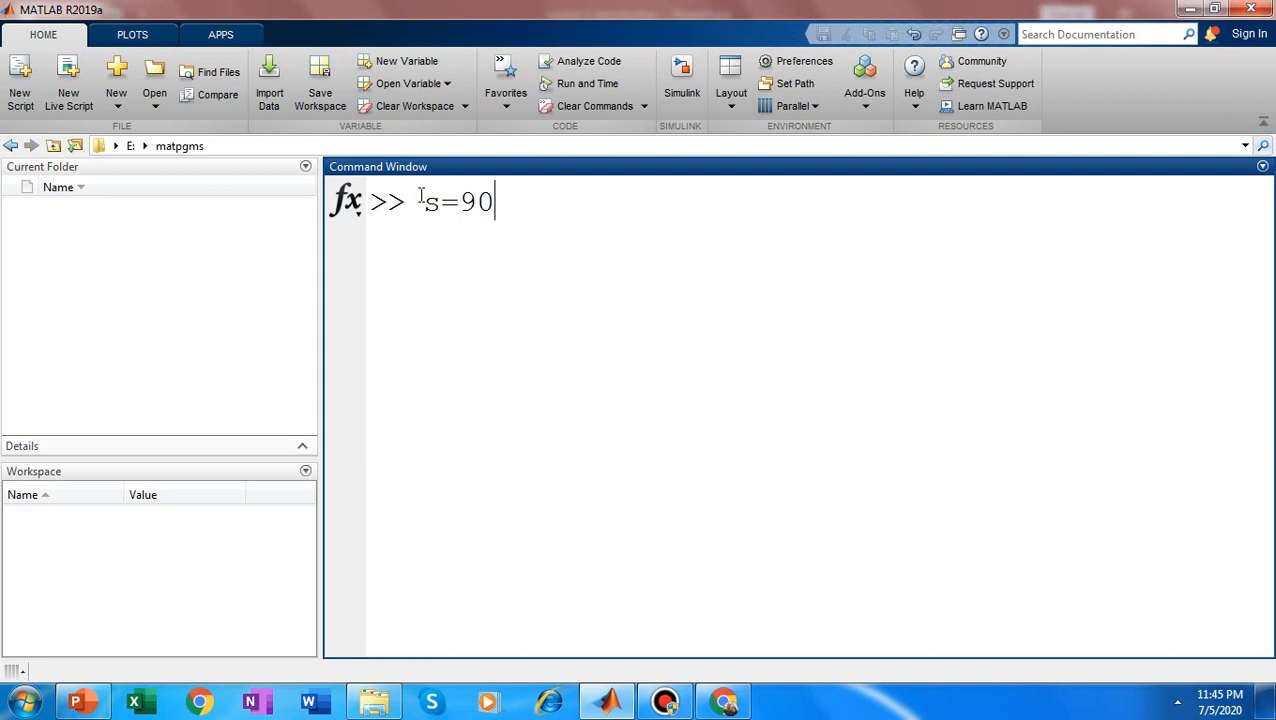
{"action": "key", "text": "Return"}
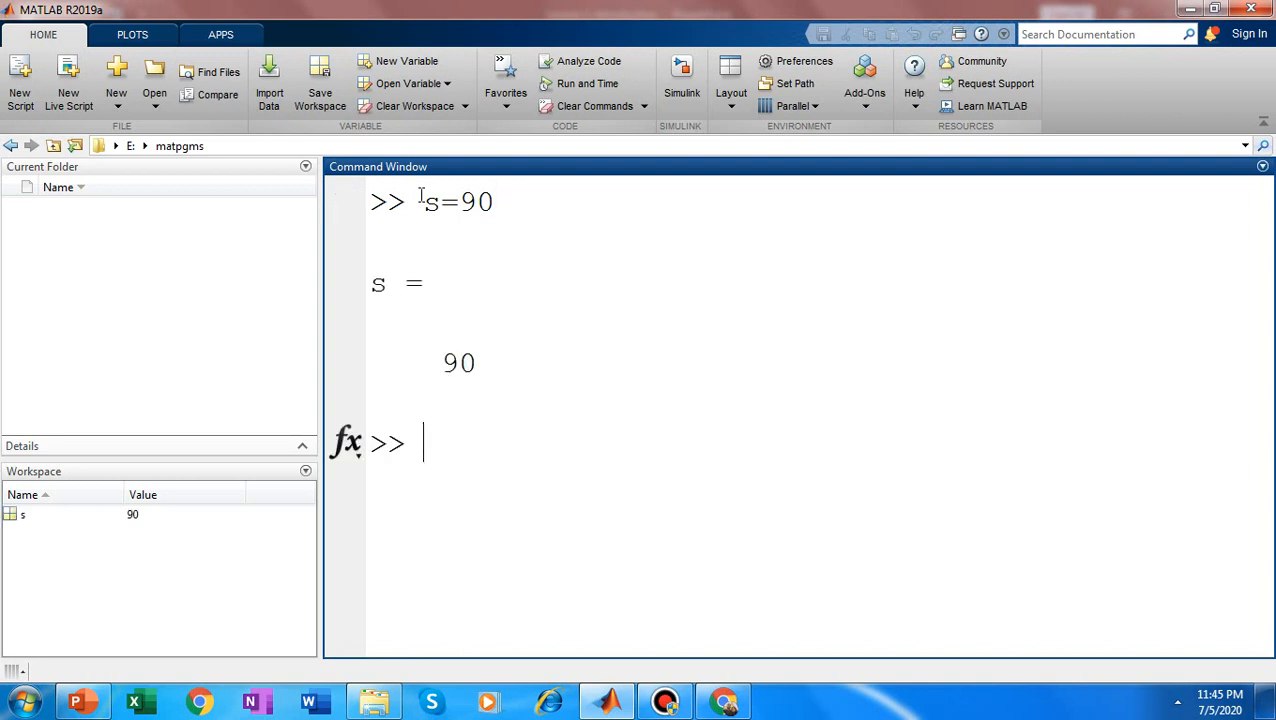
- Assign a = 78 with a trailing semicolon so the output is suppressed
{"action": "type", "text": "a="}
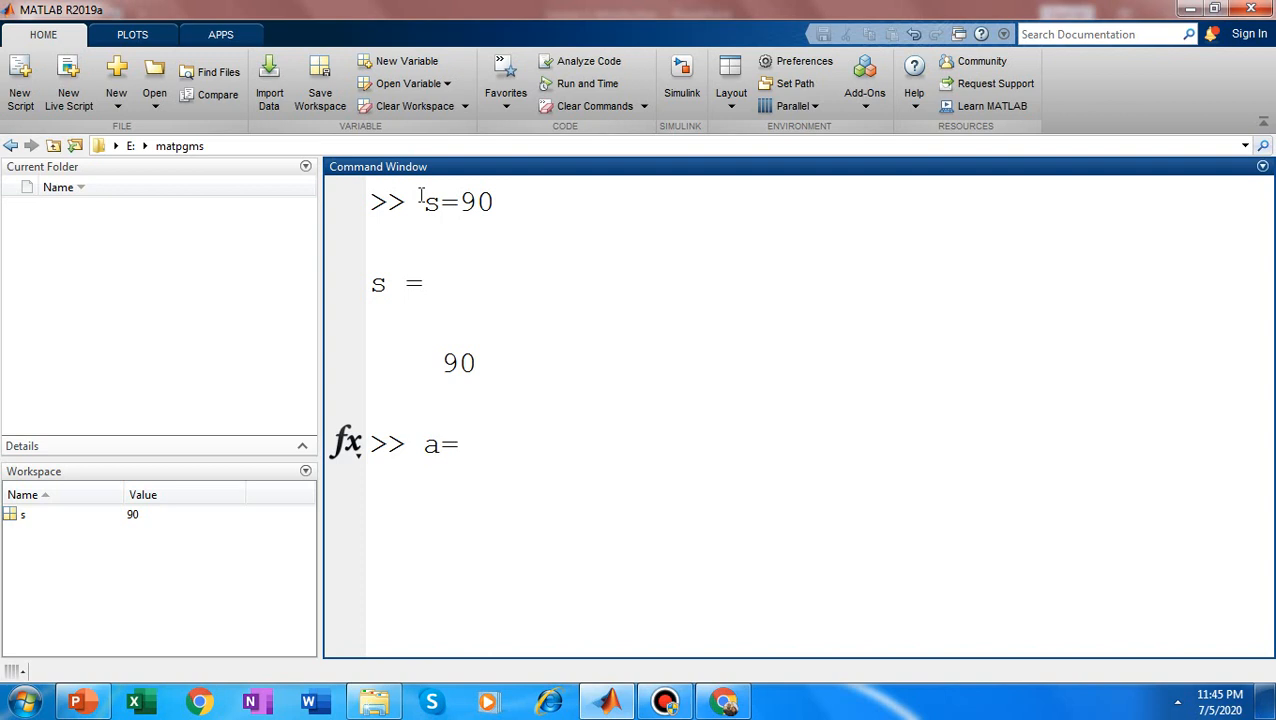
{"action": "type", "text": "78"}
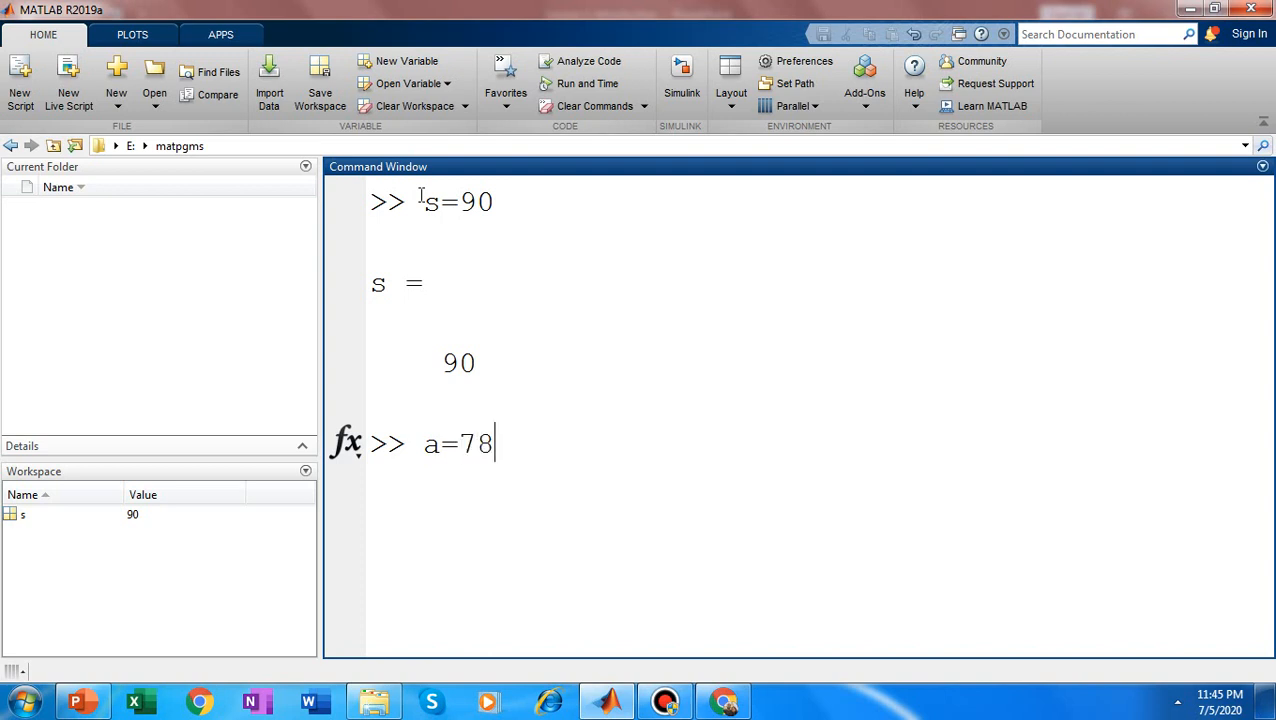
{"action": "type", "text": ";"}
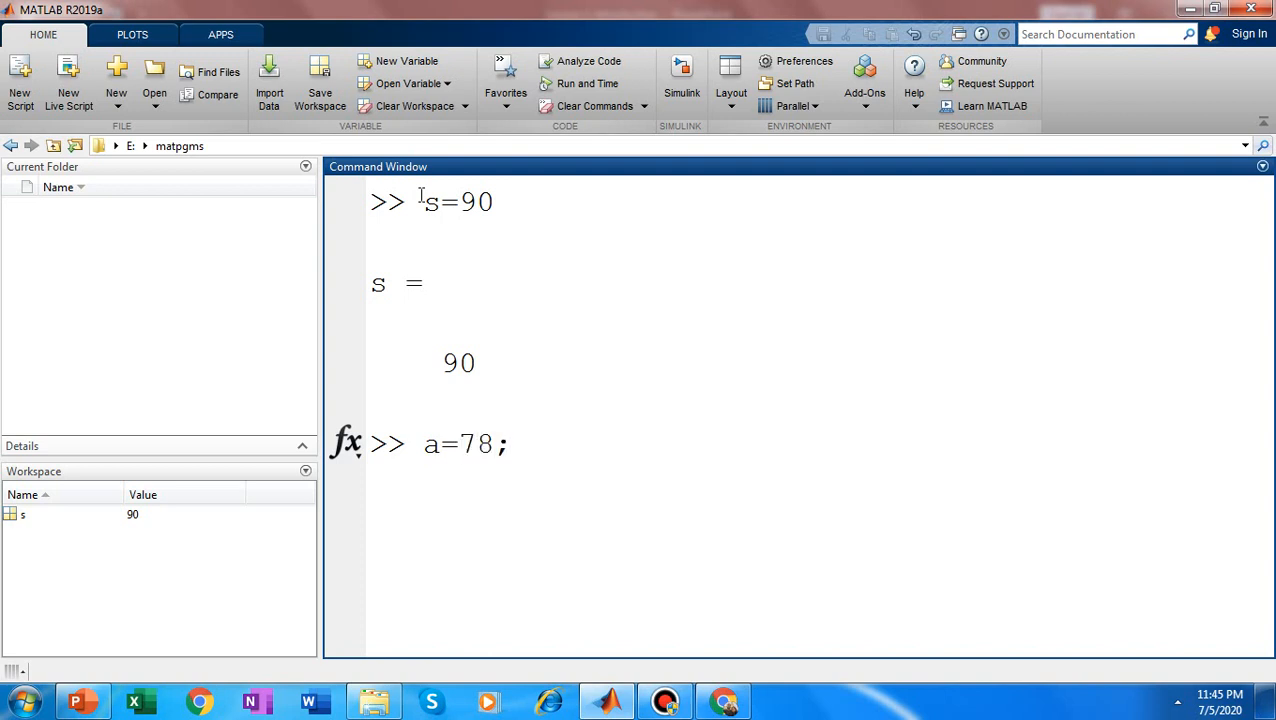
{"action": "key", "text": "Return"}
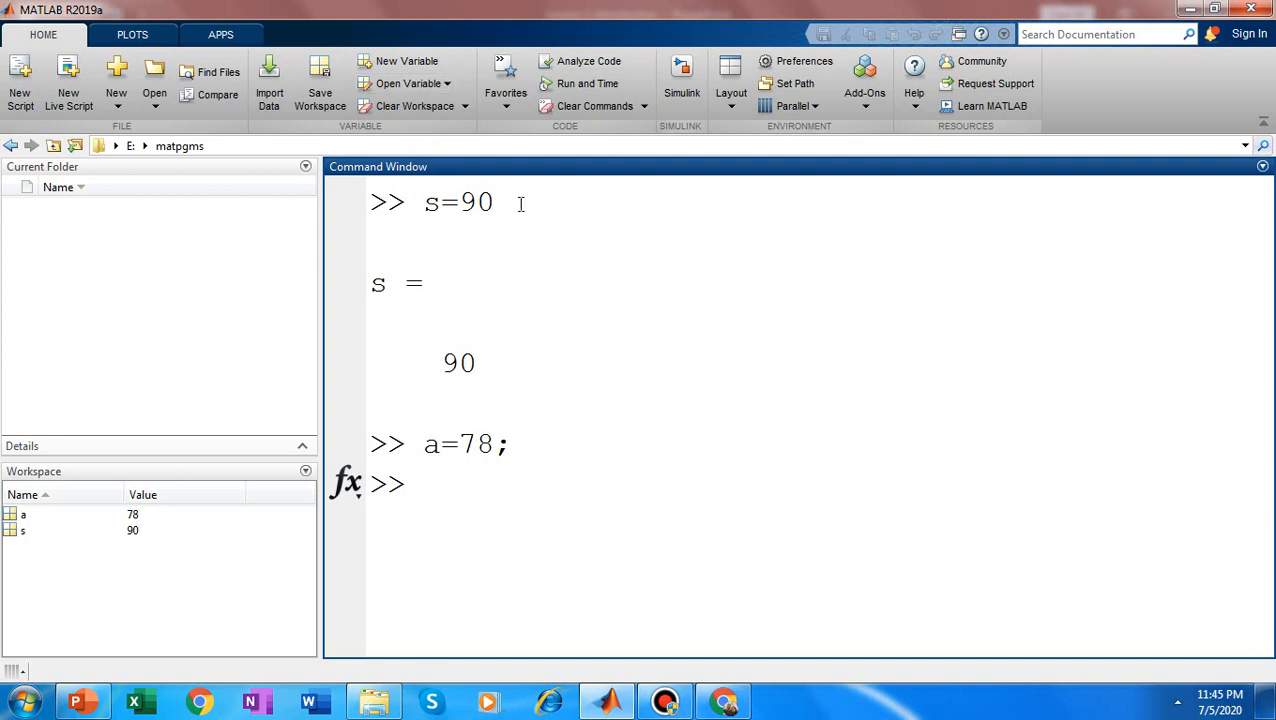
{"action": "mouse_move", "coordinate": [464, 308]}
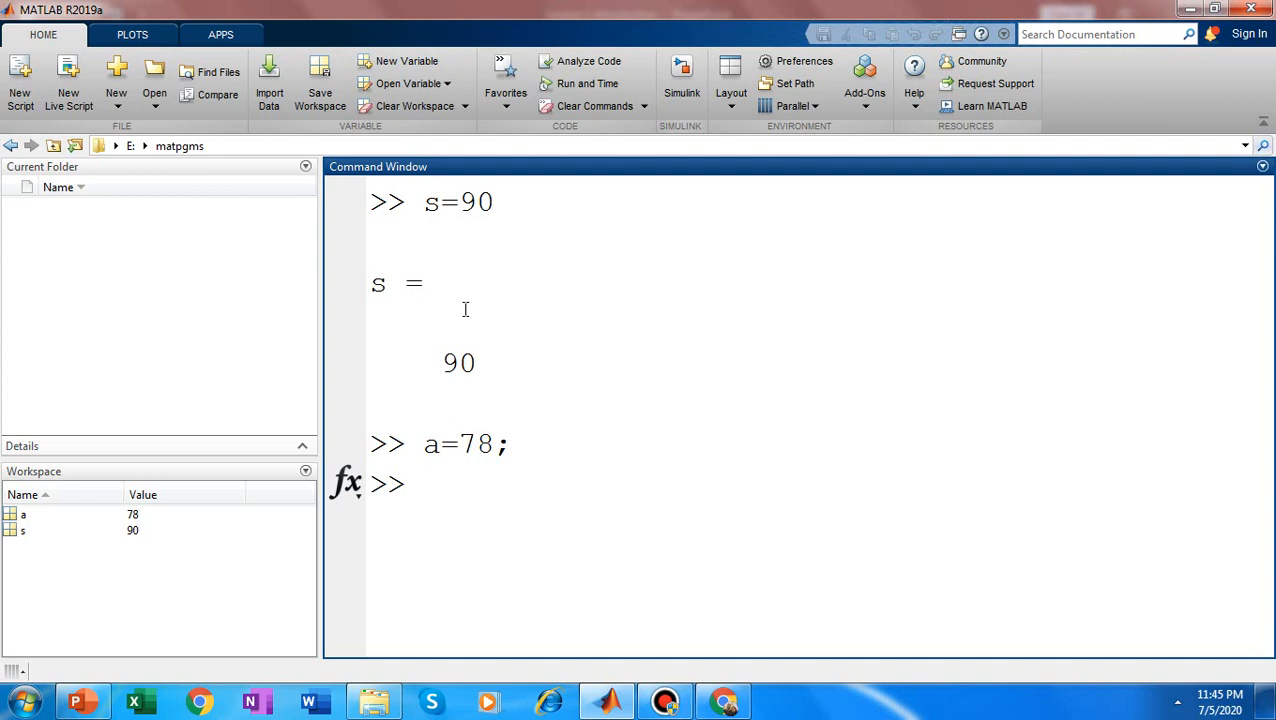
{"action": "mouse_move", "coordinate": [444, 384]}
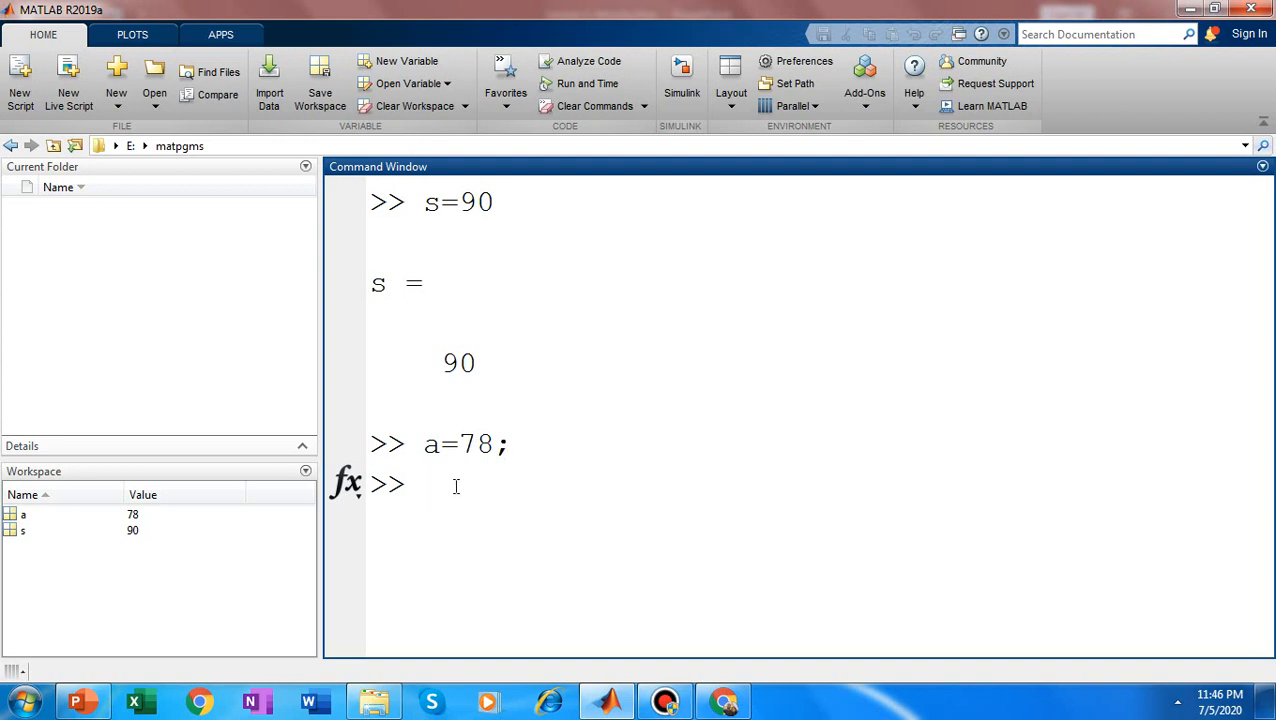
{"action": "mouse_move", "coordinate": [164, 538]}
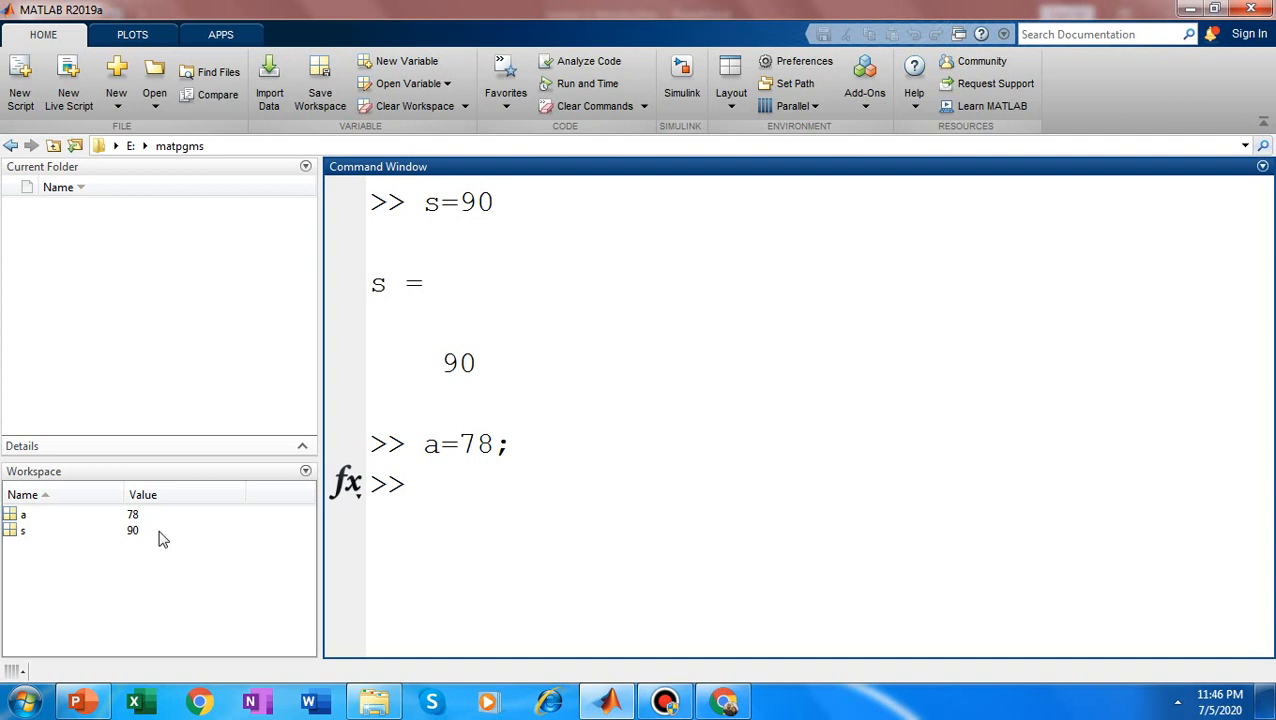